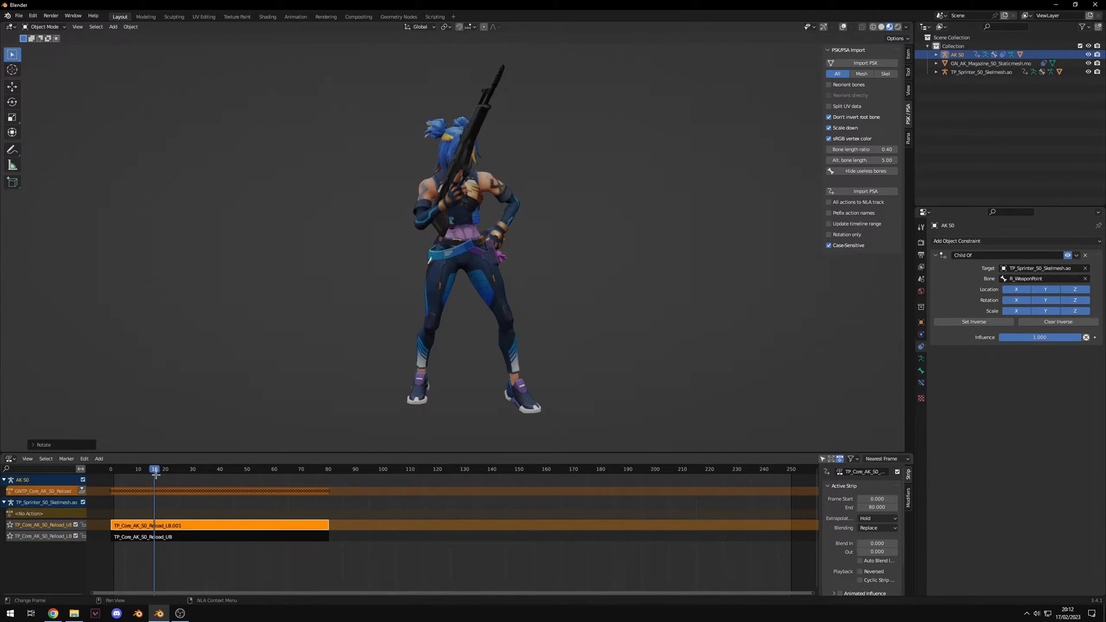
Step: Scrub through several reload frames to confirm the rifle stays in the agent's hand
left_click(263, 468)
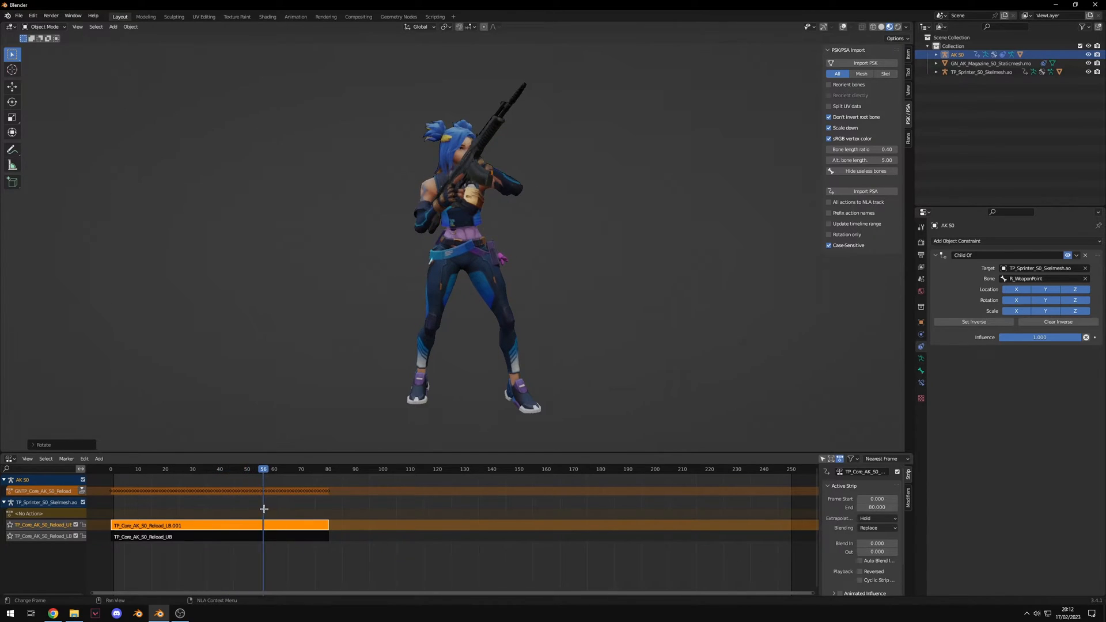
left_click(182, 469)
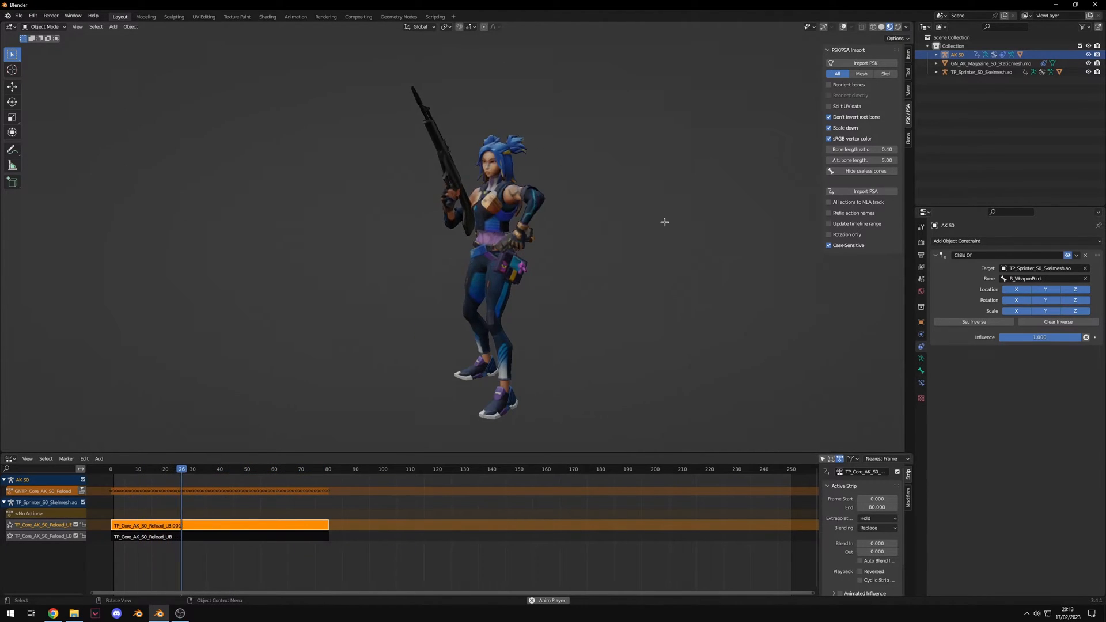
left_click(53, 612)
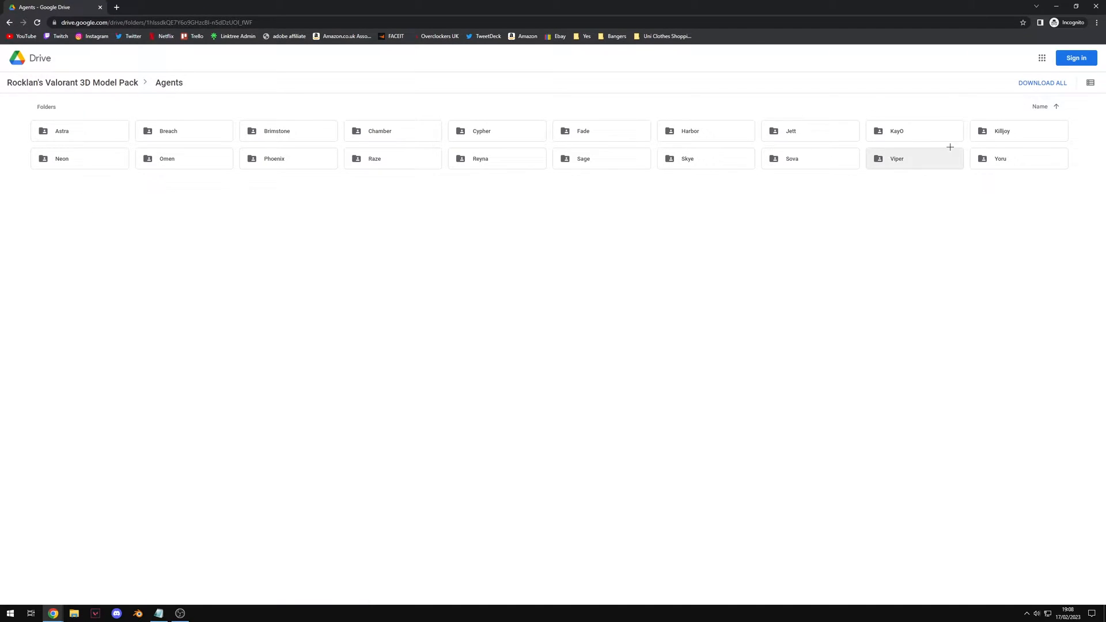
mouse_move(874, 331)
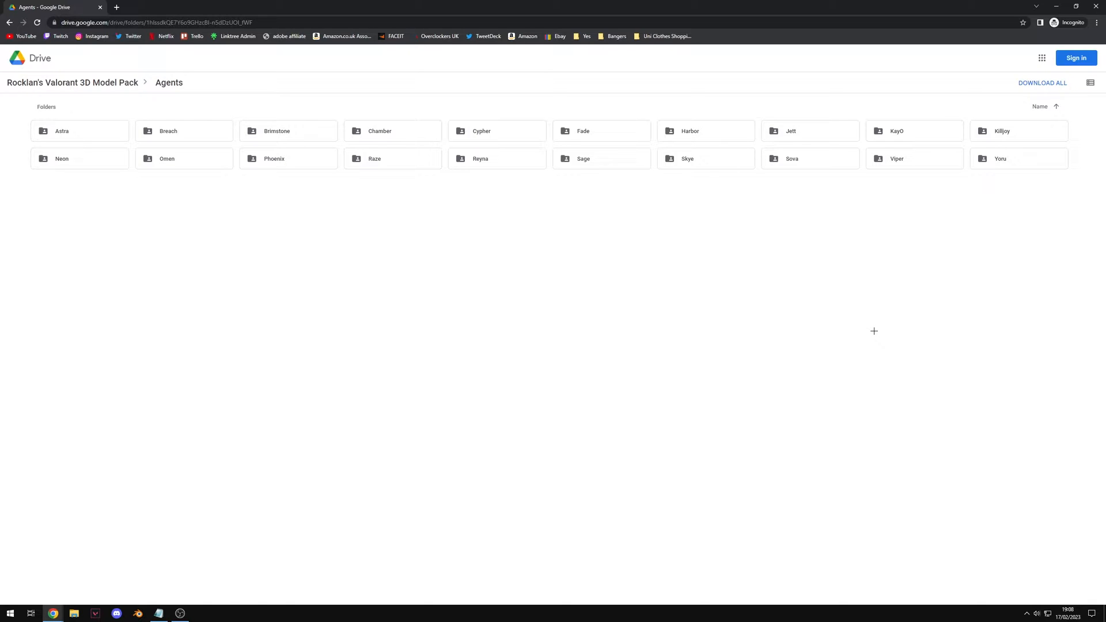
mouse_move(320, 261)
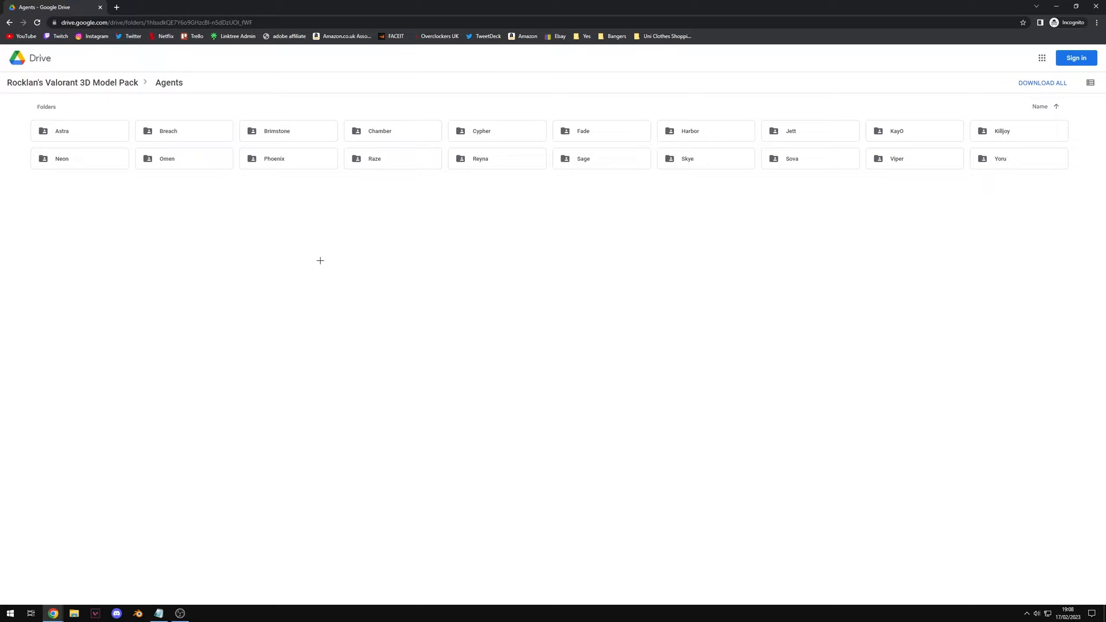
Step: Open the Omen agent folder to view its complex, first-person and simple Blender files
double_click(167, 158)
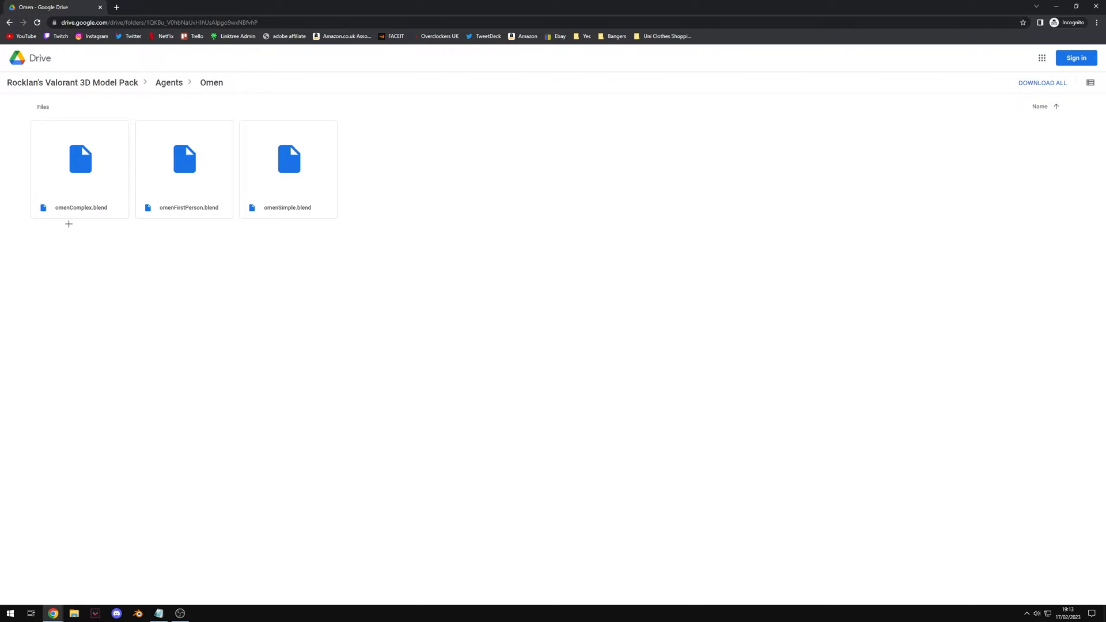
mouse_move(274, 250)
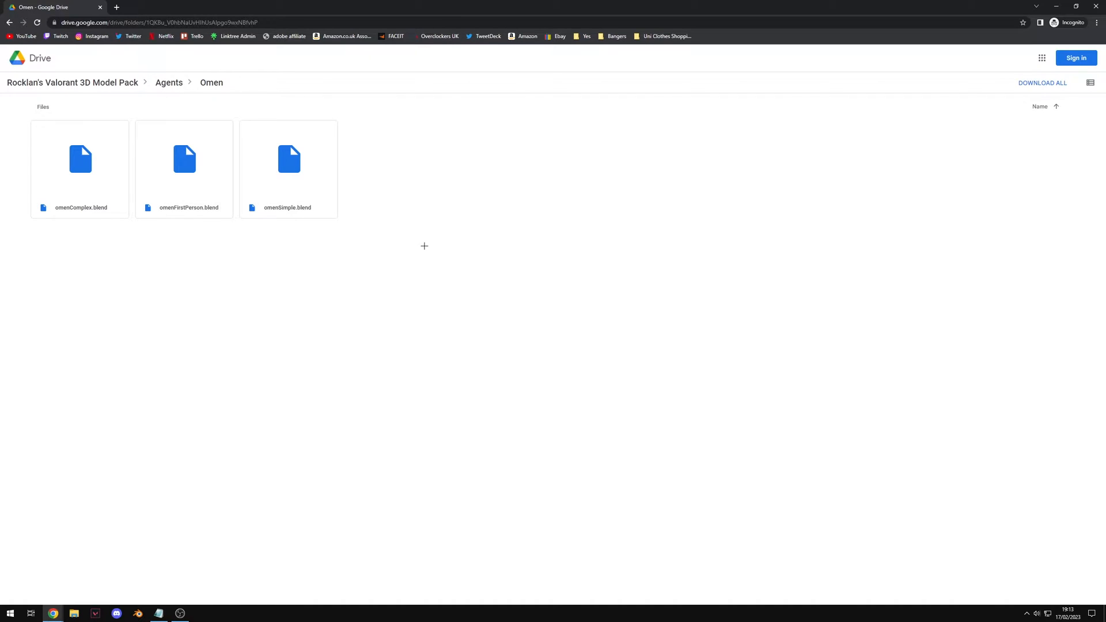
mouse_move(410, 249)
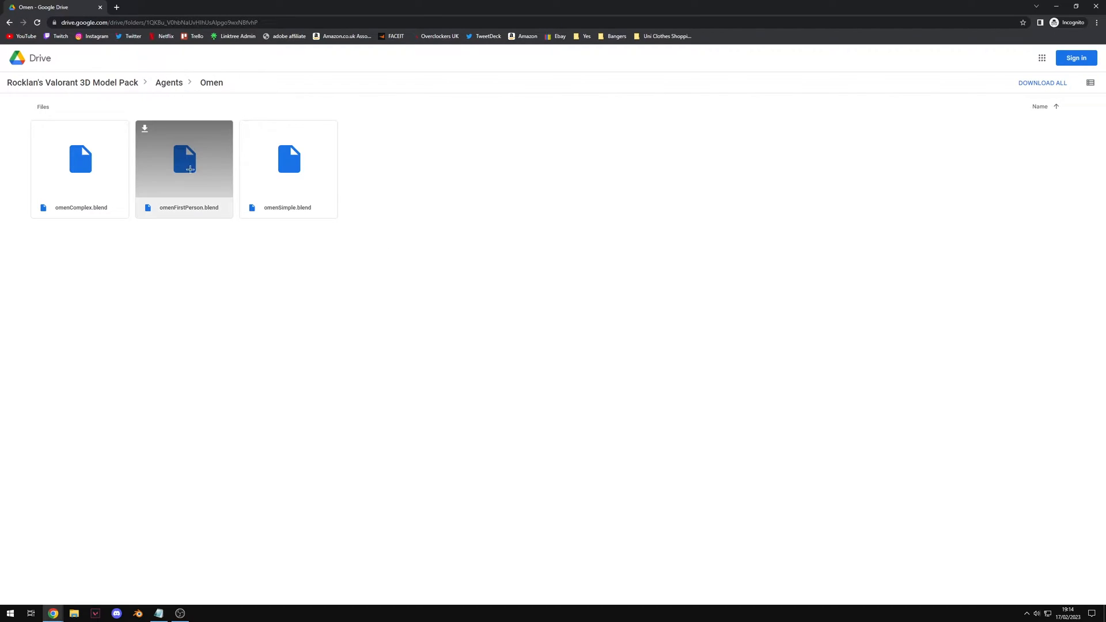
mouse_move(372, 288)
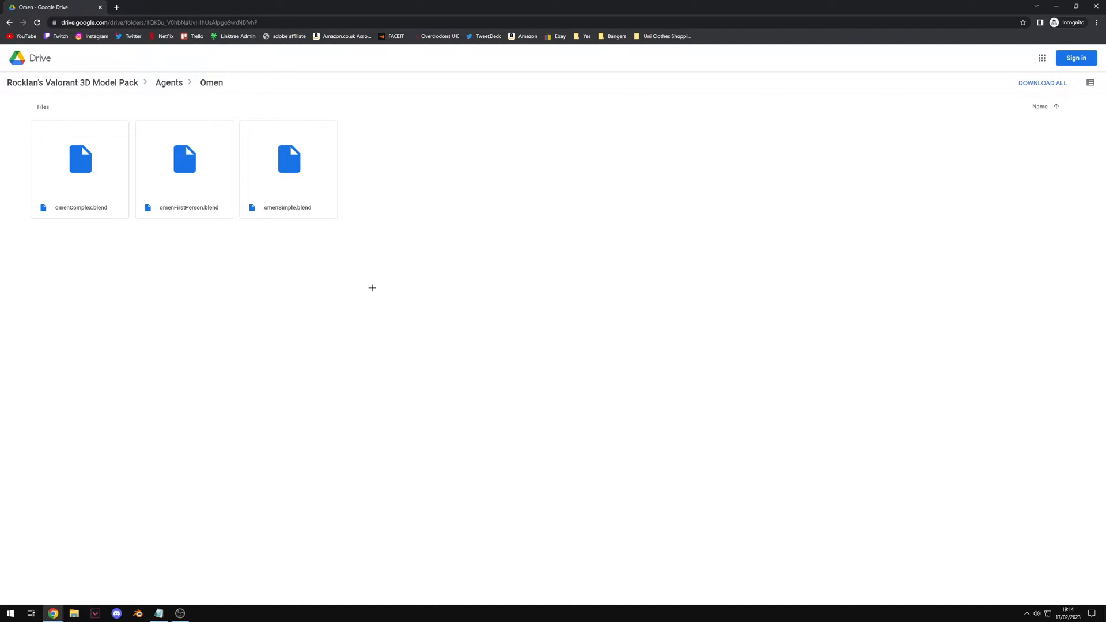
mouse_move(288, 159)
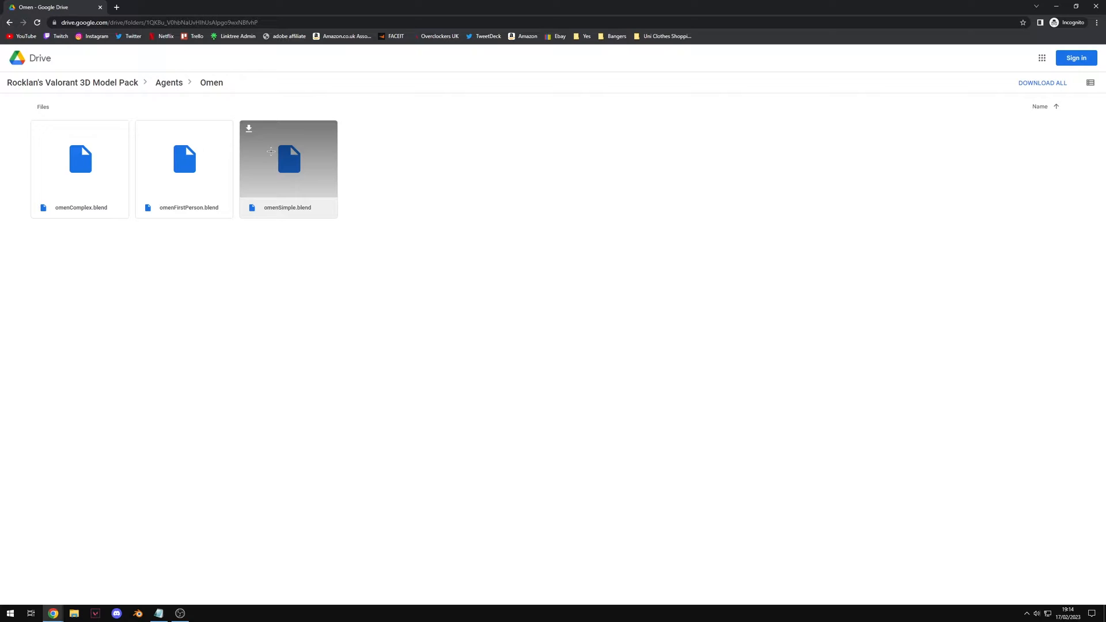
mouse_move(403, 184)
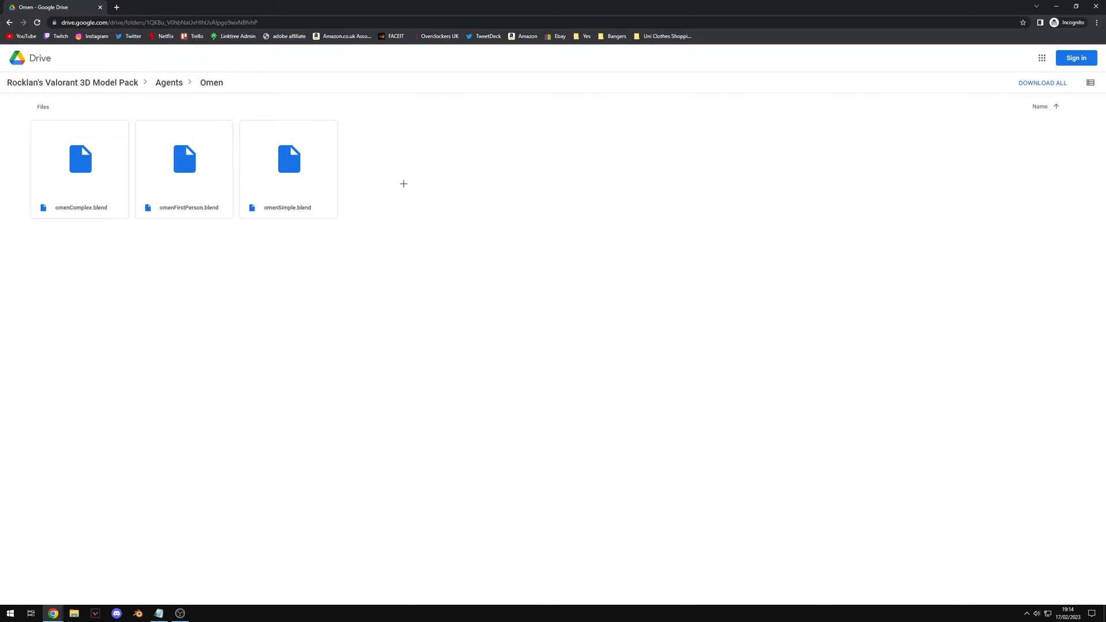
mouse_move(276, 255)
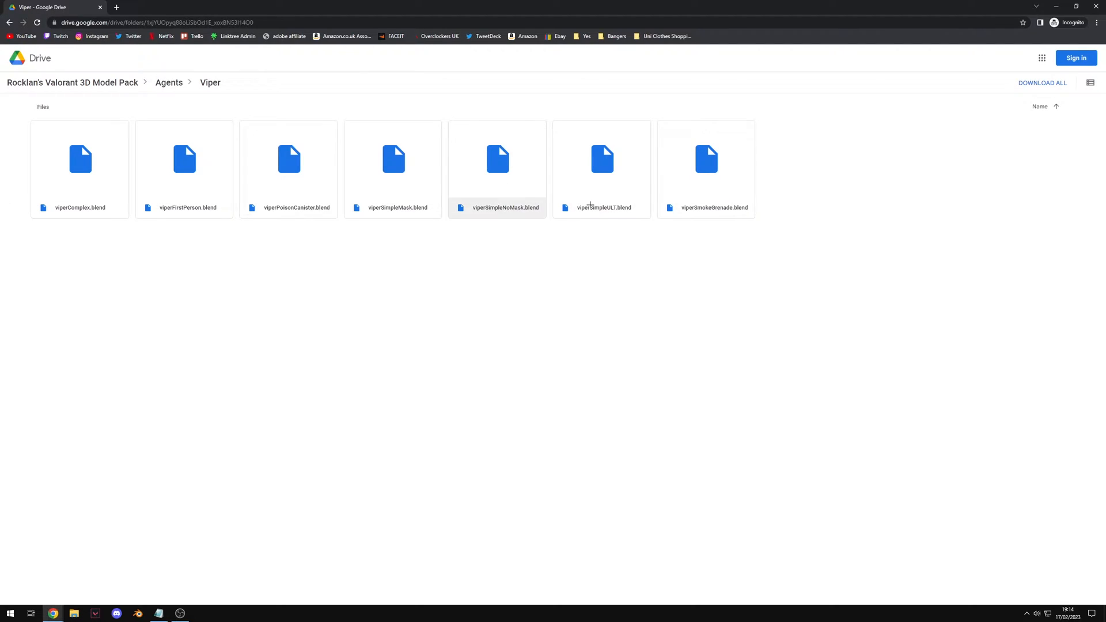
mouse_move(744, 295)
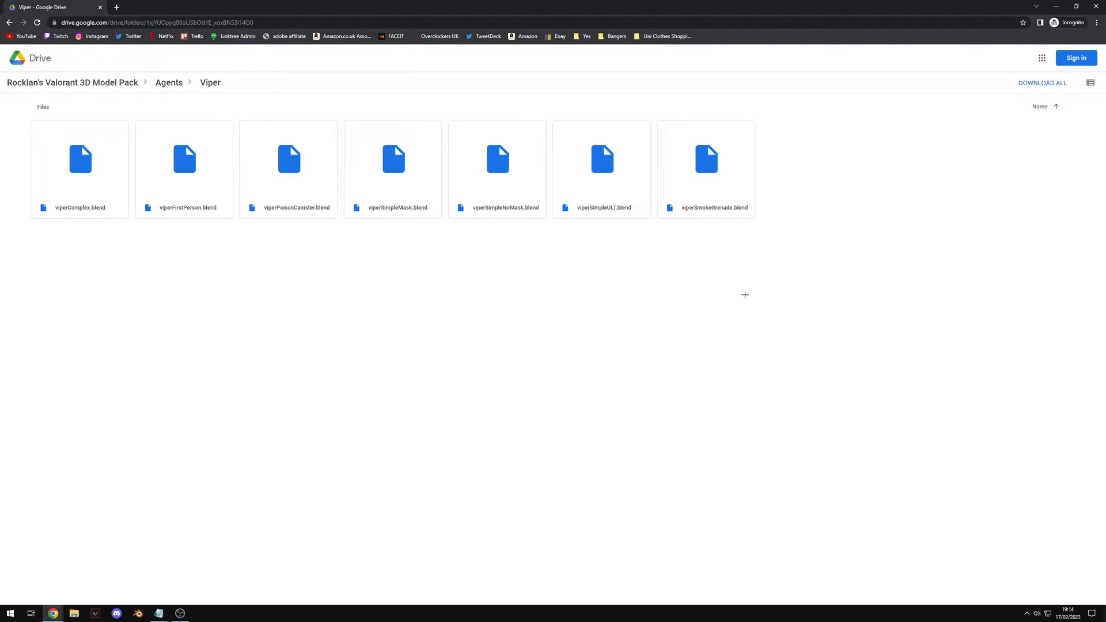
mouse_move(392, 168)
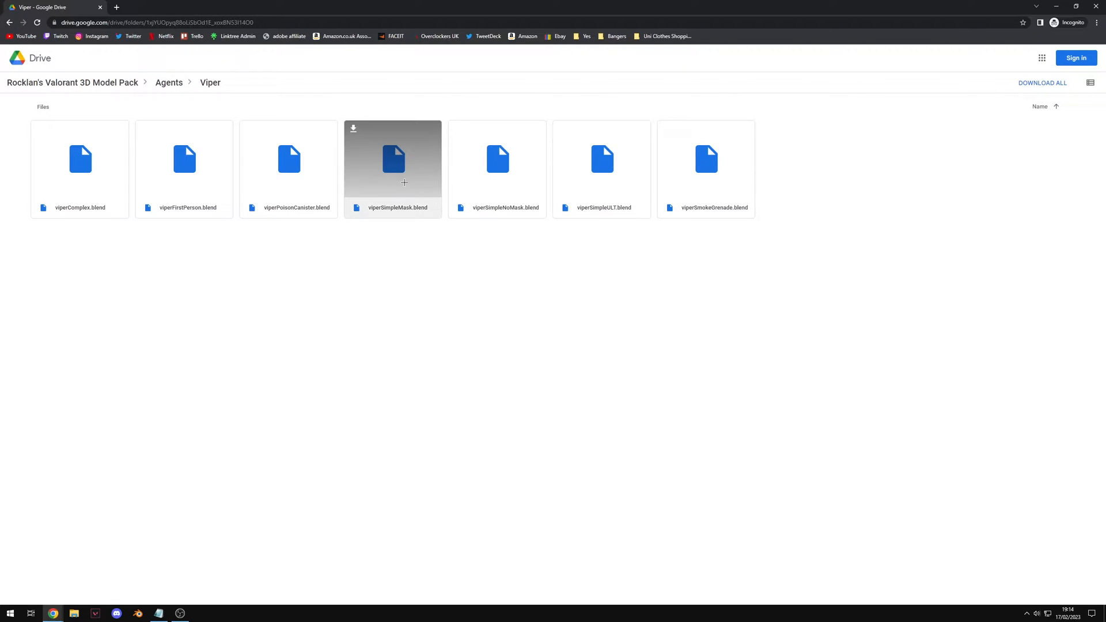
mouse_move(600, 157)
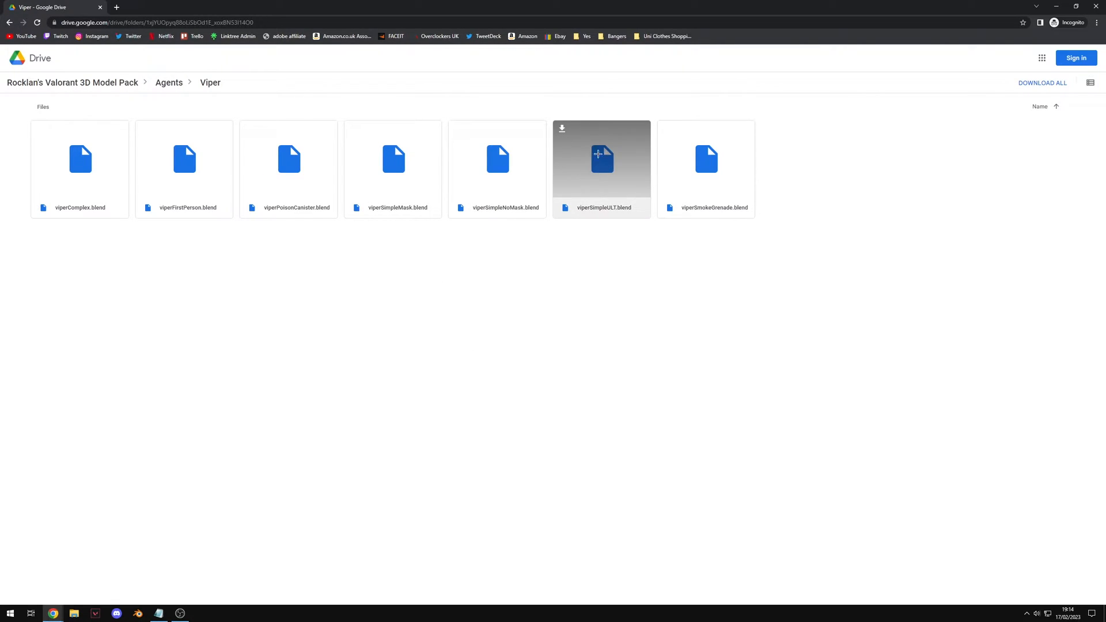
mouse_move(288, 158)
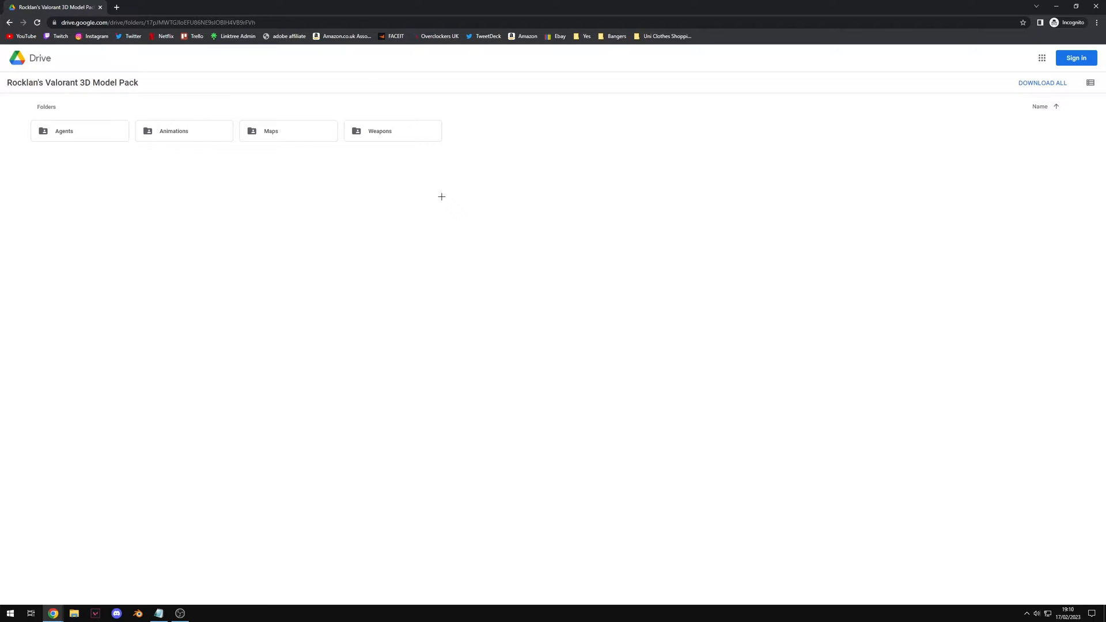
mouse_move(276, 104)
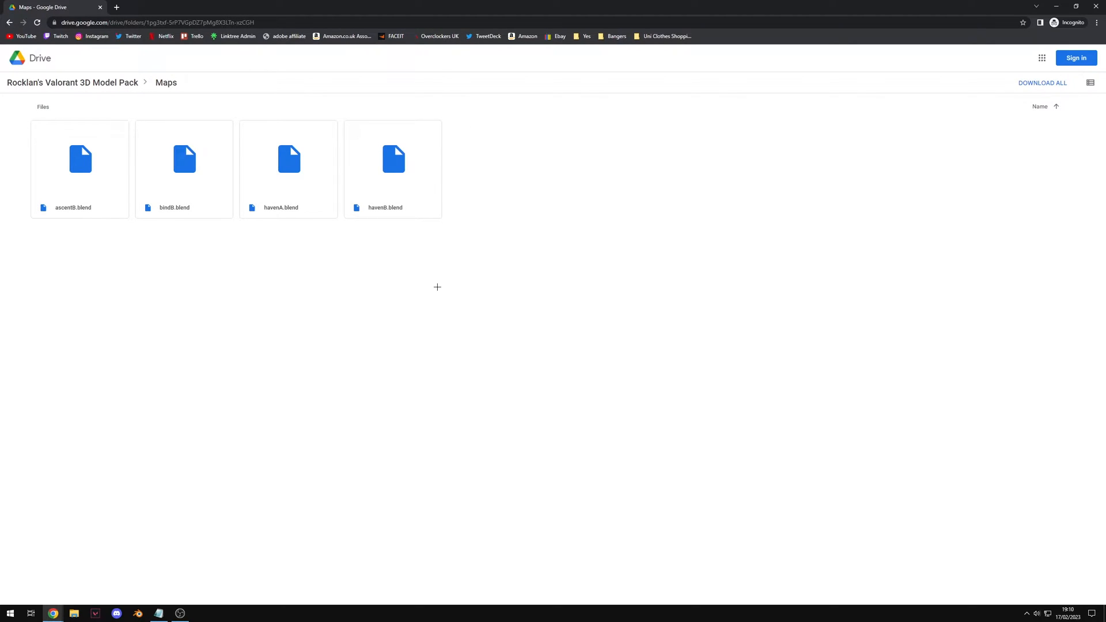
mouse_move(292, 288)
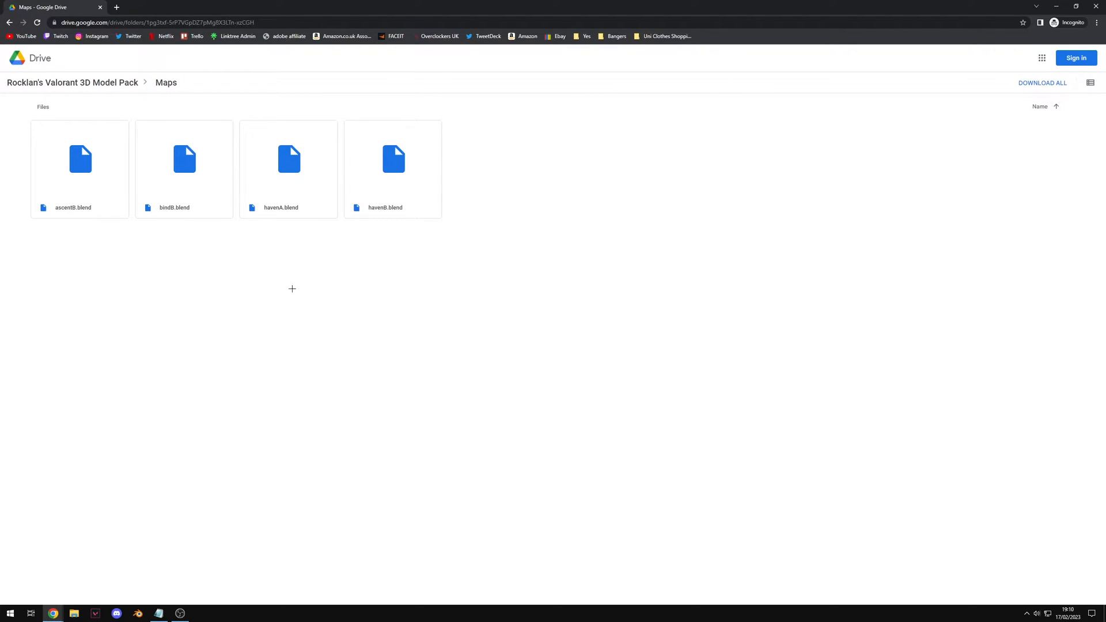
mouse_move(386, 298)
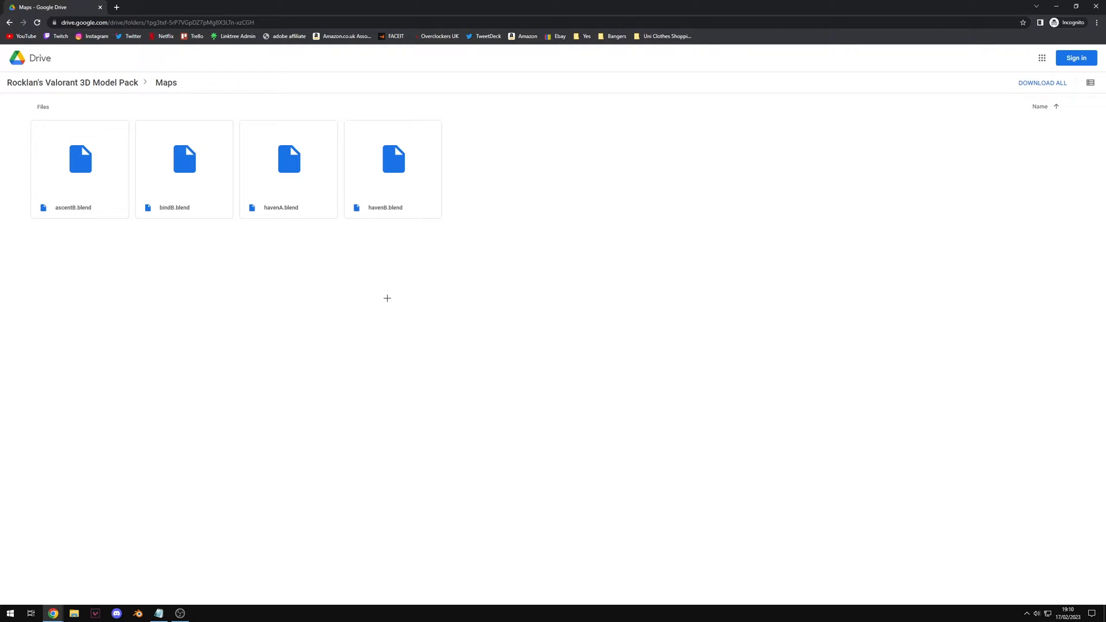
mouse_move(308, 319)
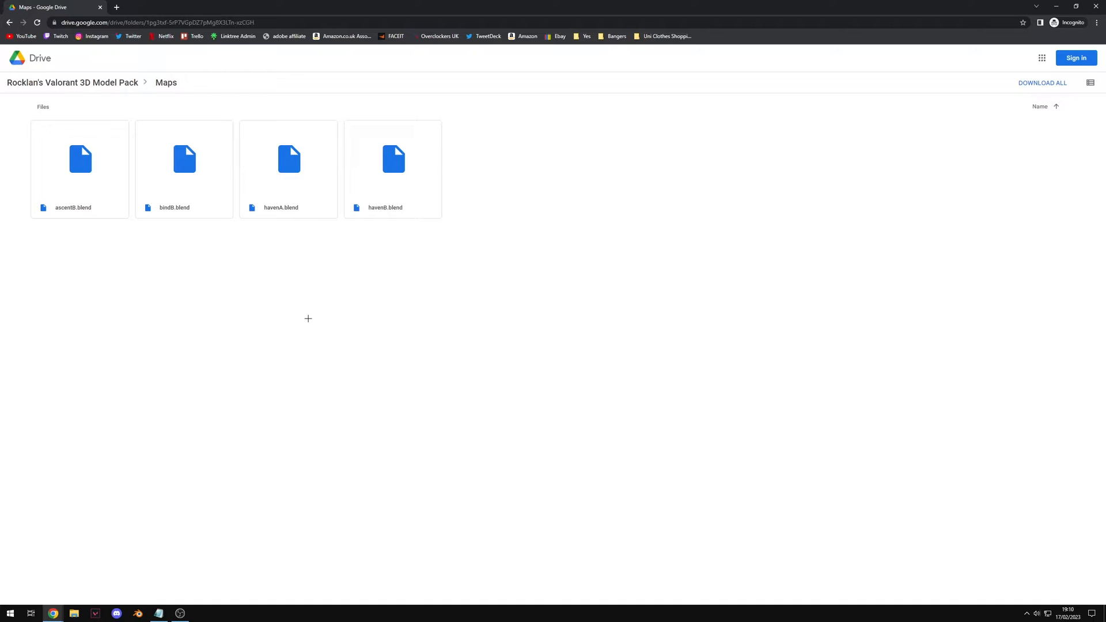
mouse_move(255, 279)
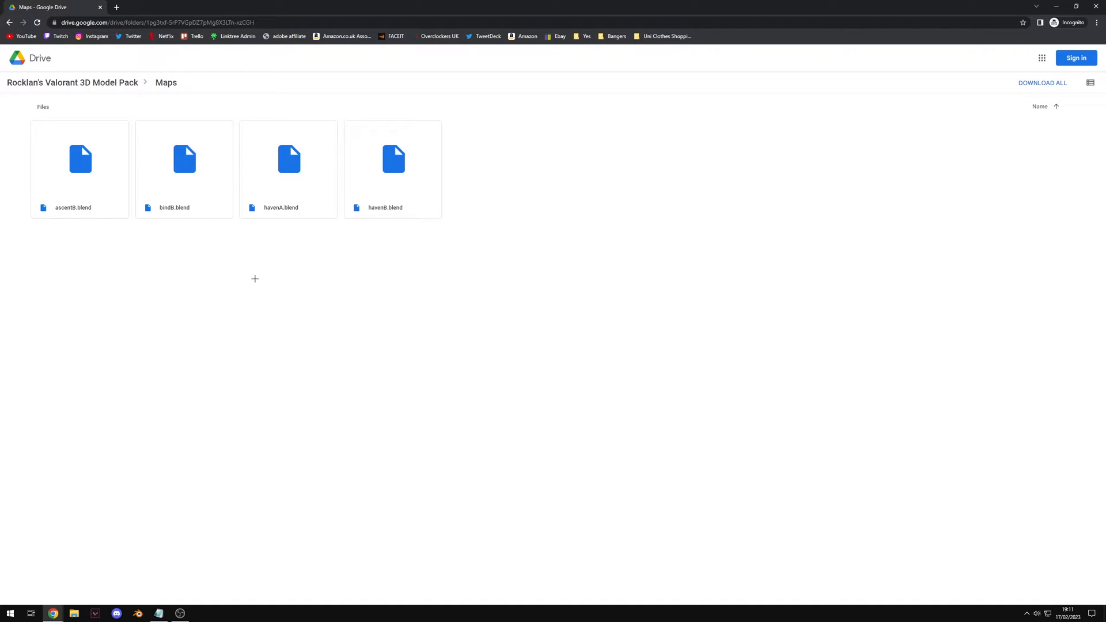
mouse_move(328, 260)
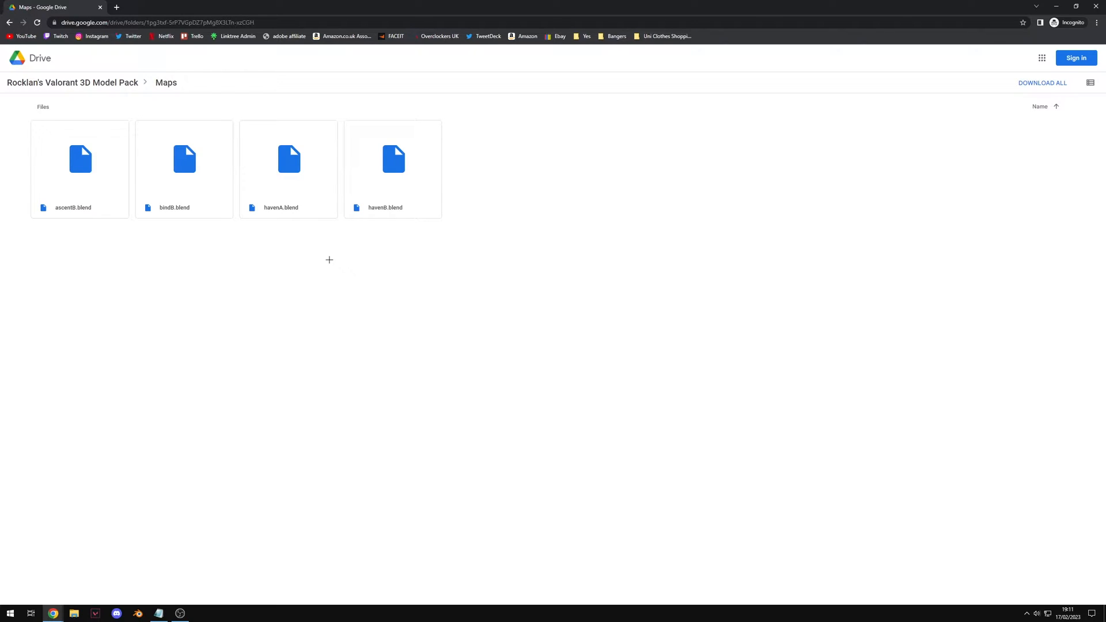
Step: Switch from the Maps folder back to the fresh Blender scene
left_click(74, 613)
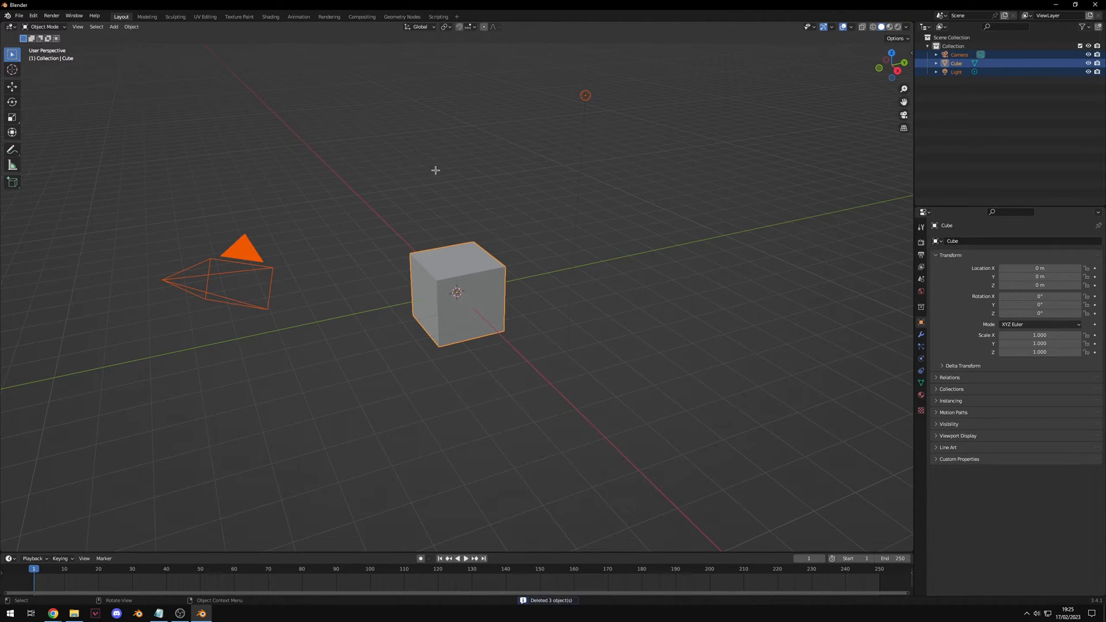
Step: Delete the default objects and browse into Agents/Phoenix/phoenixSimple.blend for appending
key("x")
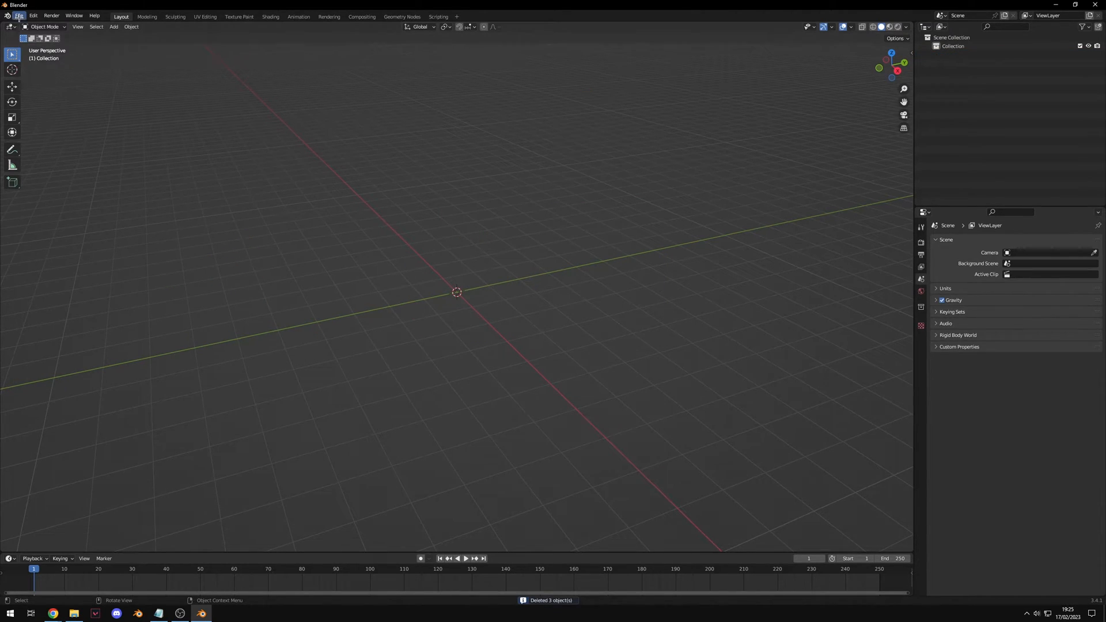
left_click(19, 16)
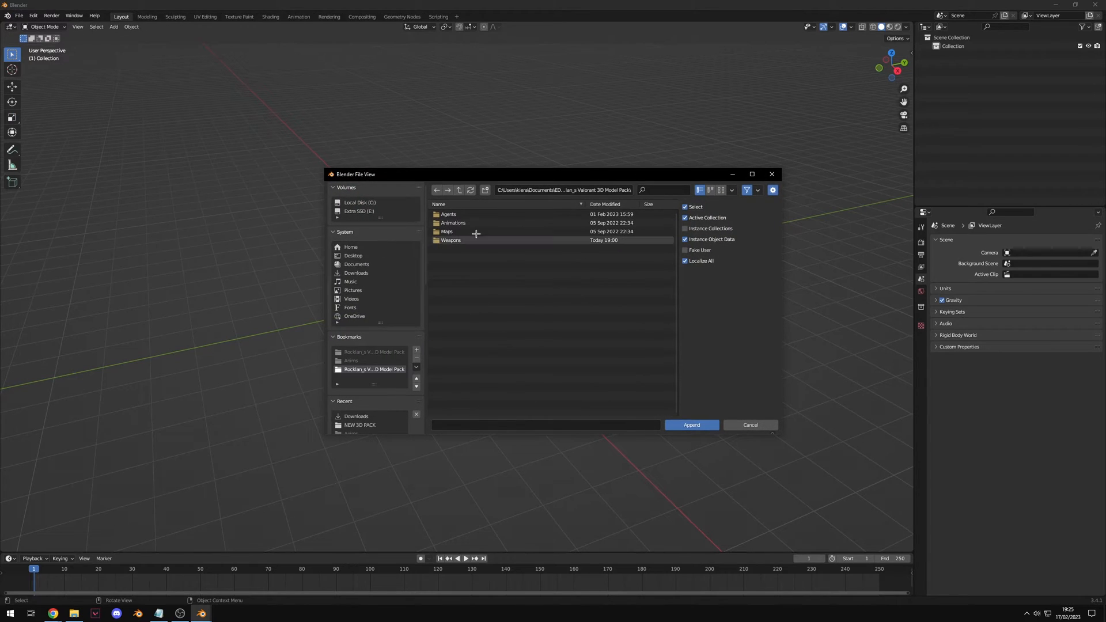
double_click(449, 213)
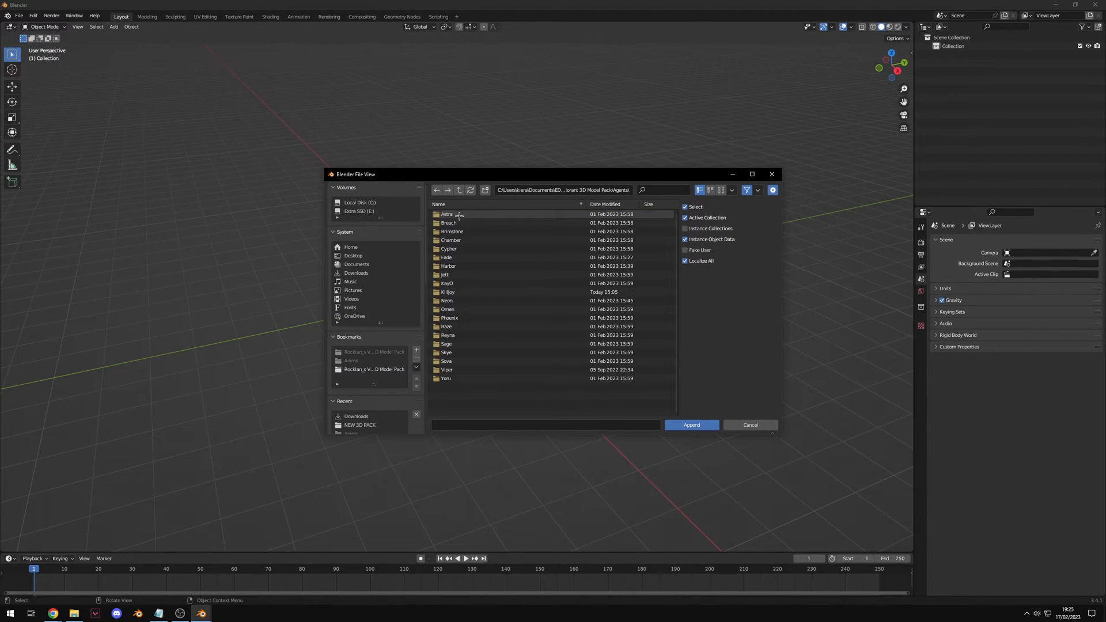
double_click(449, 317)
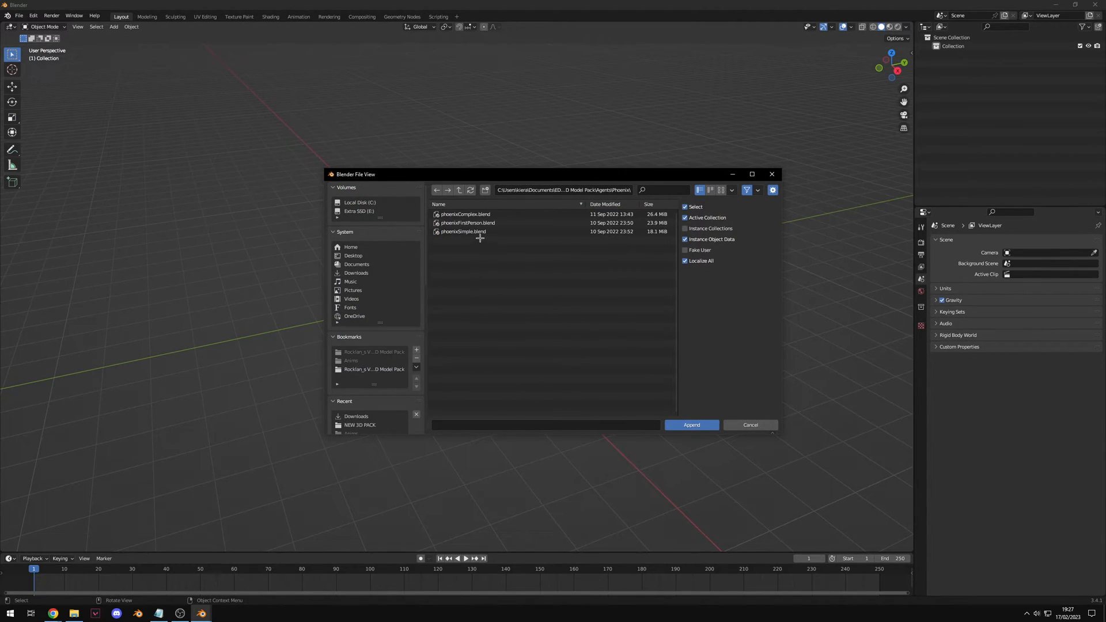
left_click(463, 231)
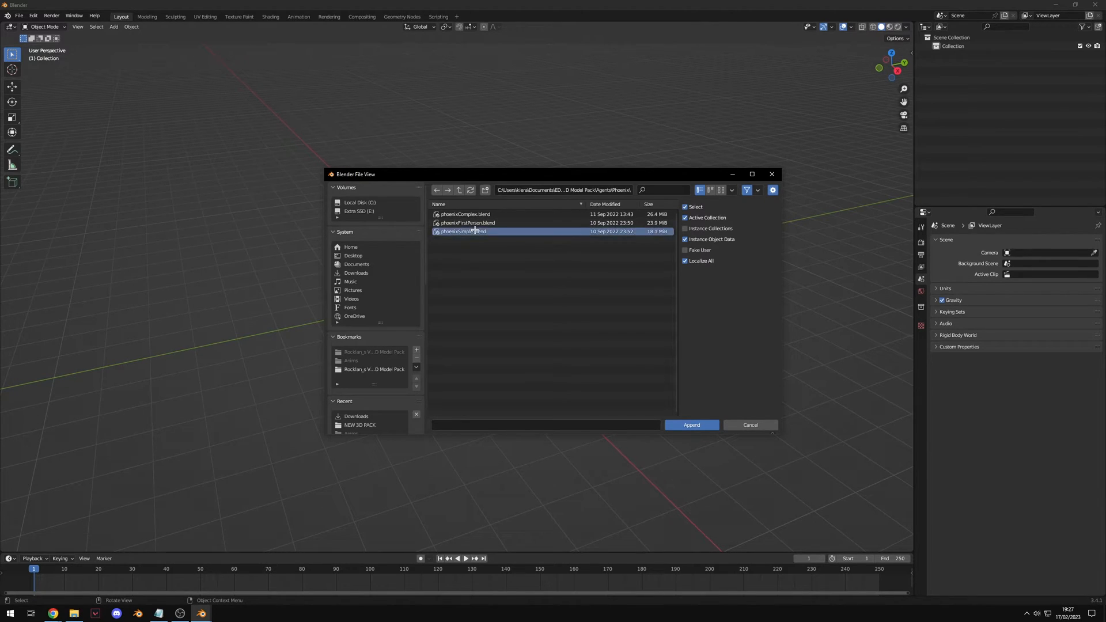
double_click(462, 232)
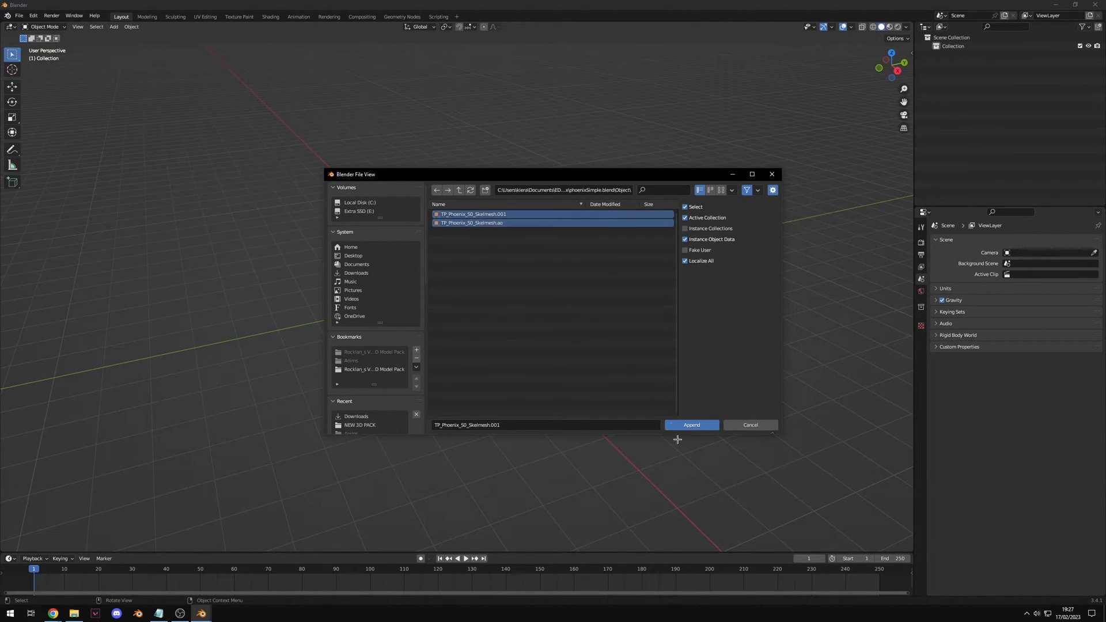
Step: Append the Phoenix mesh and skeleton and view them in Material Preview
left_click(691, 425)
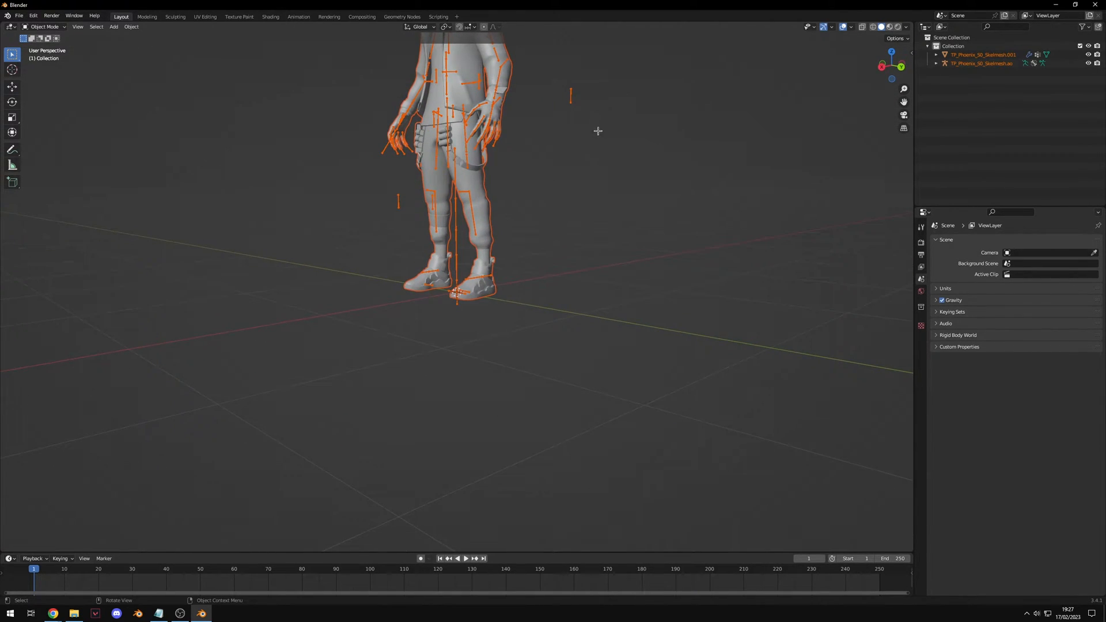
scroll("down", 3)
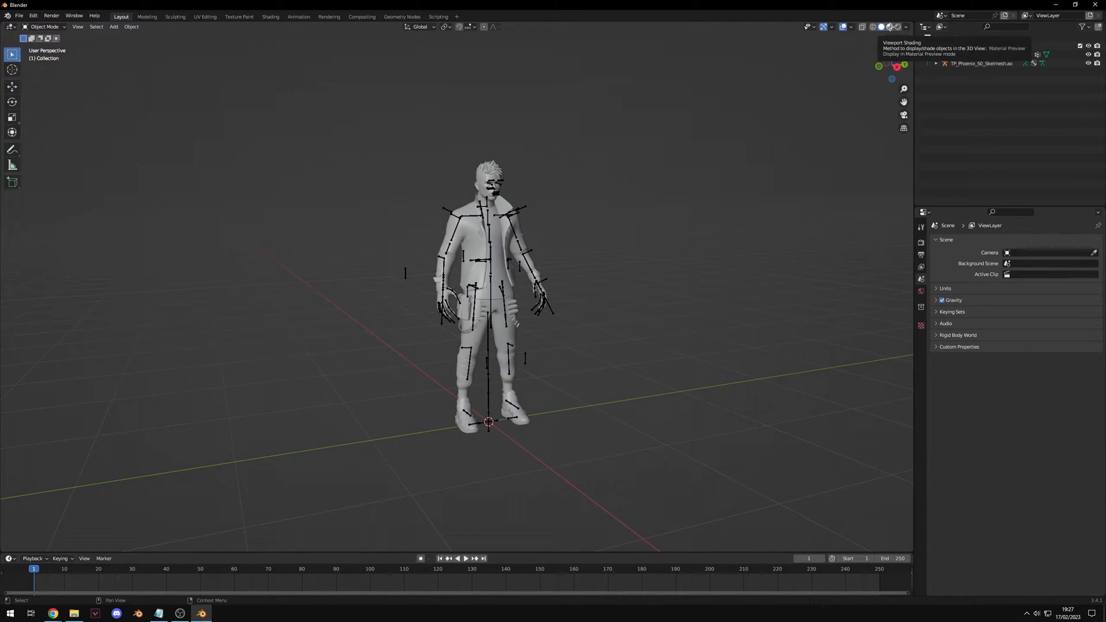
left_click(879, 27)
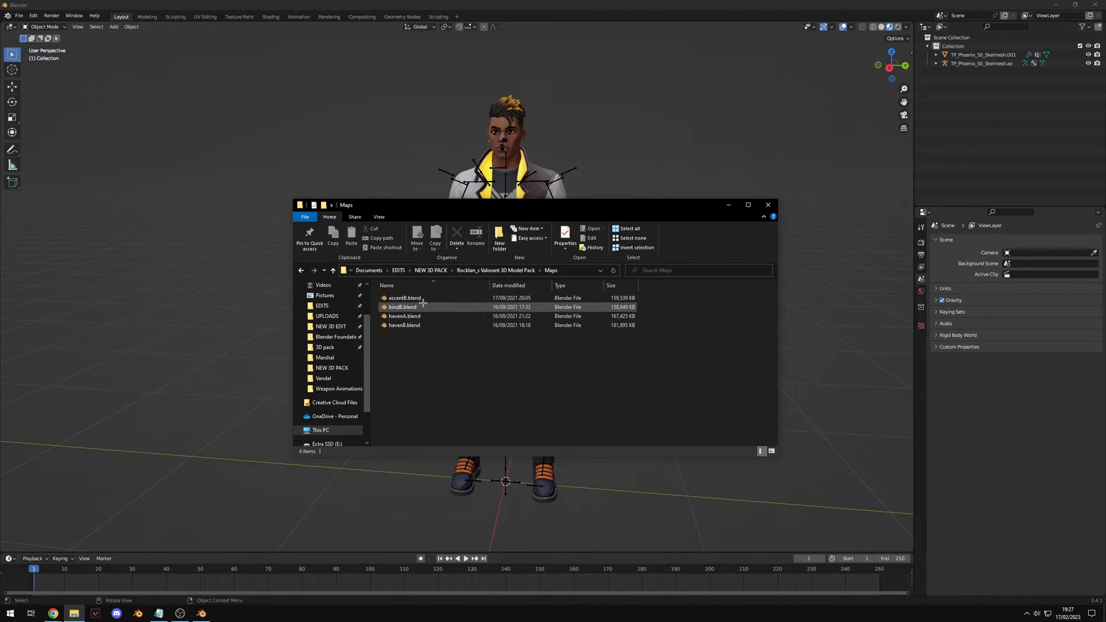
Step: Duplicate ascentB.blend in the Maps folder and reselect the original file
left_click(405, 297)
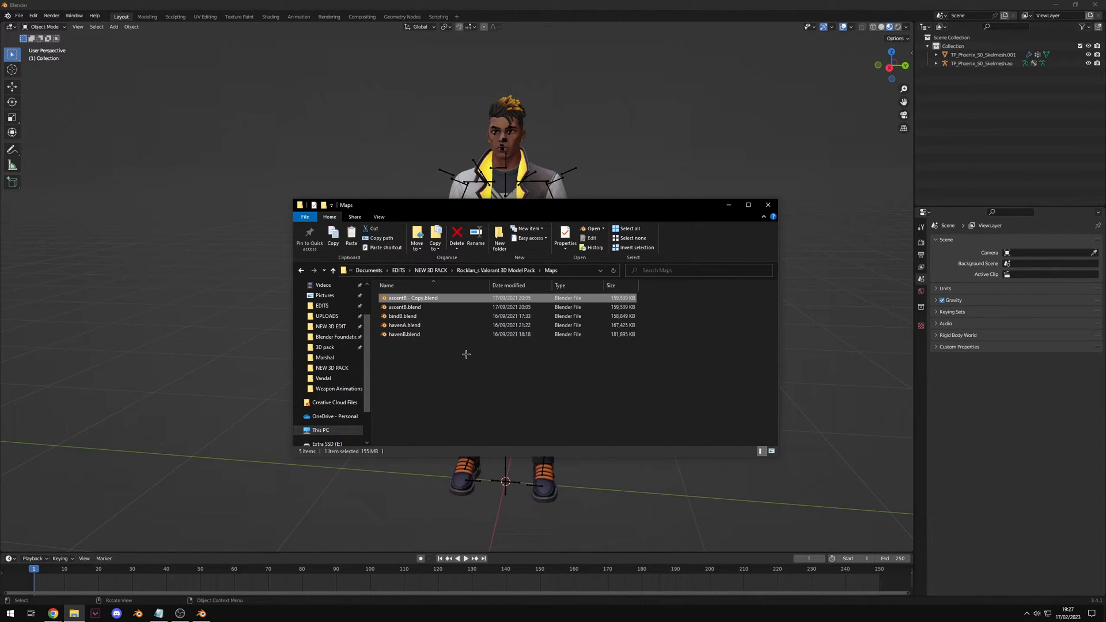
mouse_move(412, 298)
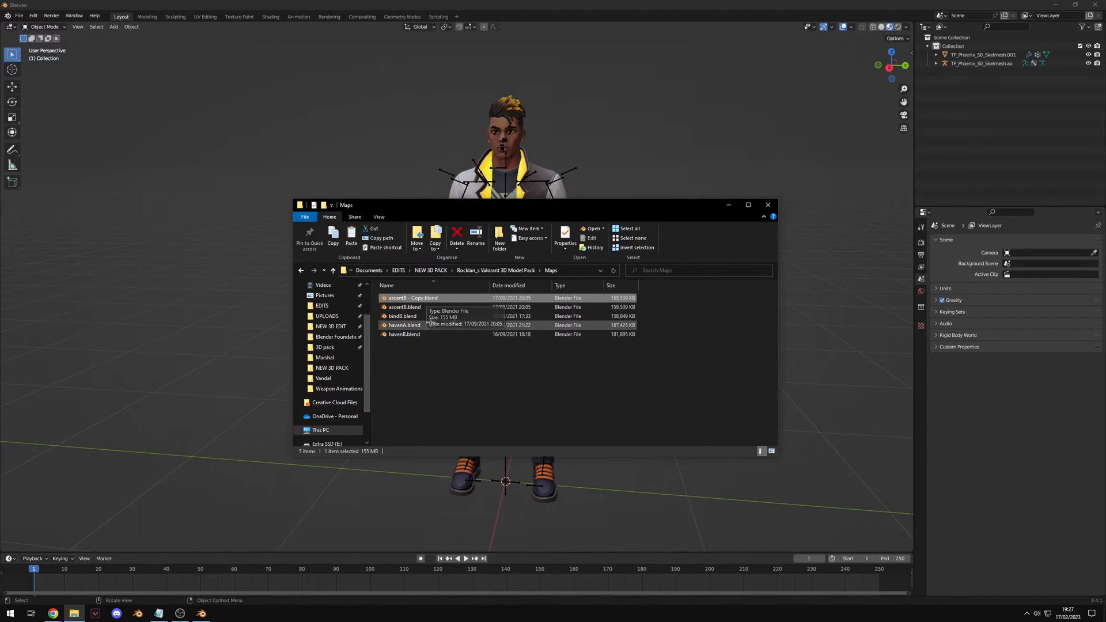
mouse_move(445, 405)
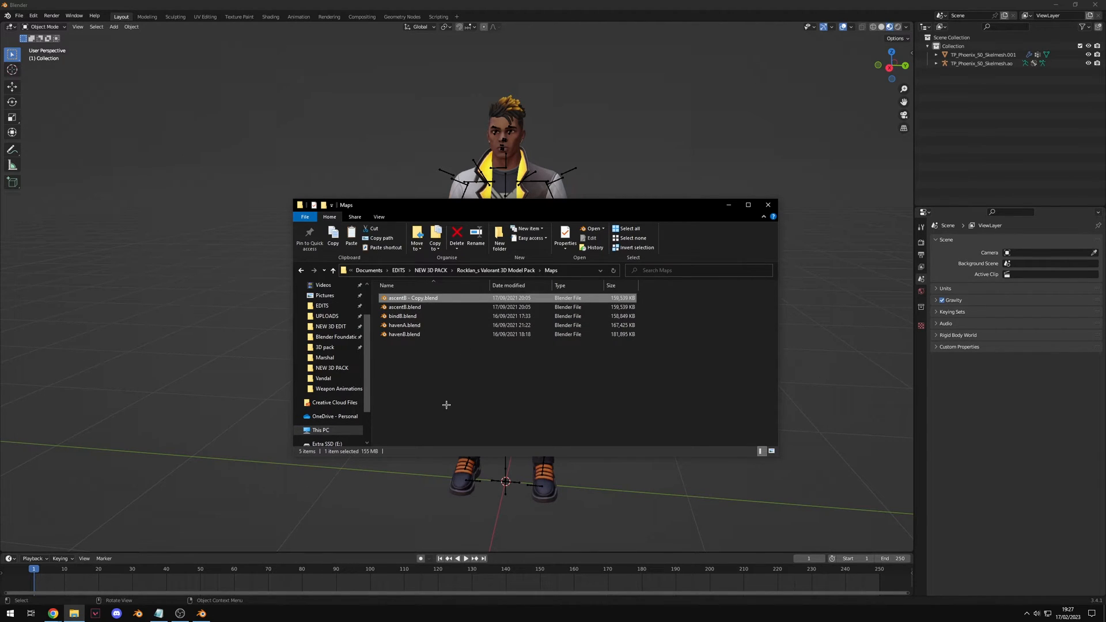
left_click(405, 306)
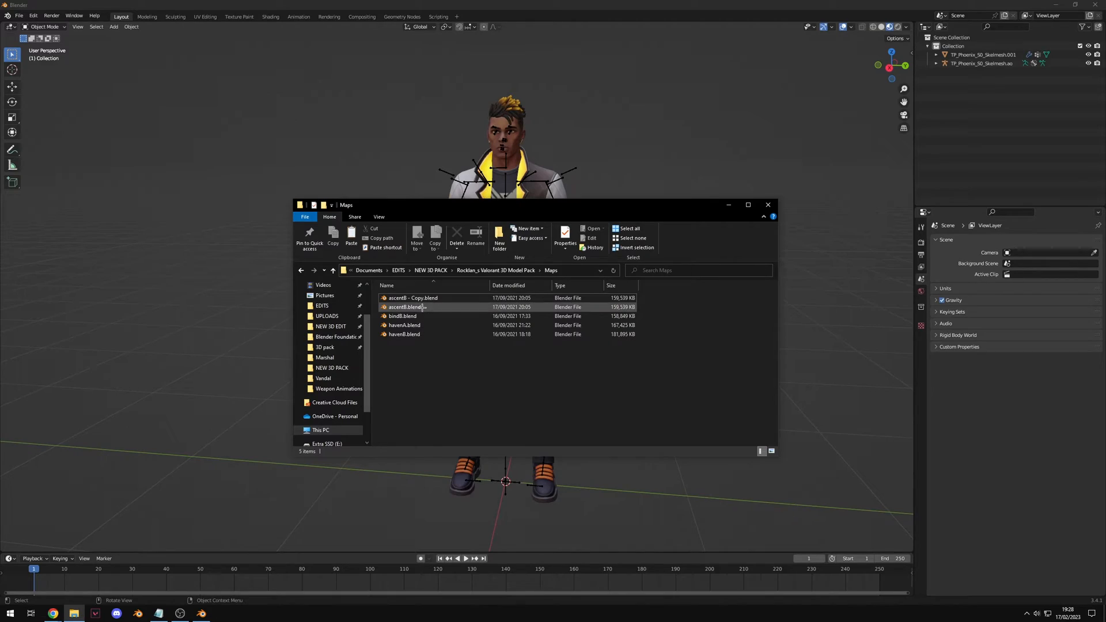
Step: Open ascentB.blend and inspect its world lighting nodes in the Shading workspace
double_click(402, 306)
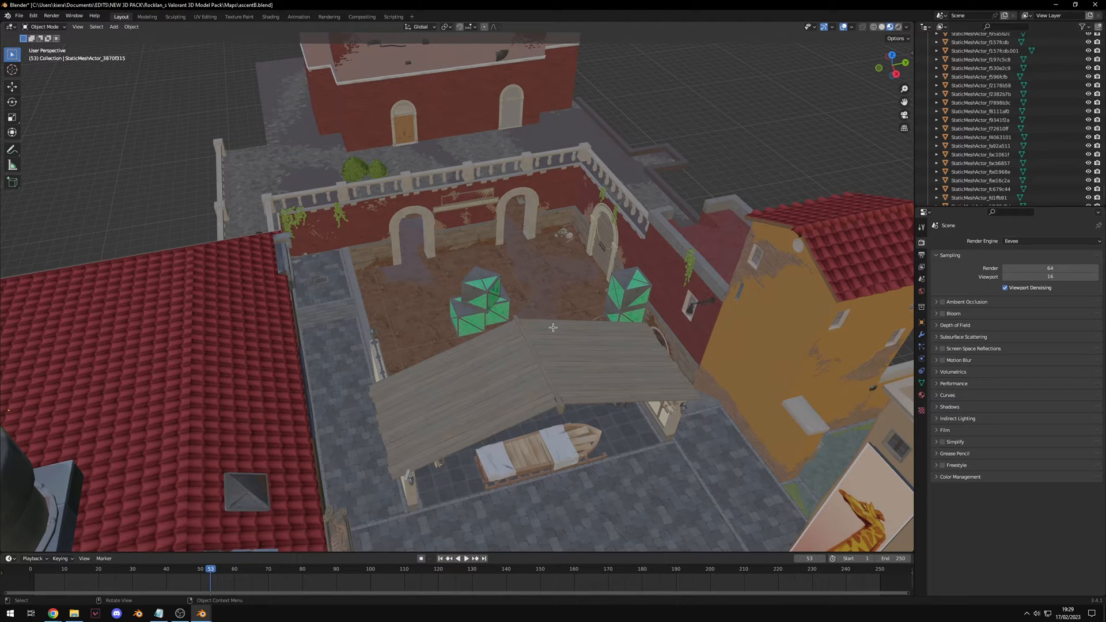
mouse_move(568, 342)
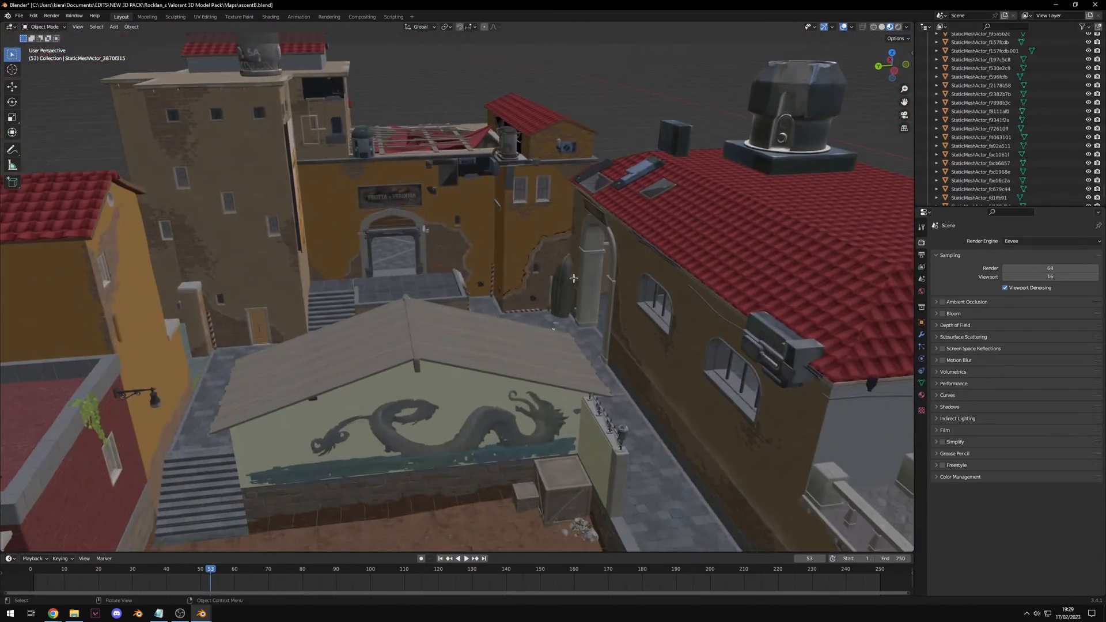
left_click(271, 16)
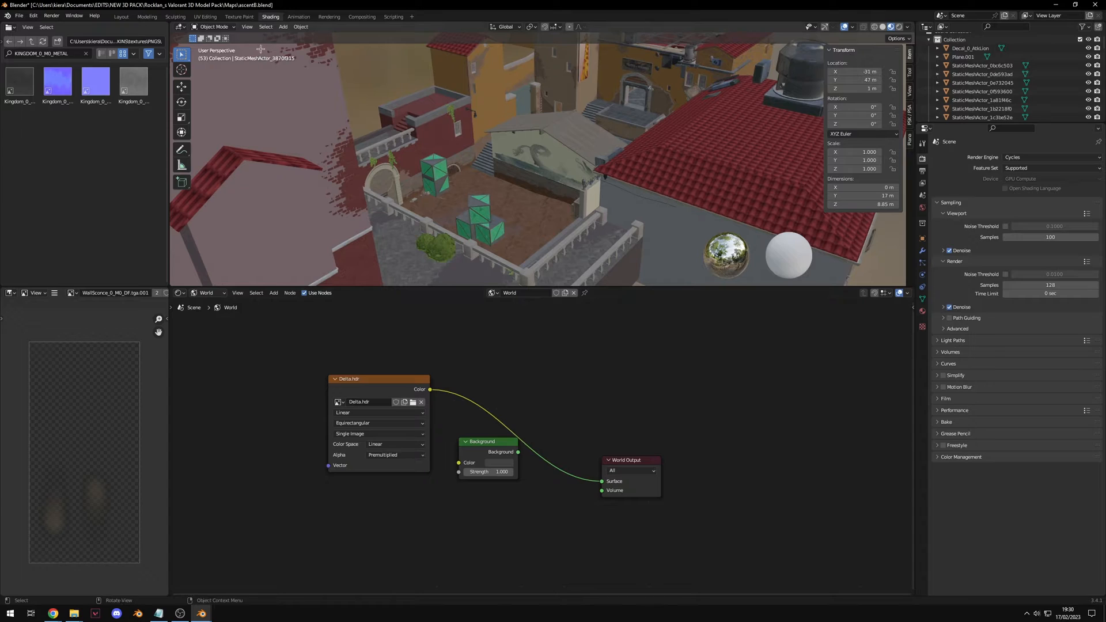
left_click(120, 16)
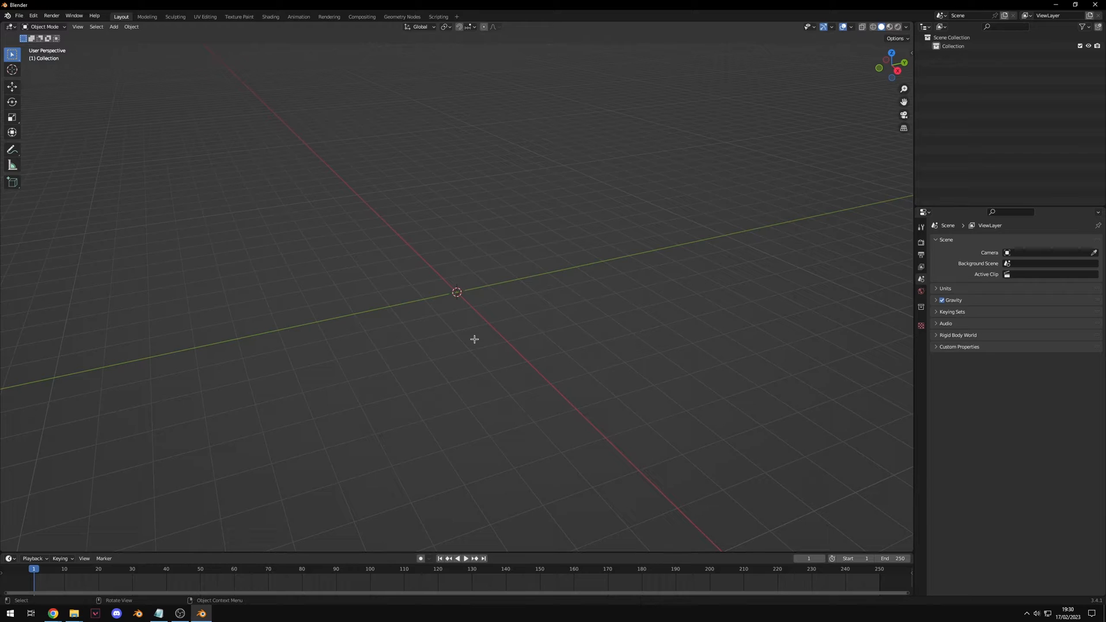
mouse_move(502, 180)
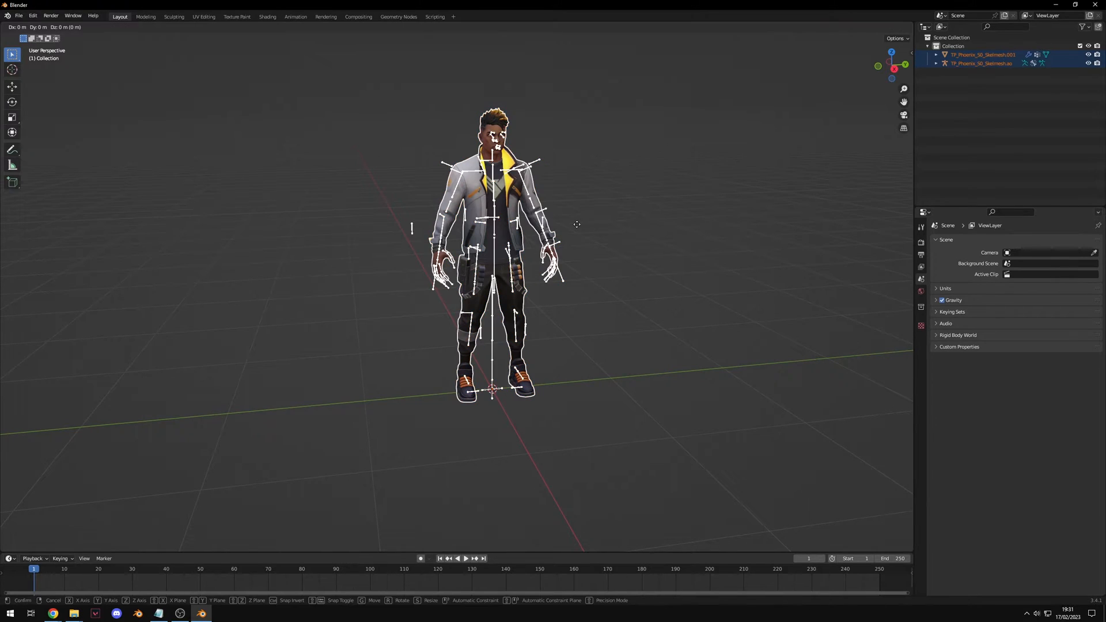
Step: Append the phoenixComplex.blend objects beside the simple Phoenix, then browse phoenixFirstPerson.blend
left_click(18, 16)
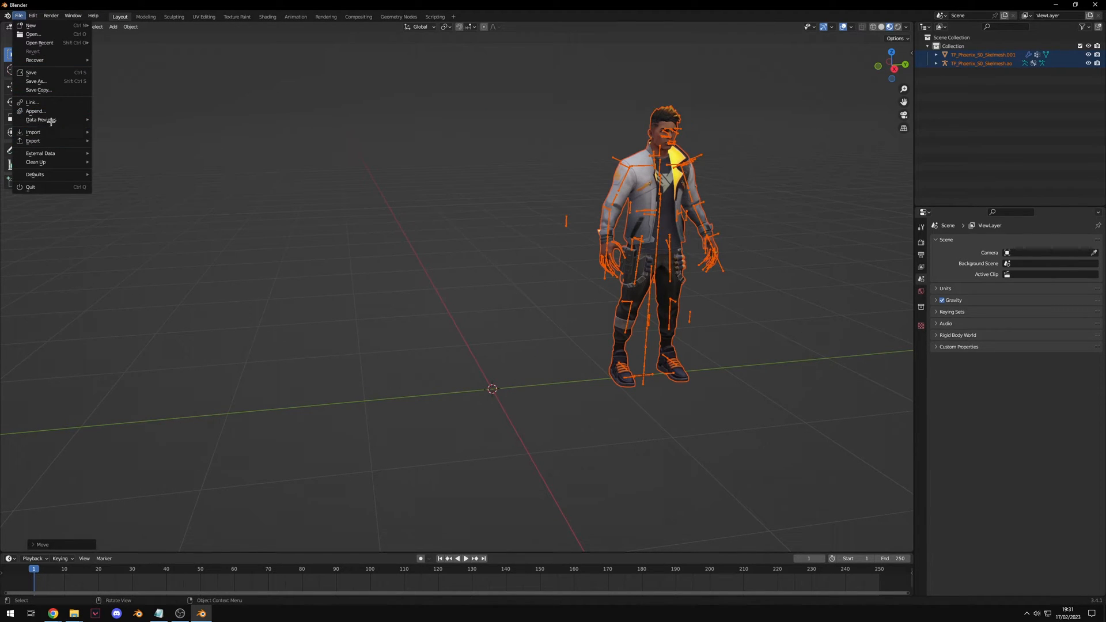
left_click(35, 110)
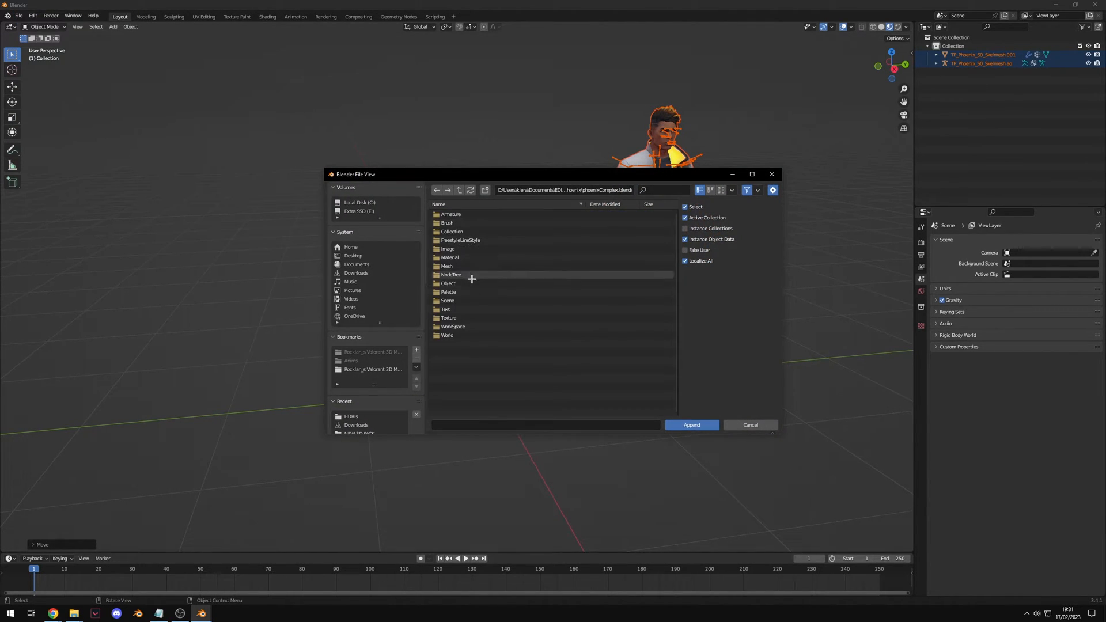
left_click(692, 425)
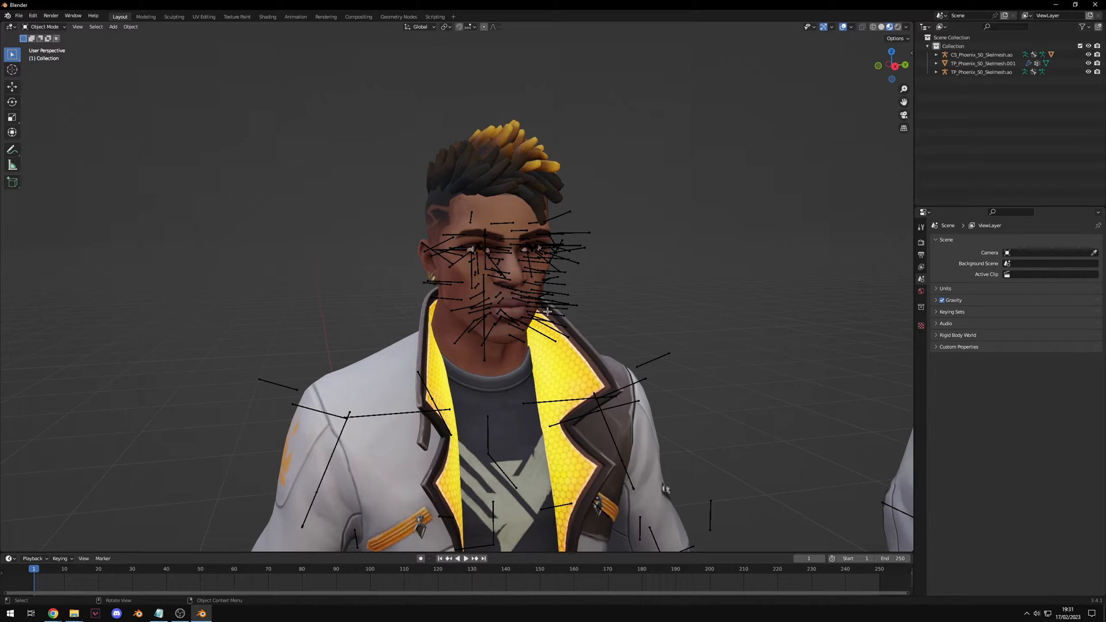
mouse_move(546, 311)
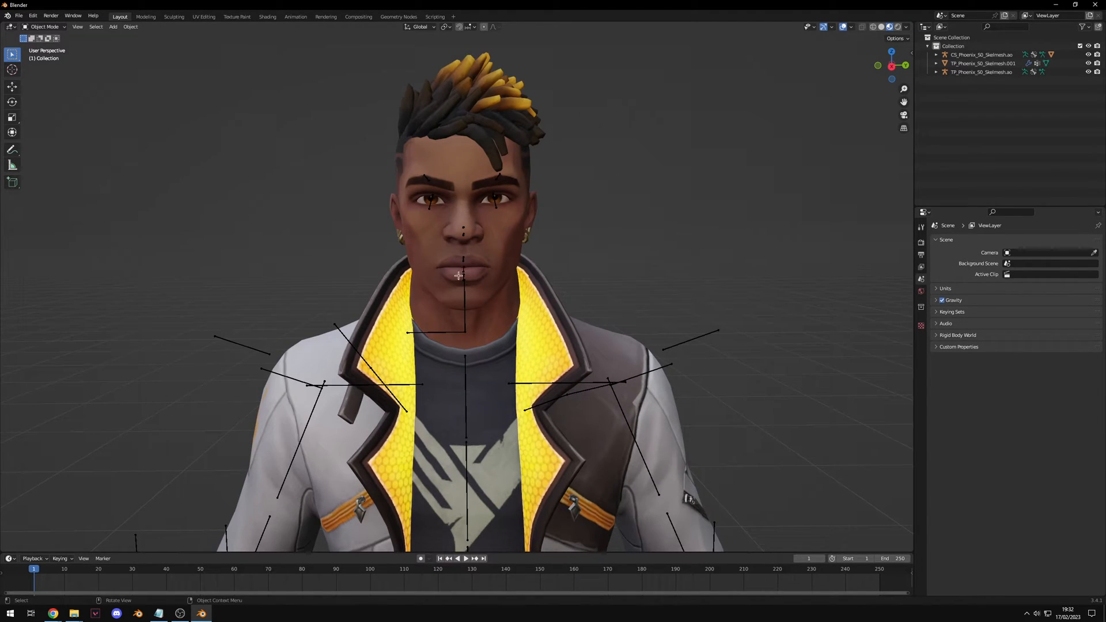
mouse_move(363, 323)
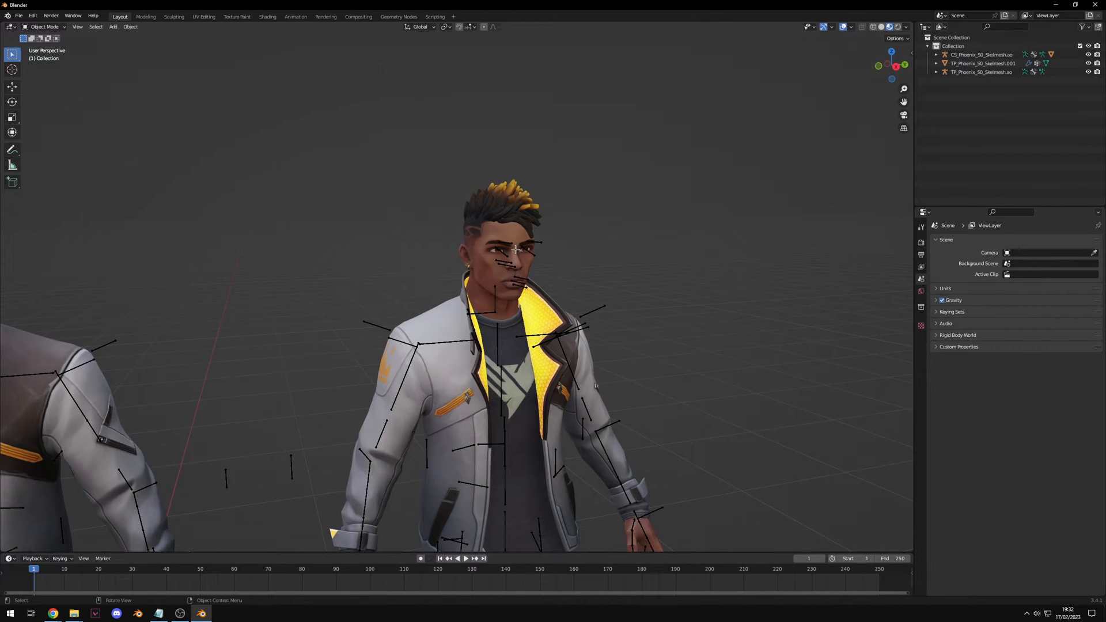
scroll("down", 3)
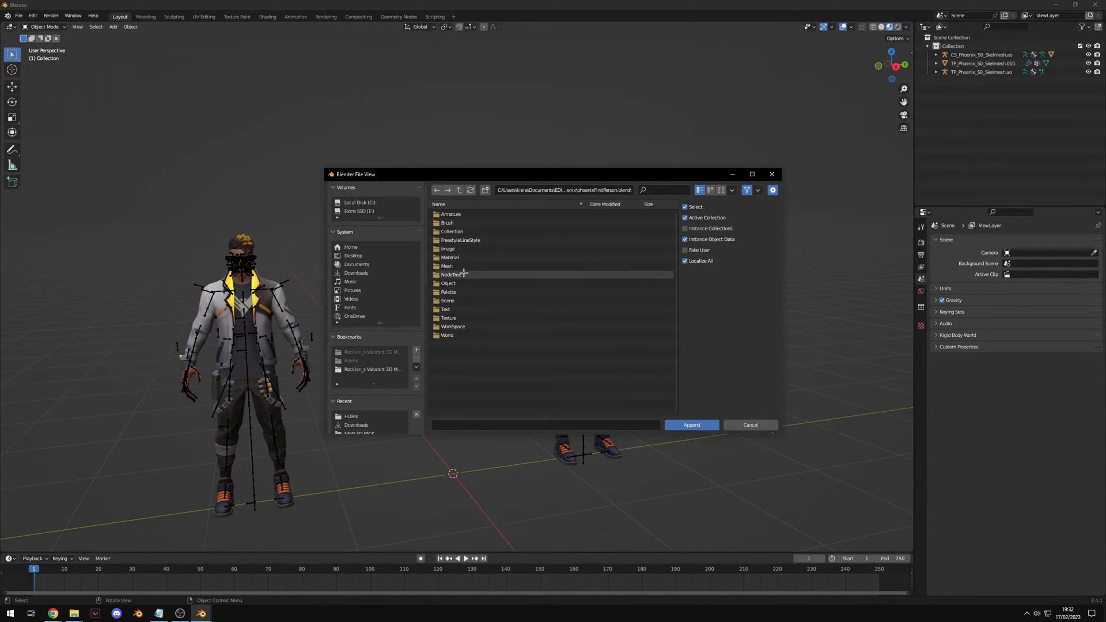
Step: Append the first-person Phoenix arms, then delete every model from the scene
left_click(692, 425)
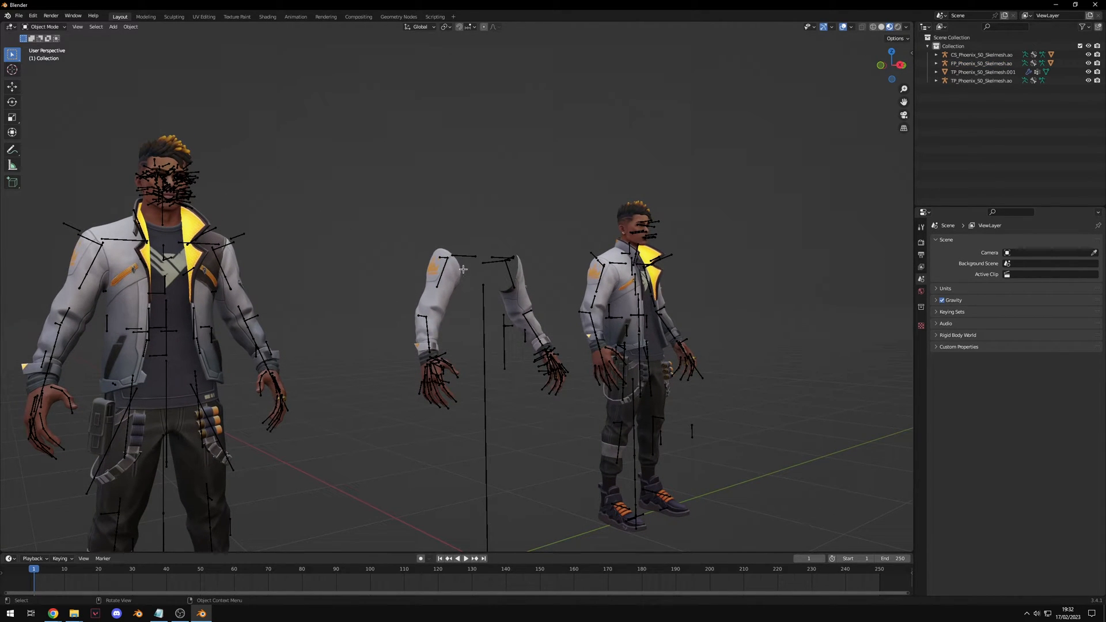
scroll("down", 3)
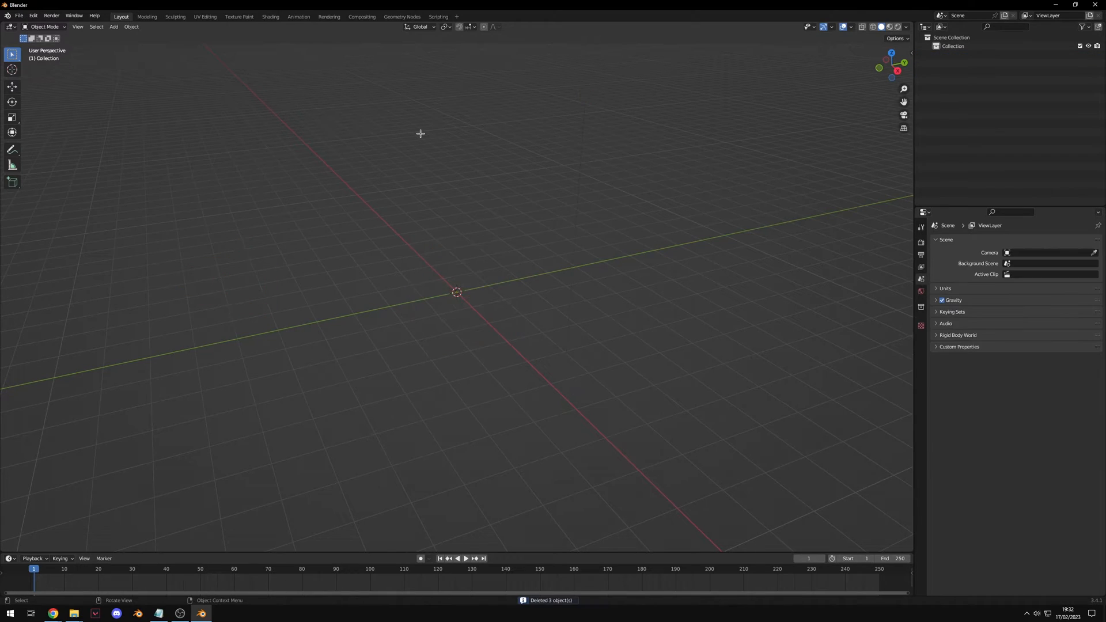
mouse_move(393, 147)
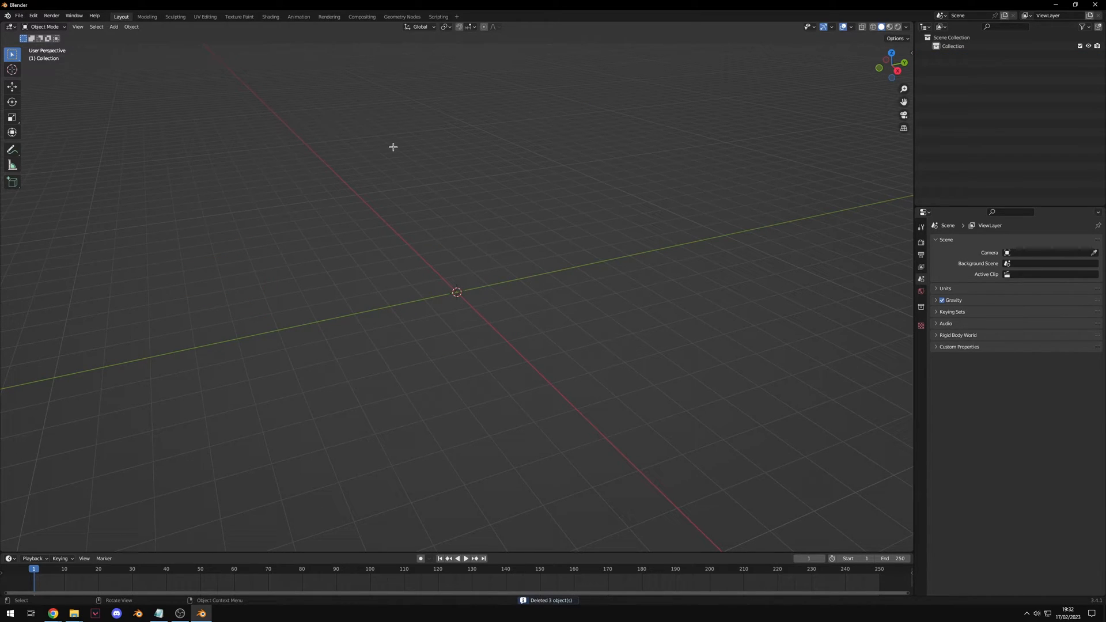
mouse_move(392, 231)
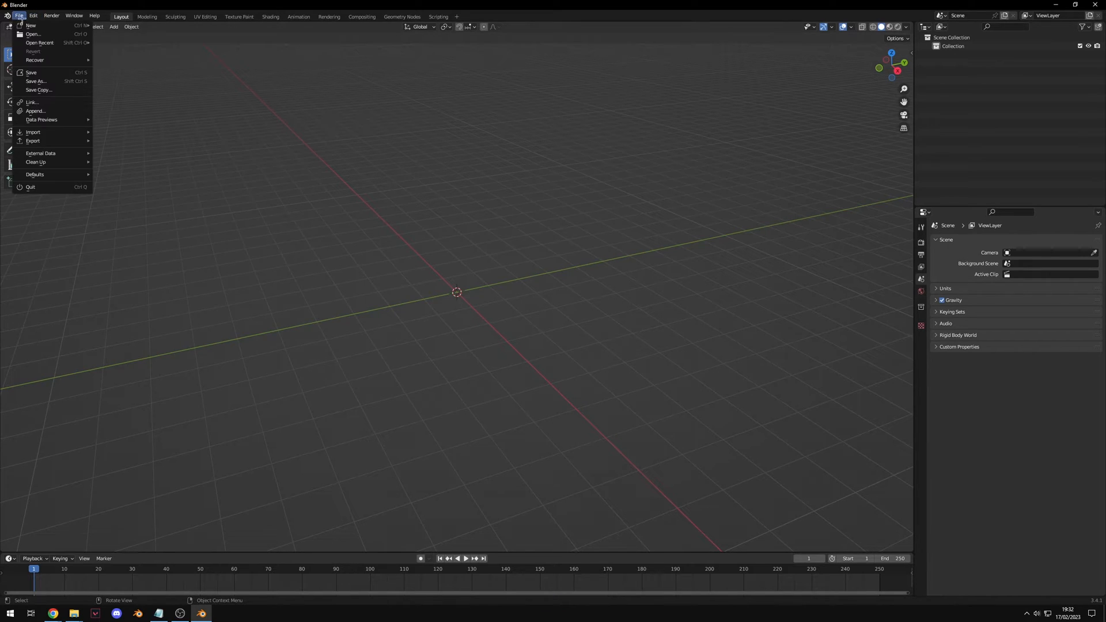
Step: Append the Jett mesh and armature from jettSimple.blend
left_click(35, 110)
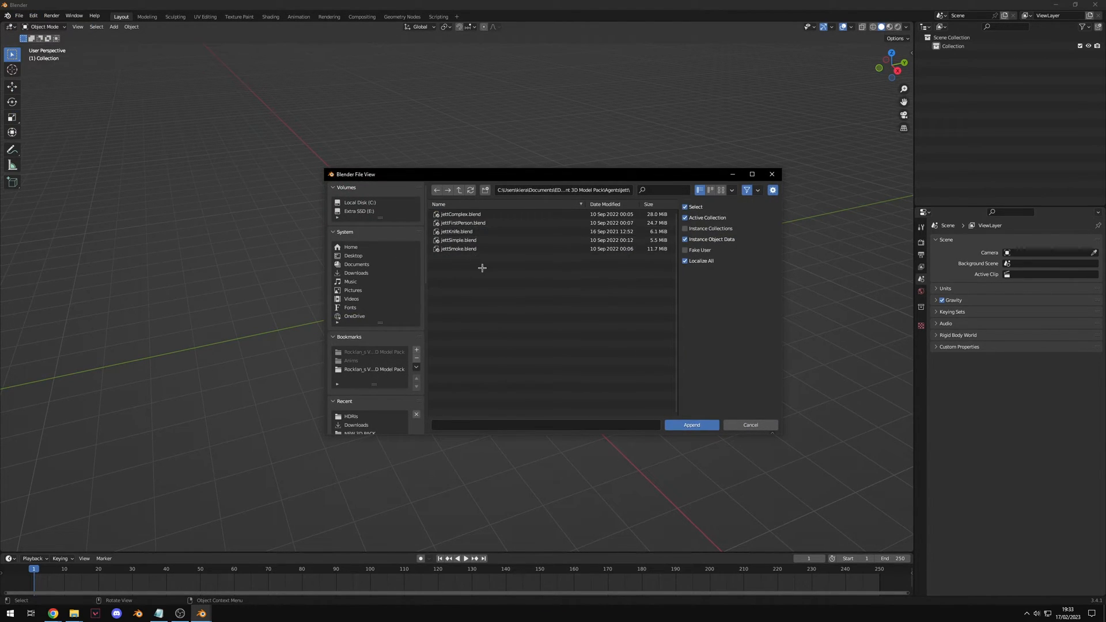
double_click(458, 239)
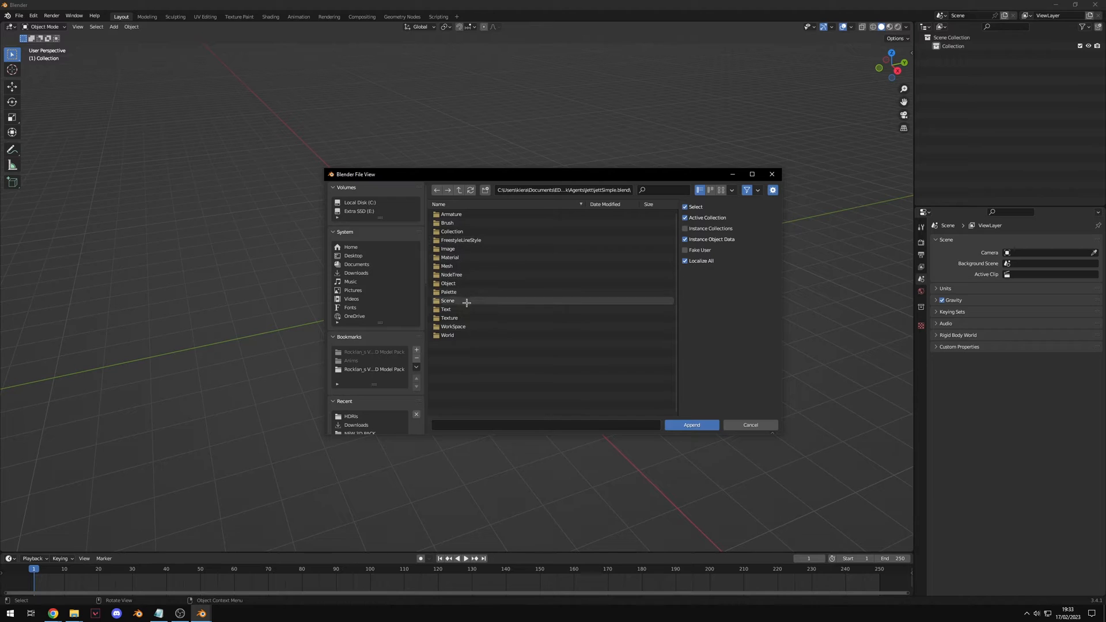
left_click(690, 425)
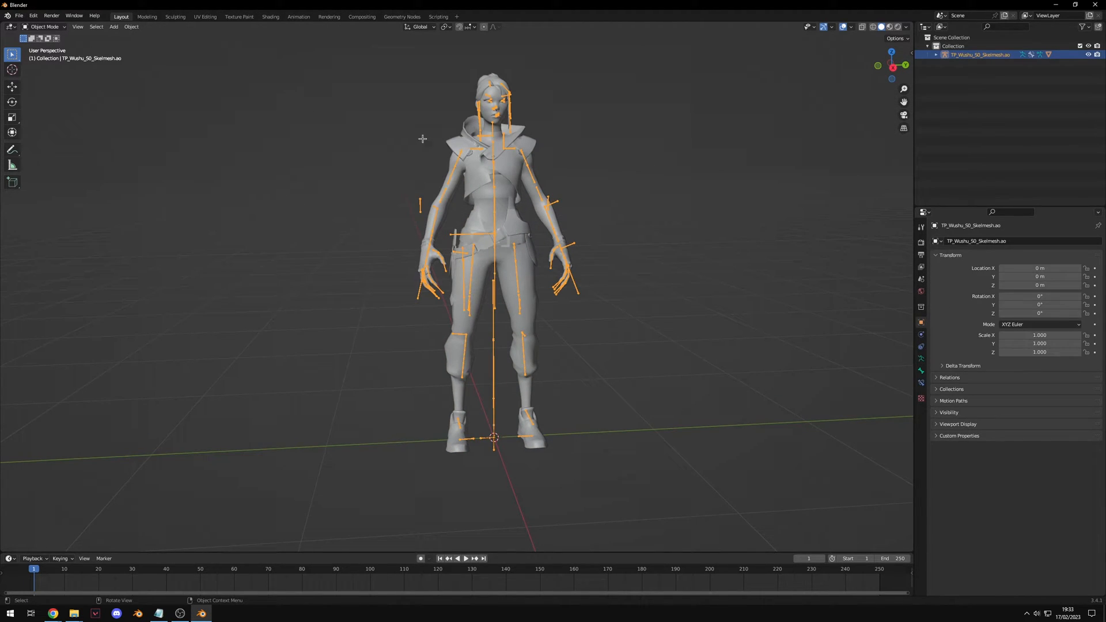
mouse_move(230, 260)
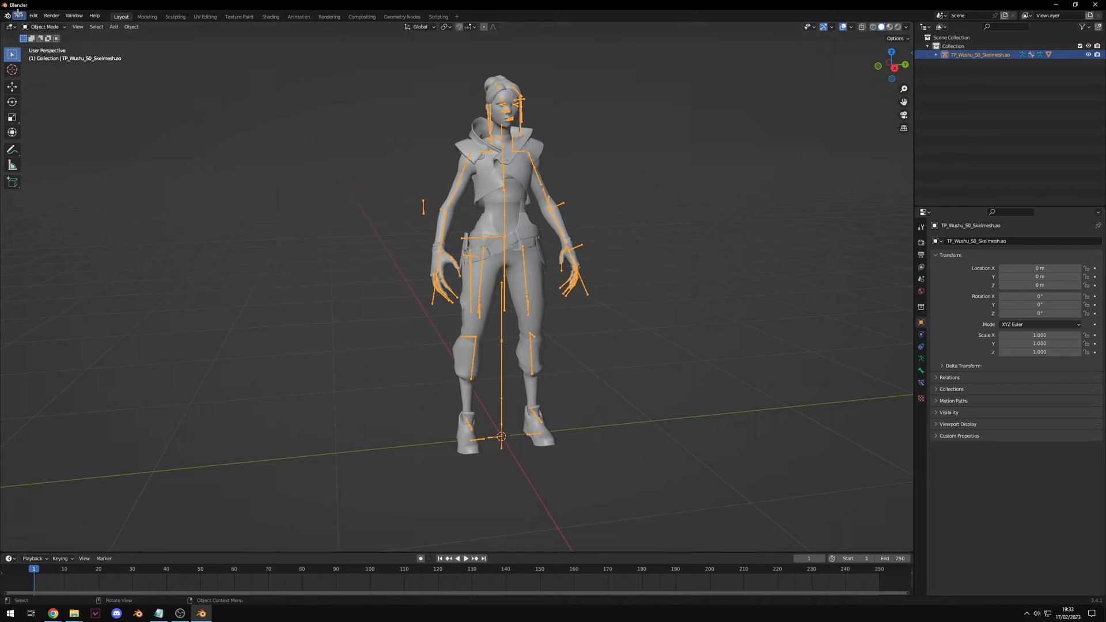
Step: Open Preferences and search add-ons for 'psk' to enable the PSK/PSA importer
left_click(32, 16)
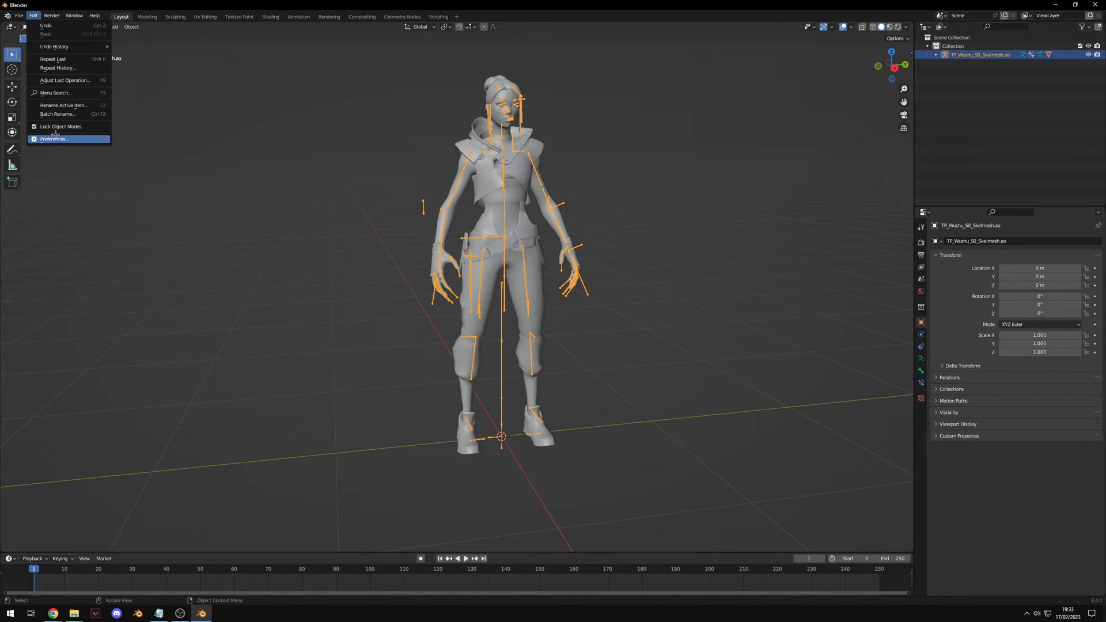
left_click(53, 138)
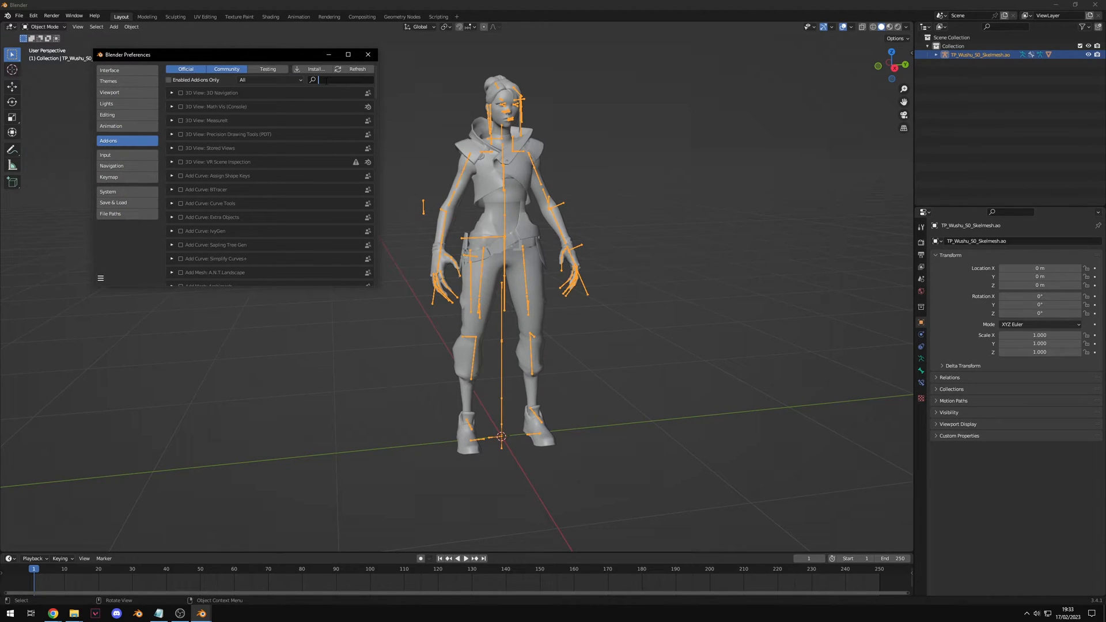
type("psk")
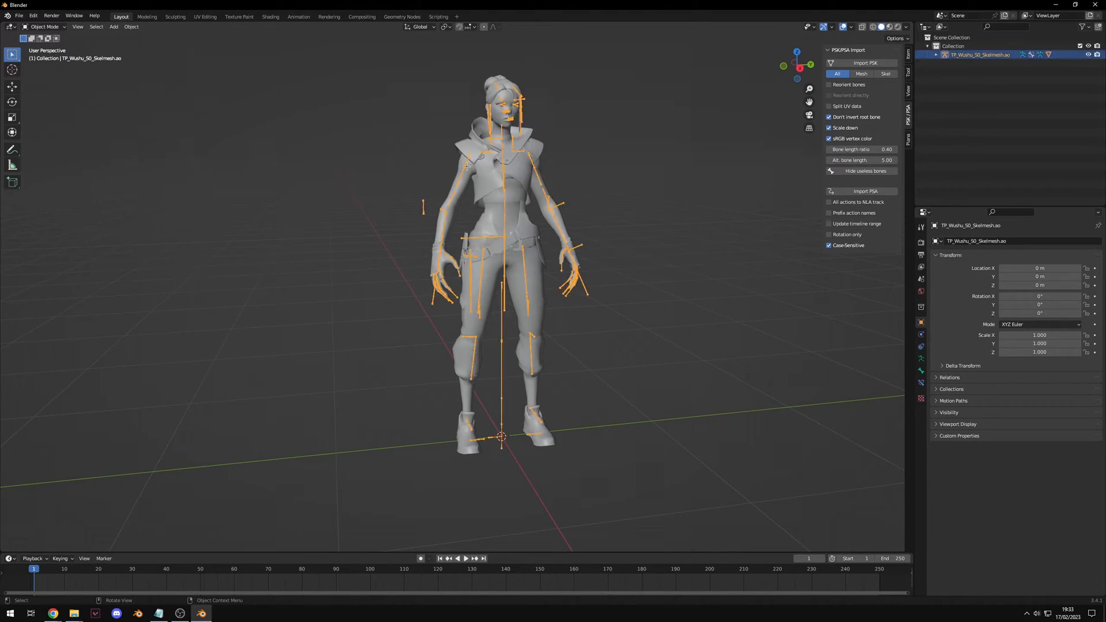
Step: Import TP_Washu_50_X_Equip_Cosmetic.psa from the agent animations folder, filtered by 'equip'
left_click(864, 190)
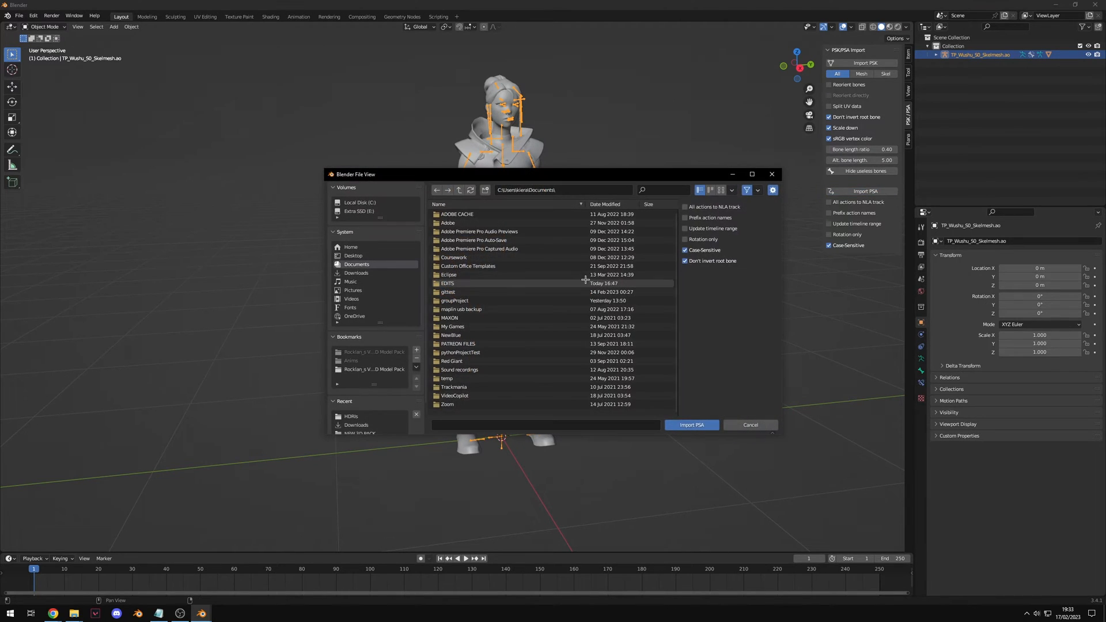
double_click(447, 282)
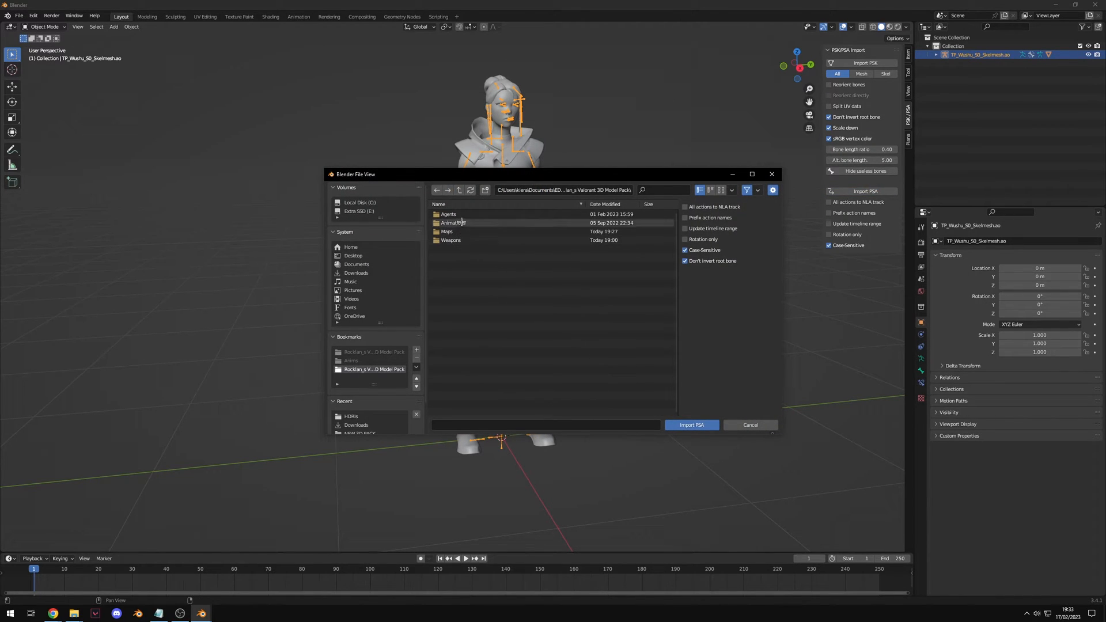
double_click(452, 222)
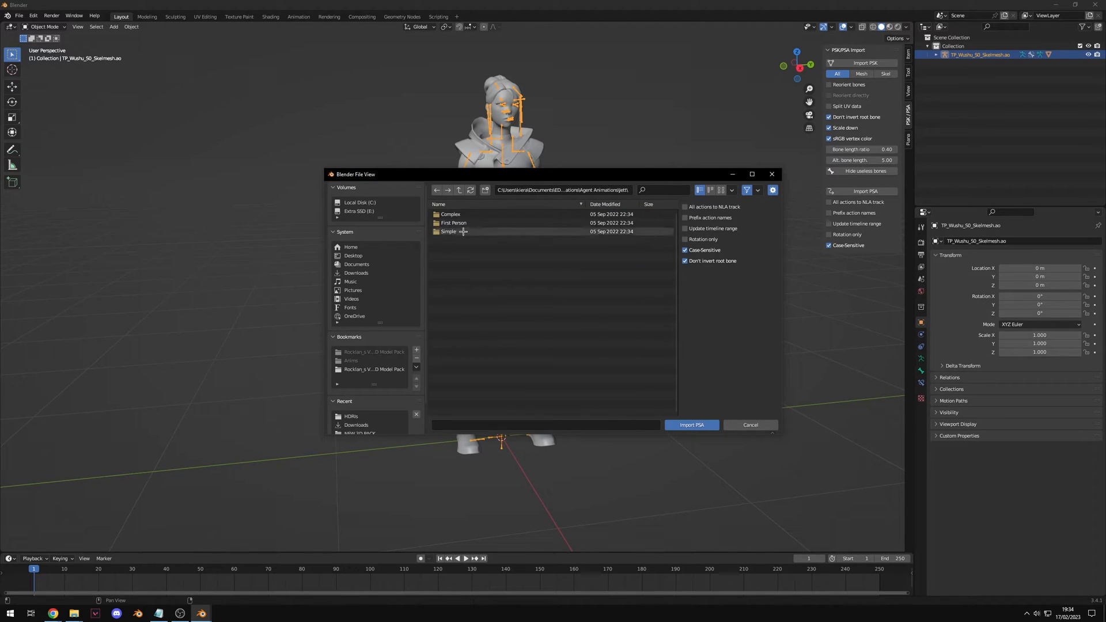
double_click(449, 231)
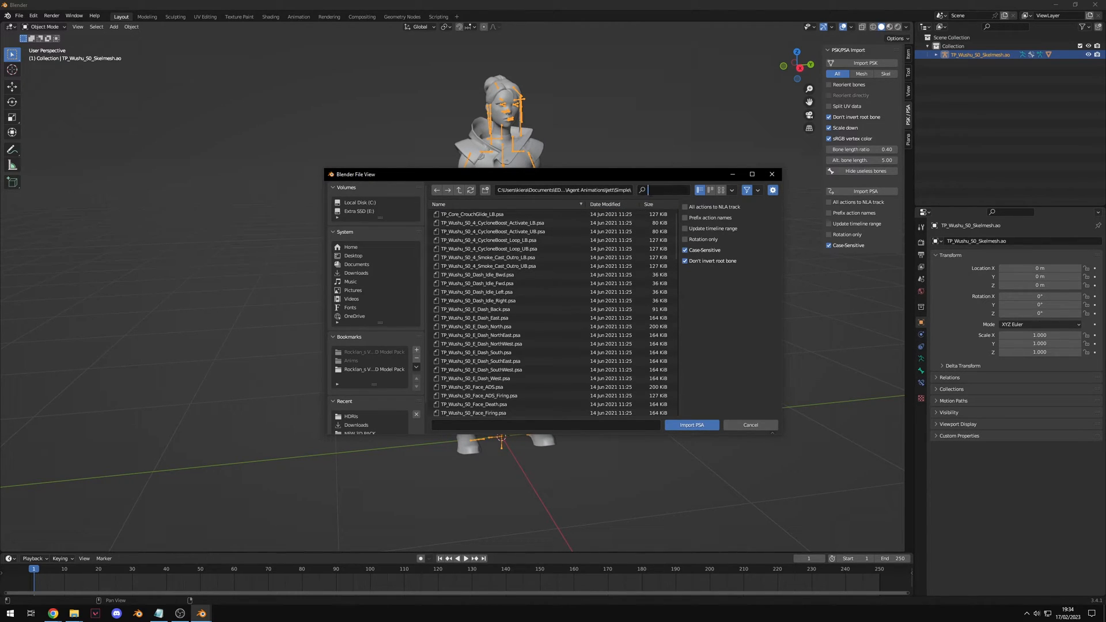
type("equip")
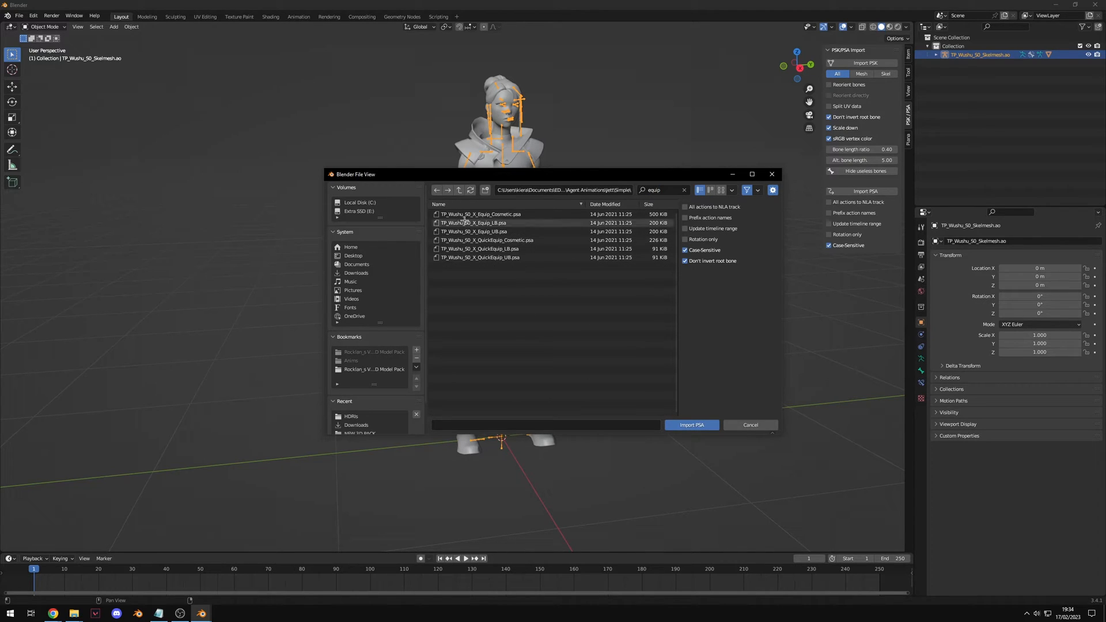
left_click(479, 213)
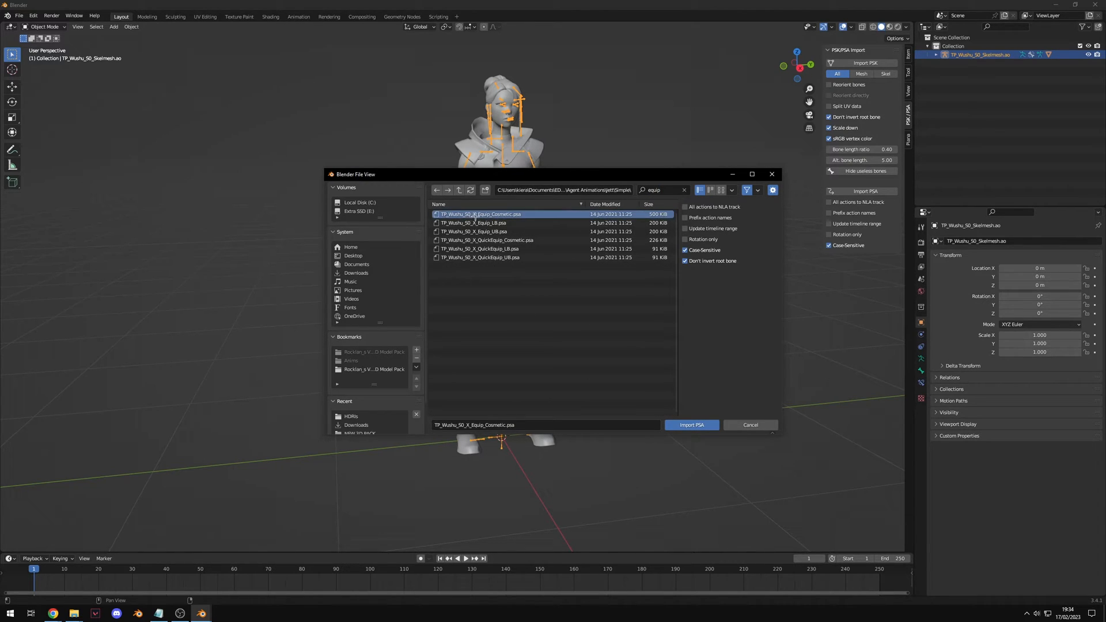
mouse_move(472, 201)
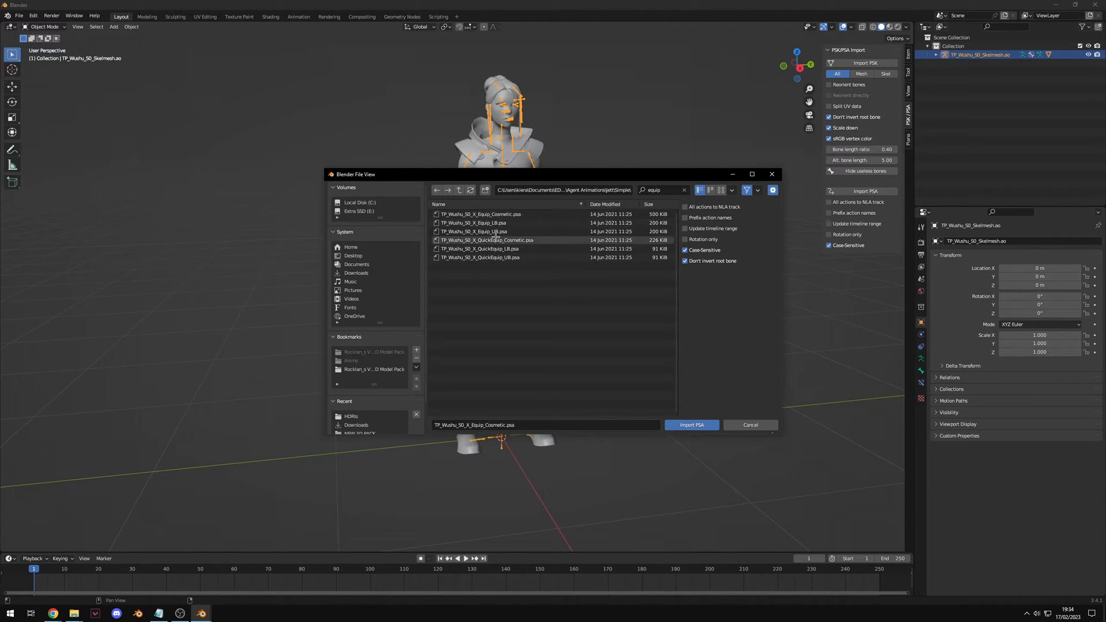
left_click(691, 425)
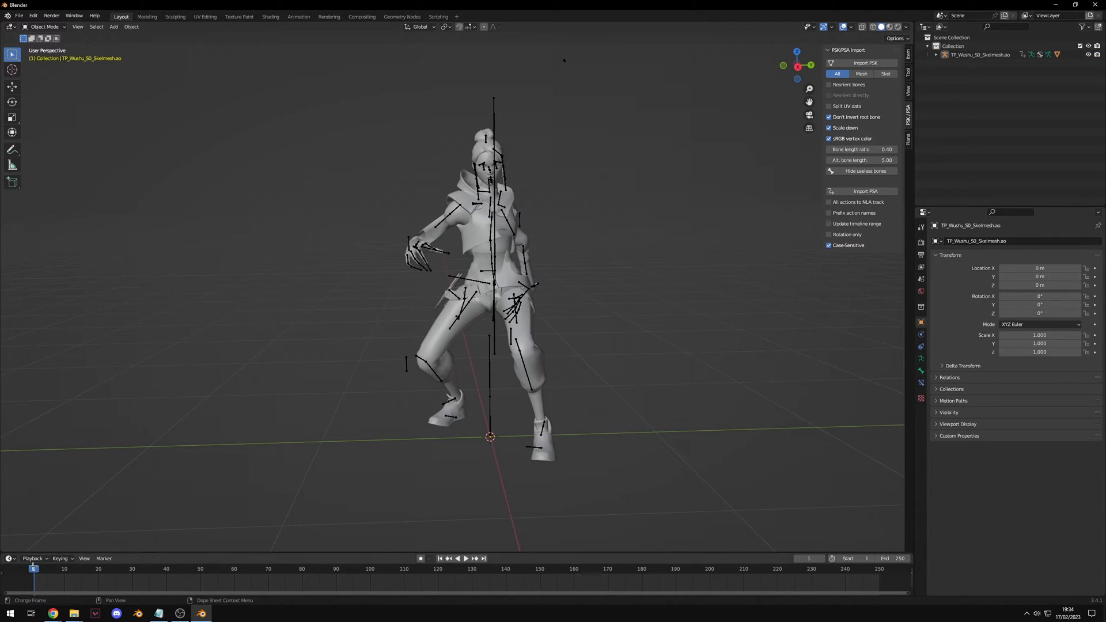
Step: Play the equip animation, pause at frame 29, and select Washu's armature in the add-on settings
left_click(465, 558)
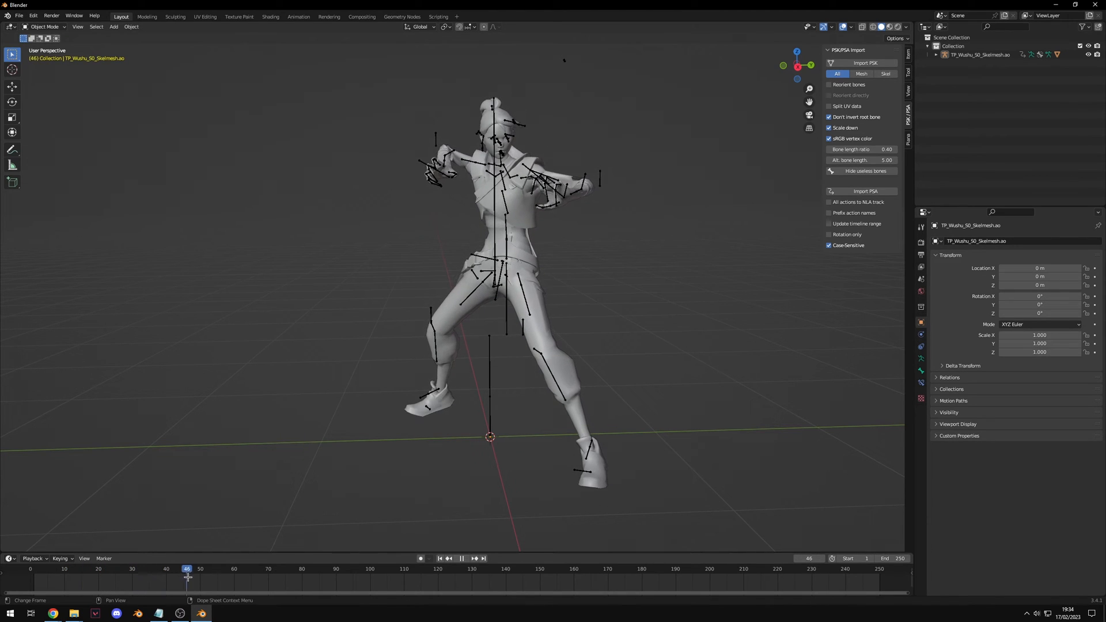
left_click(88, 569)
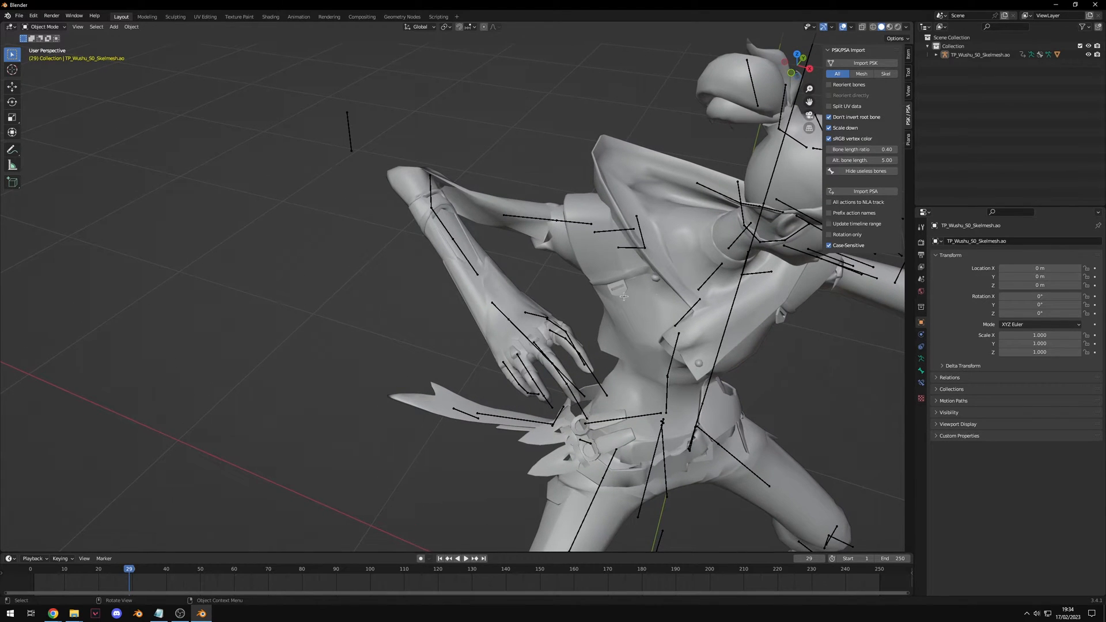
left_click(713, 202)
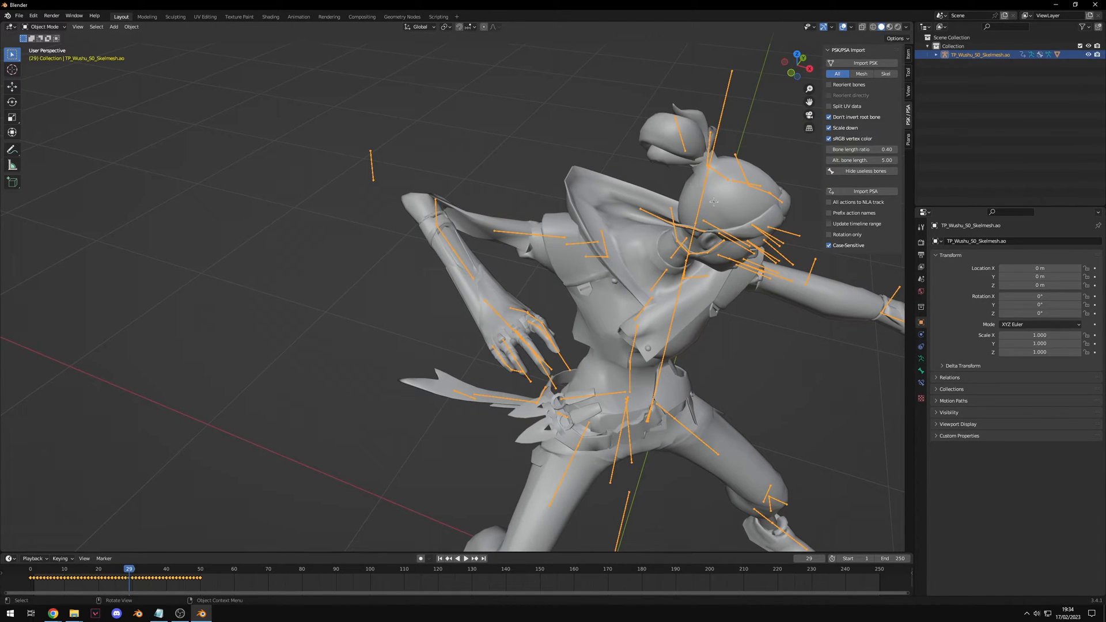
left_click(909, 138)
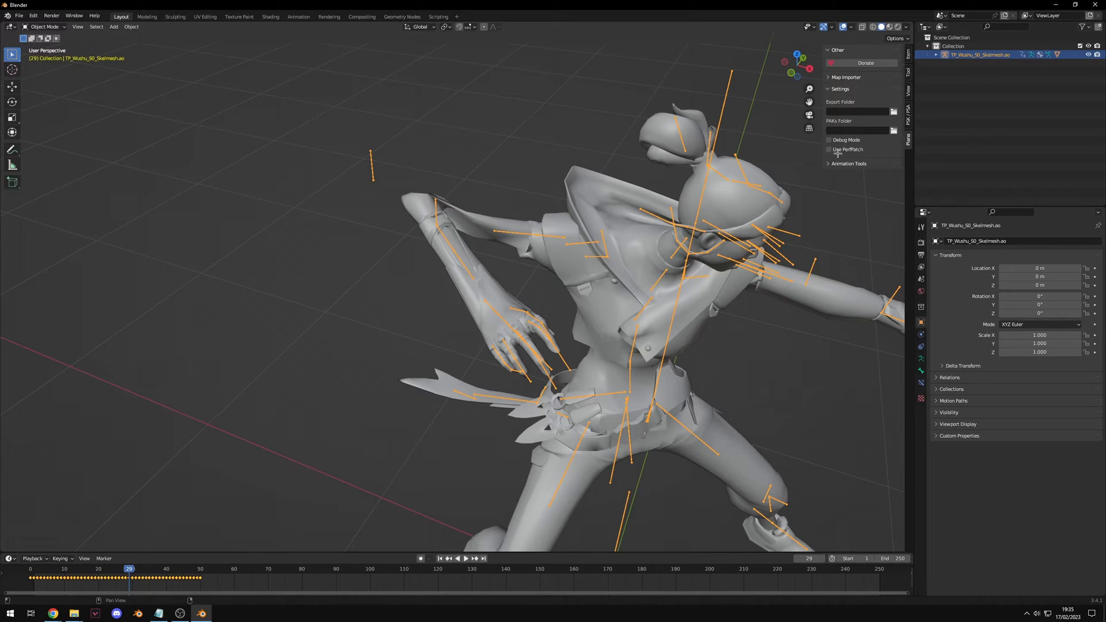
Step: Expand the add-on's Animation Tools section with its body, face and twist fixes
left_click(848, 163)
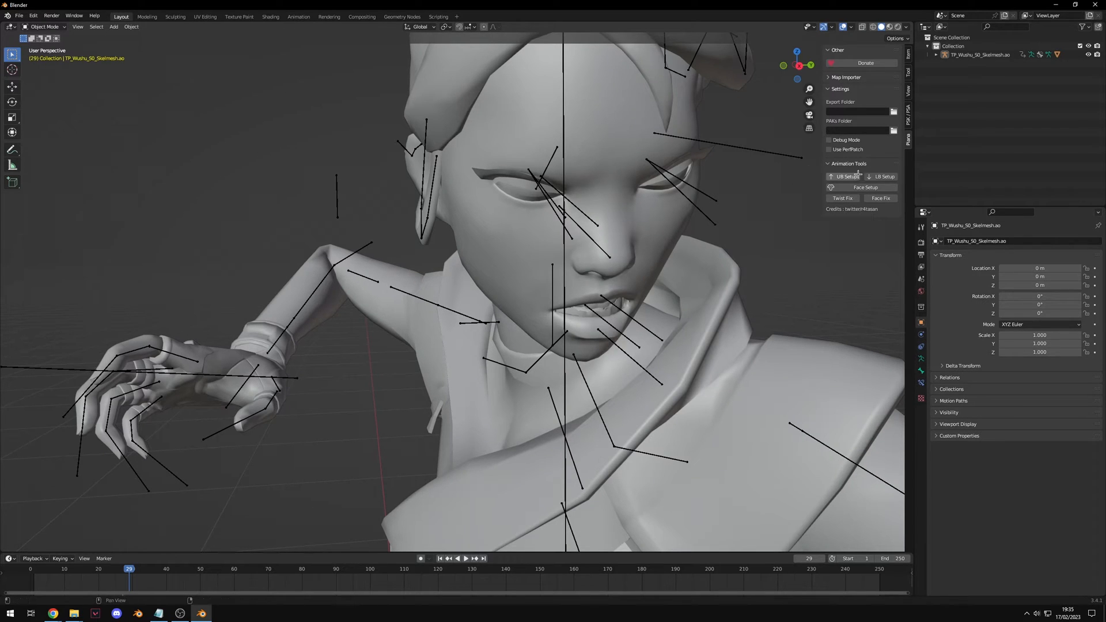
scroll("down", 3)
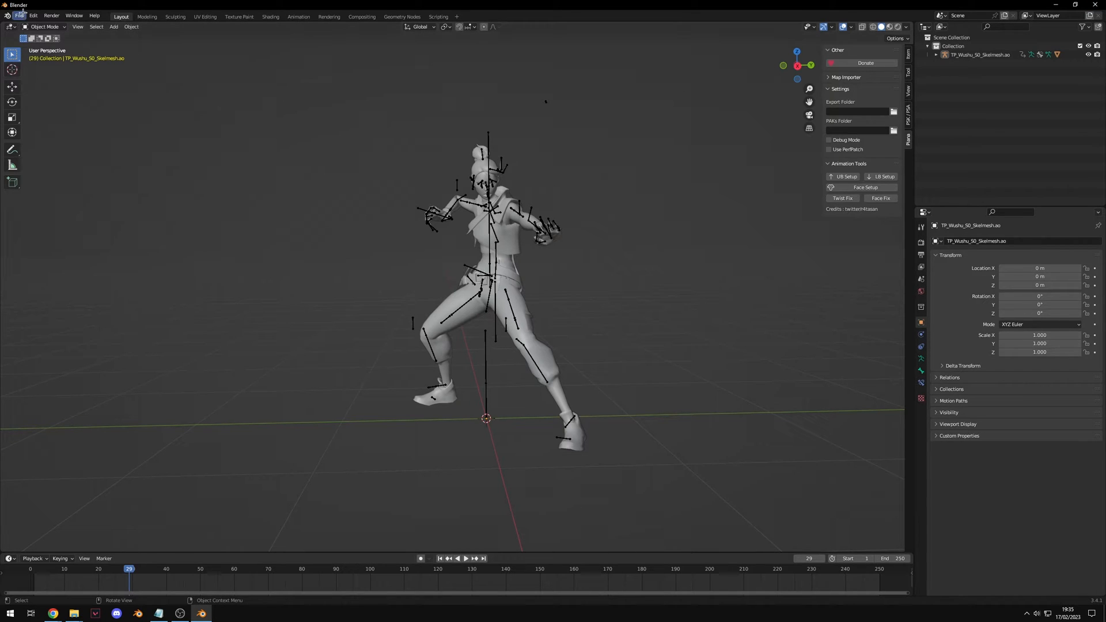
Step: Start a fresh General scene and append the Sprinter agent model from its Blender file
left_click(19, 16)
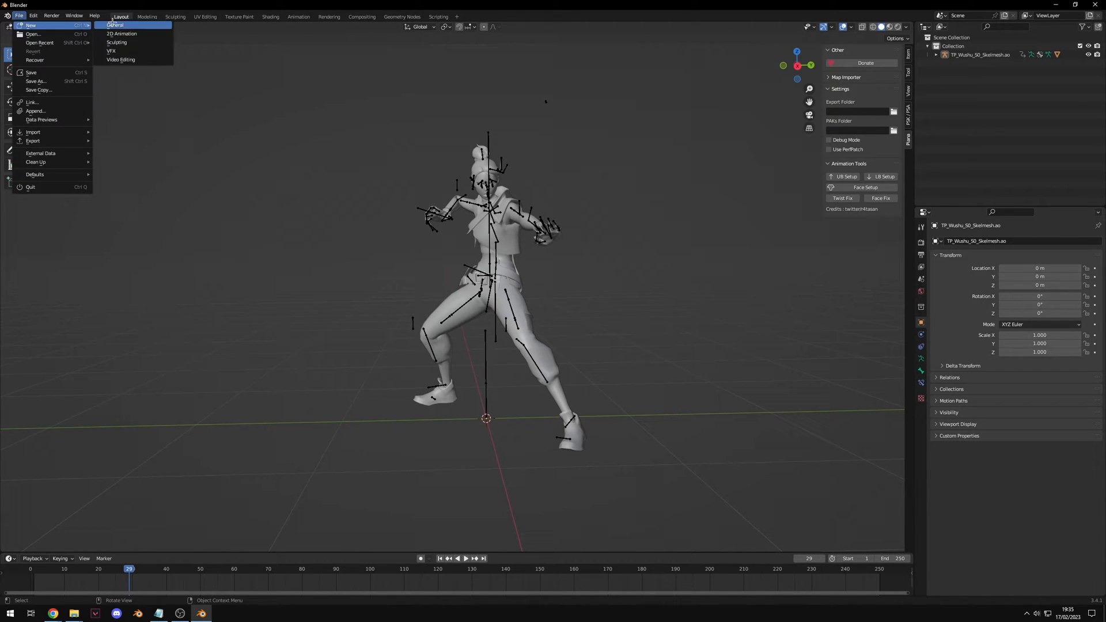
left_click(114, 25)
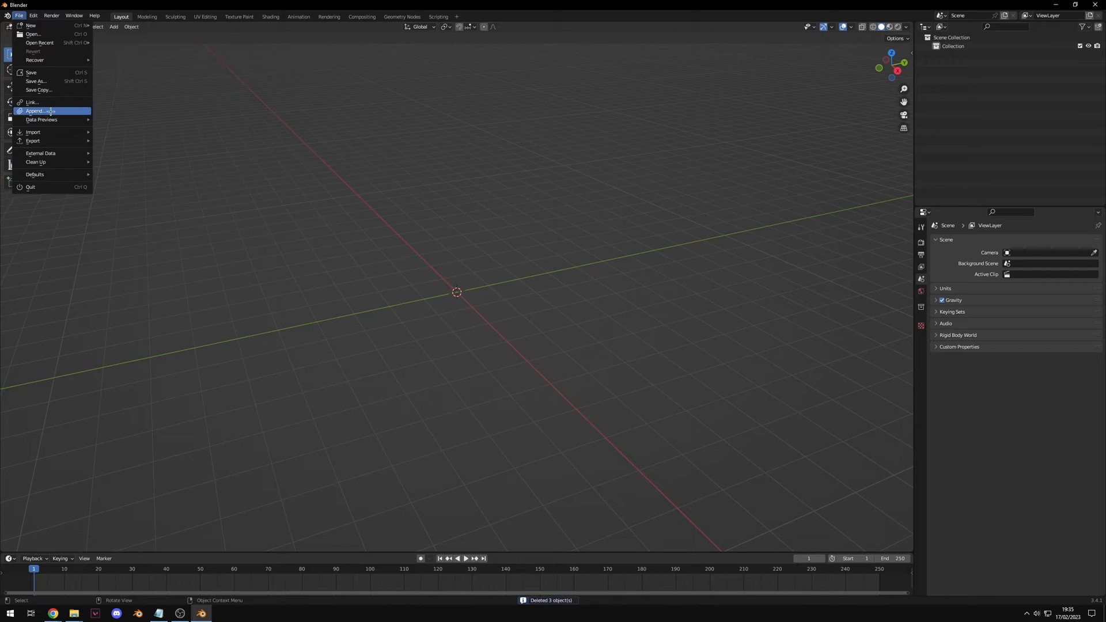
left_click(34, 111)
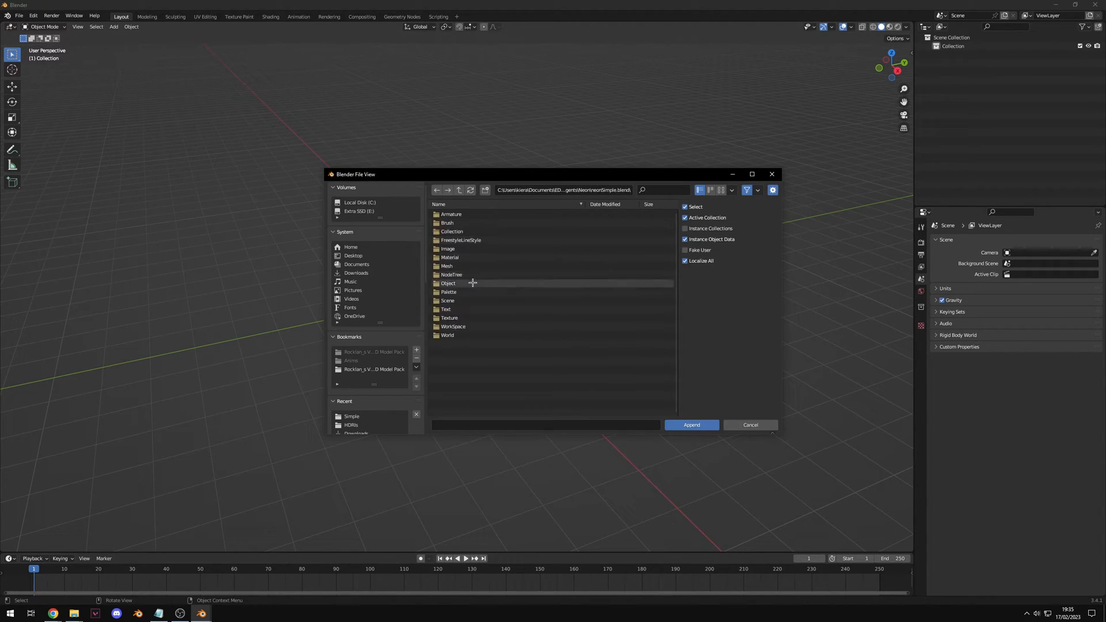
left_click(690, 425)
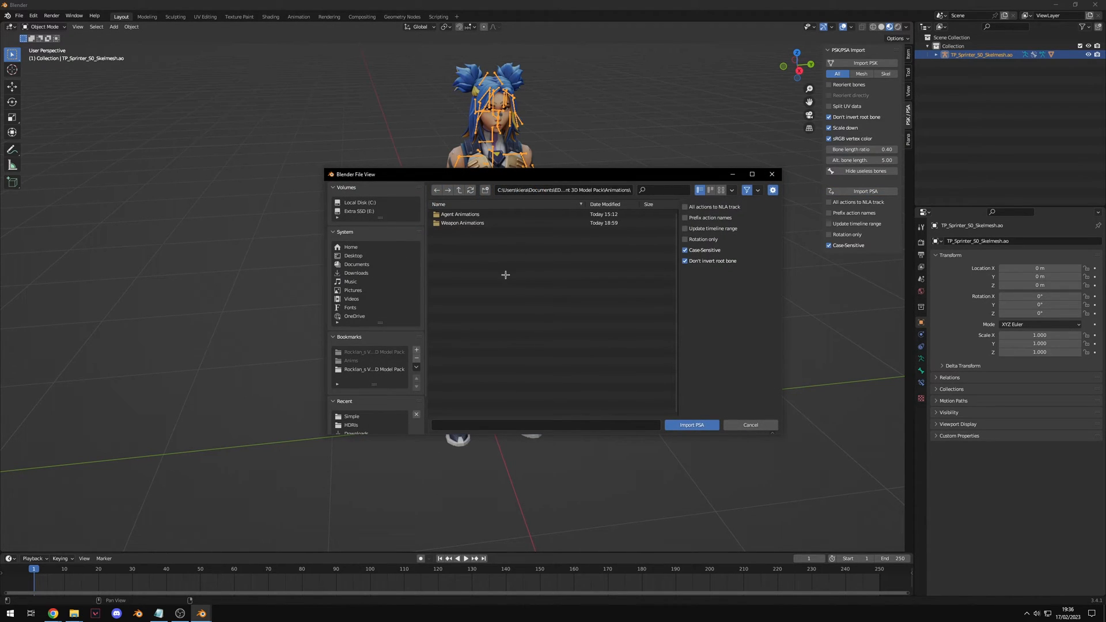
Step: Import the AK lower- and upper-body reload PSAs from Agent Animations > Shared > Simple
double_click(461, 214)
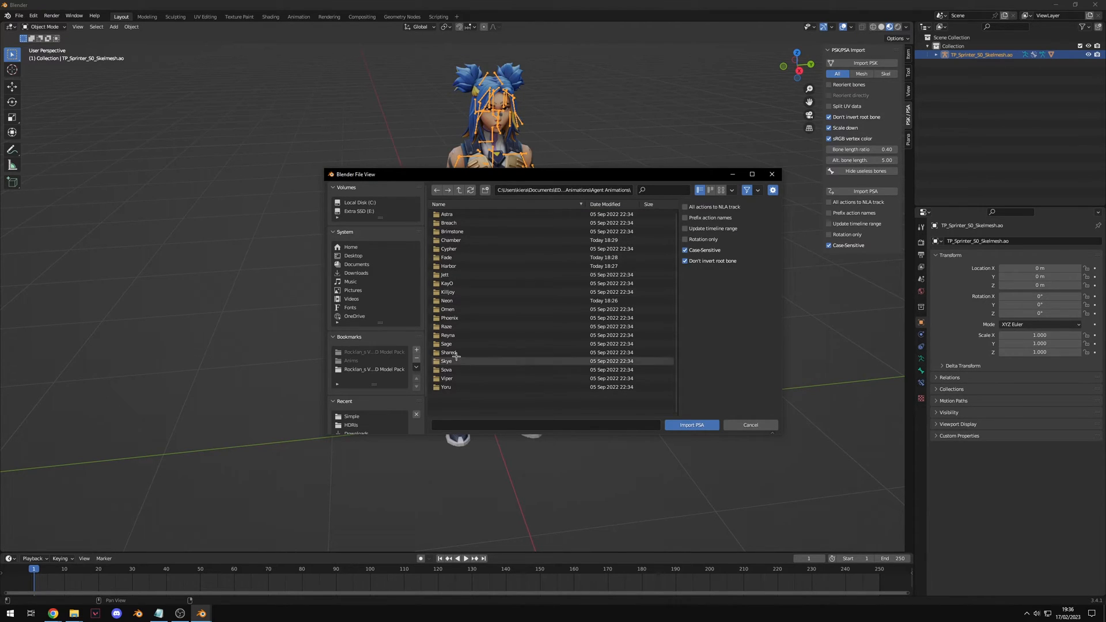
left_click(450, 352)
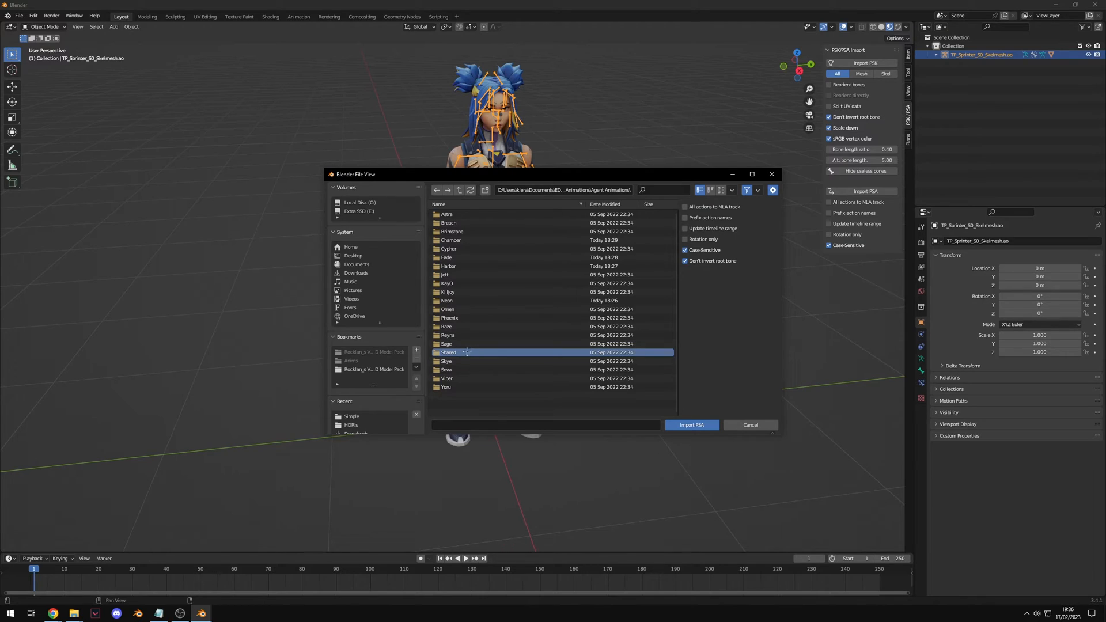
double_click(449, 351)
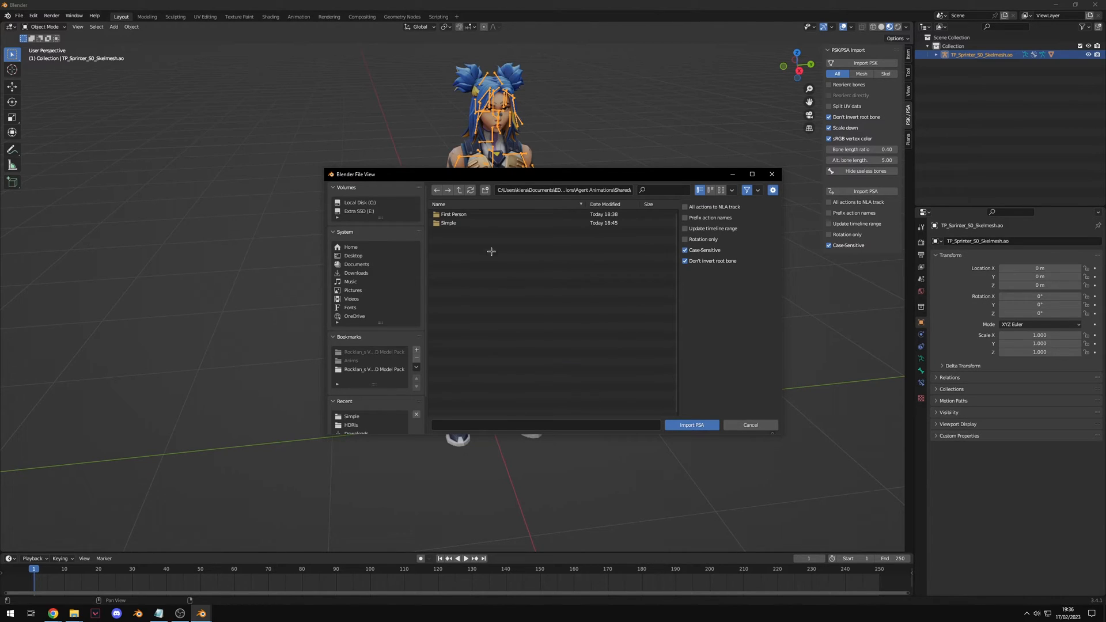
left_click(449, 223)
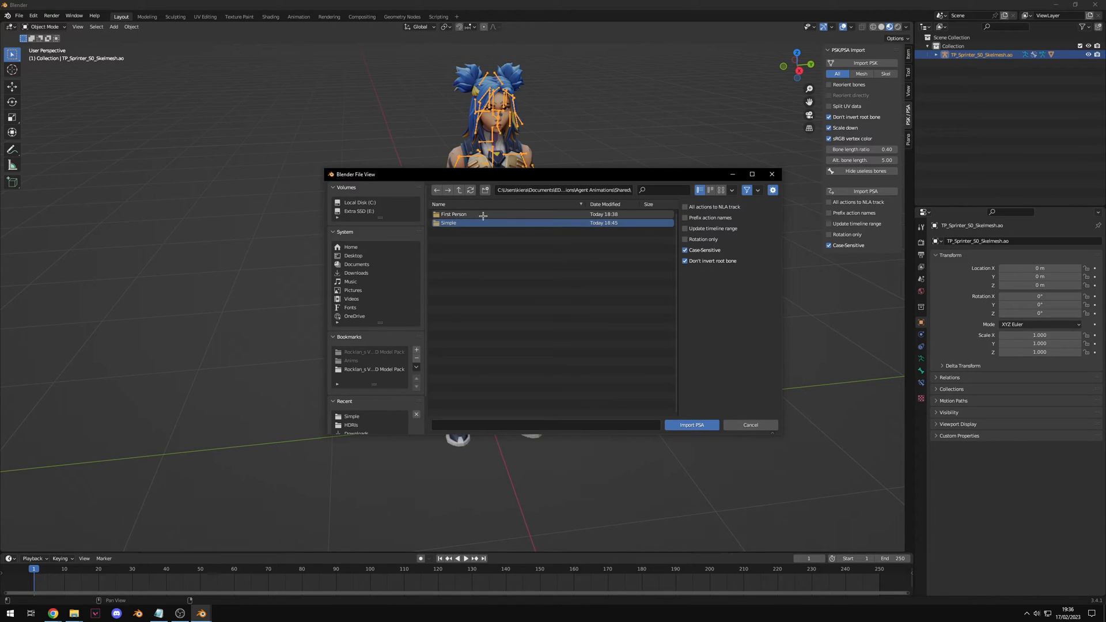
left_click(449, 223)
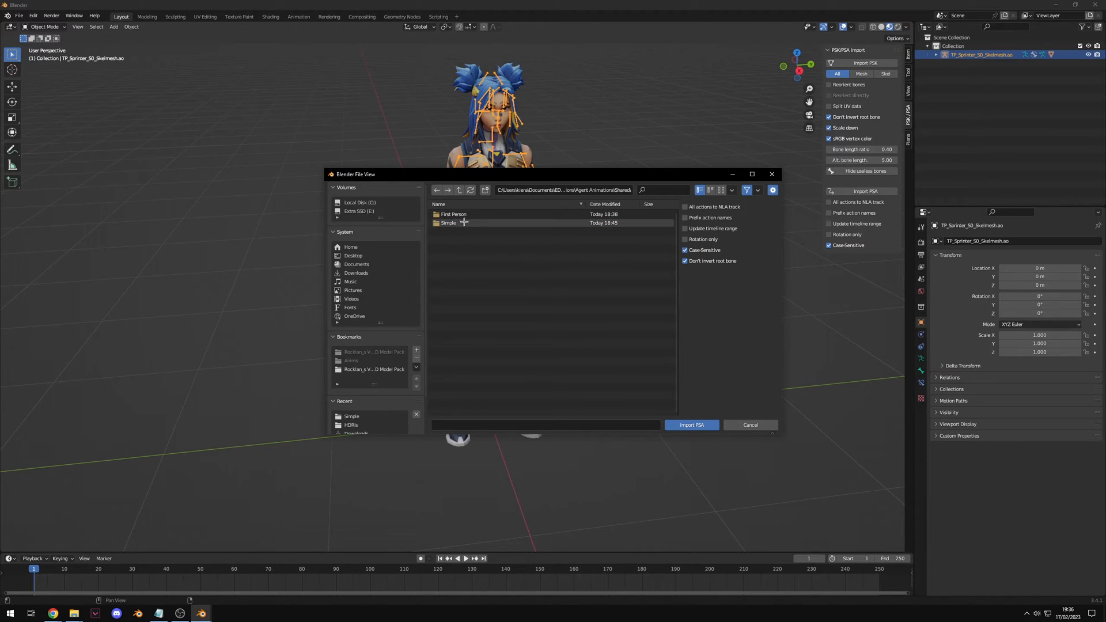
double_click(449, 223)
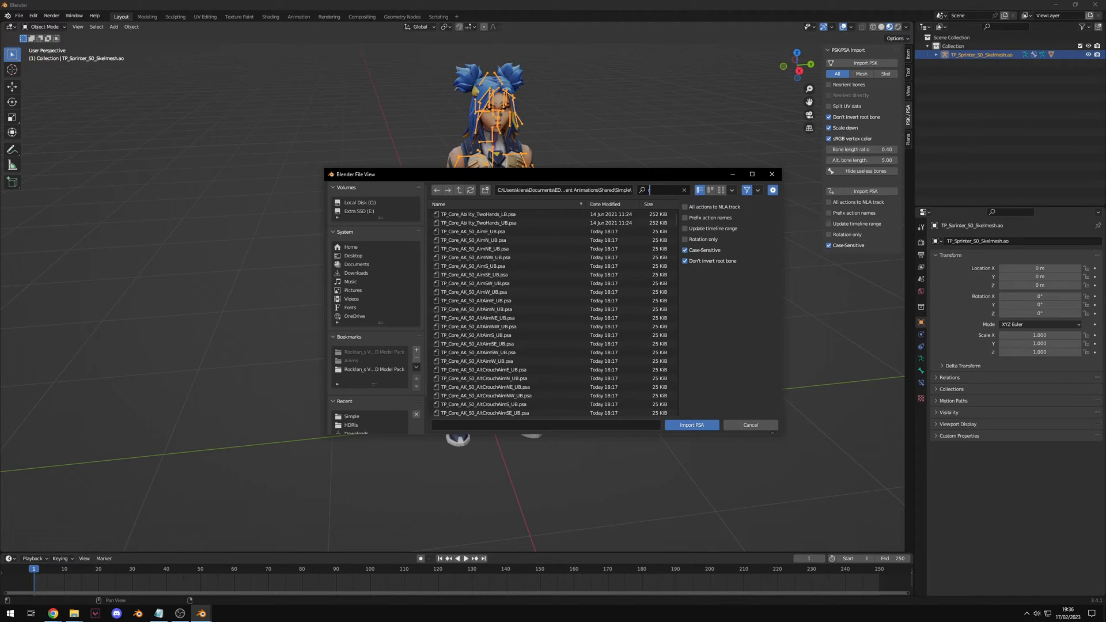
type("reload")
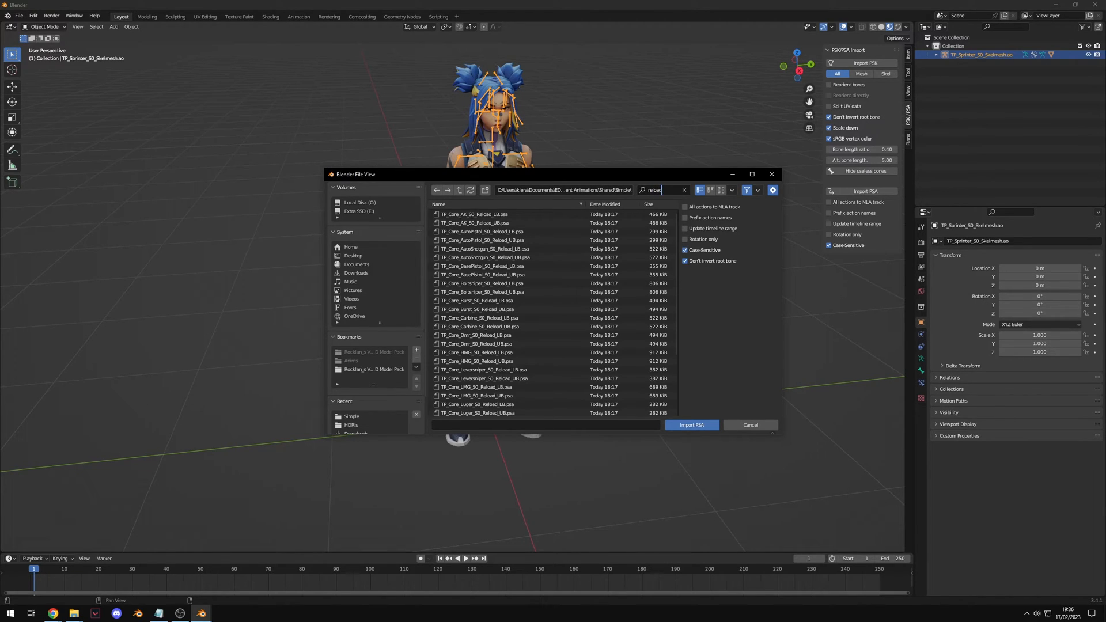
left_click(480, 214)
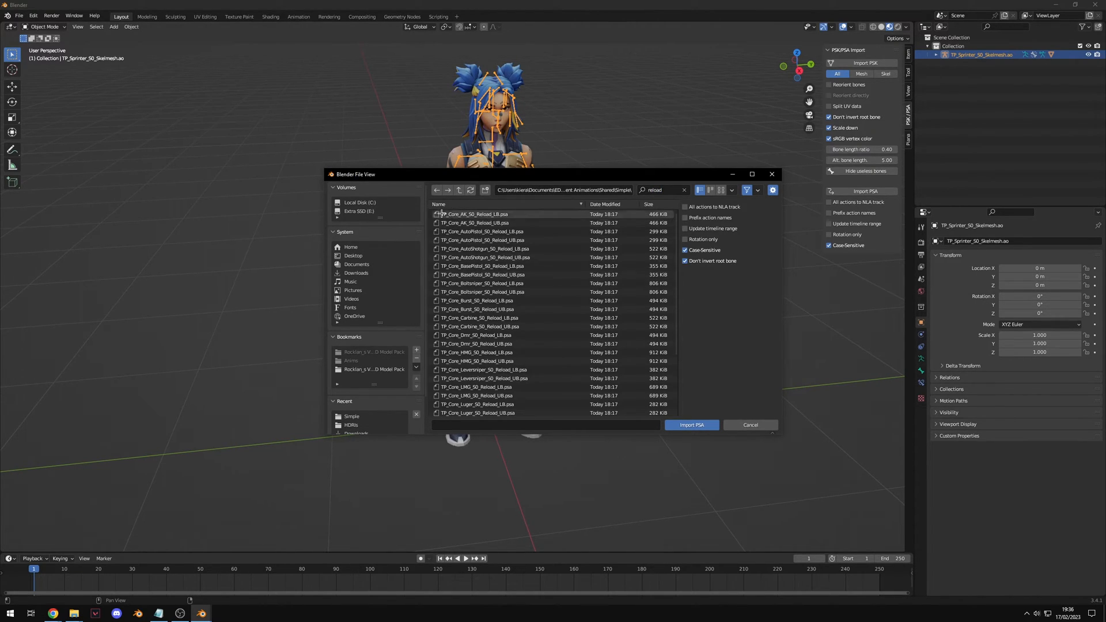
left_click(475, 223)
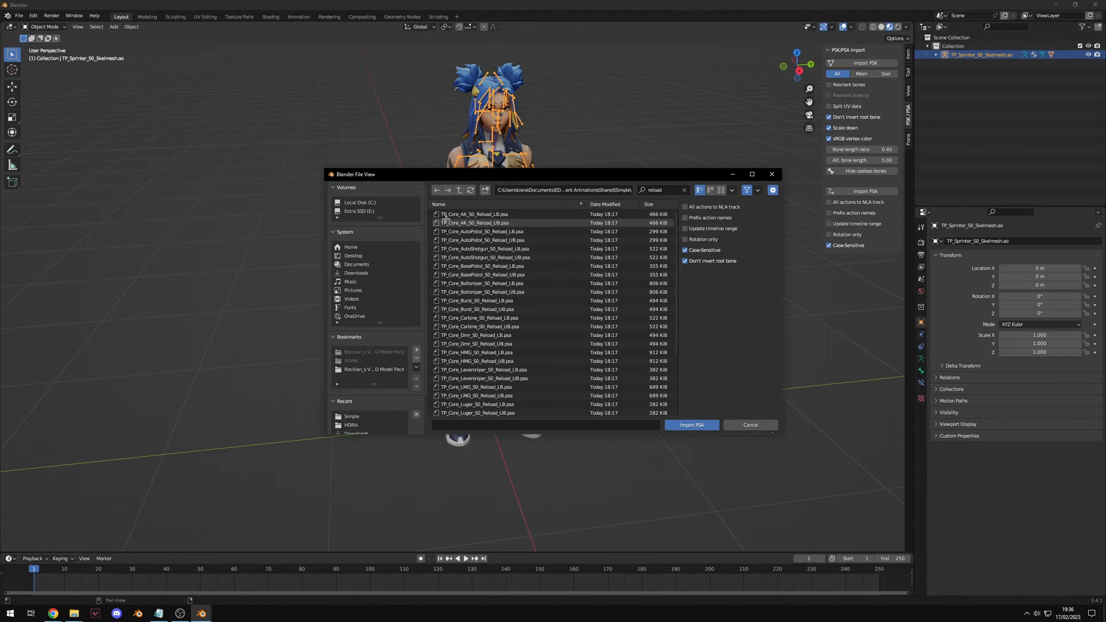
left_click(476, 215)
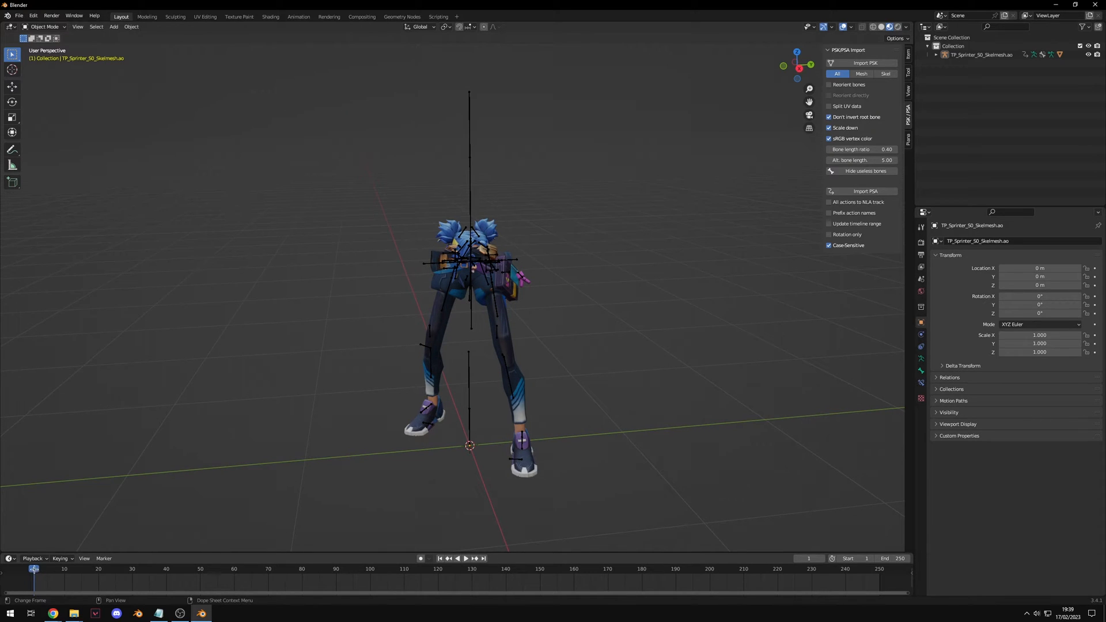
Step: Preview the reload, then run LB Setup from the add-on's Animation Tools
left_click(465, 558)
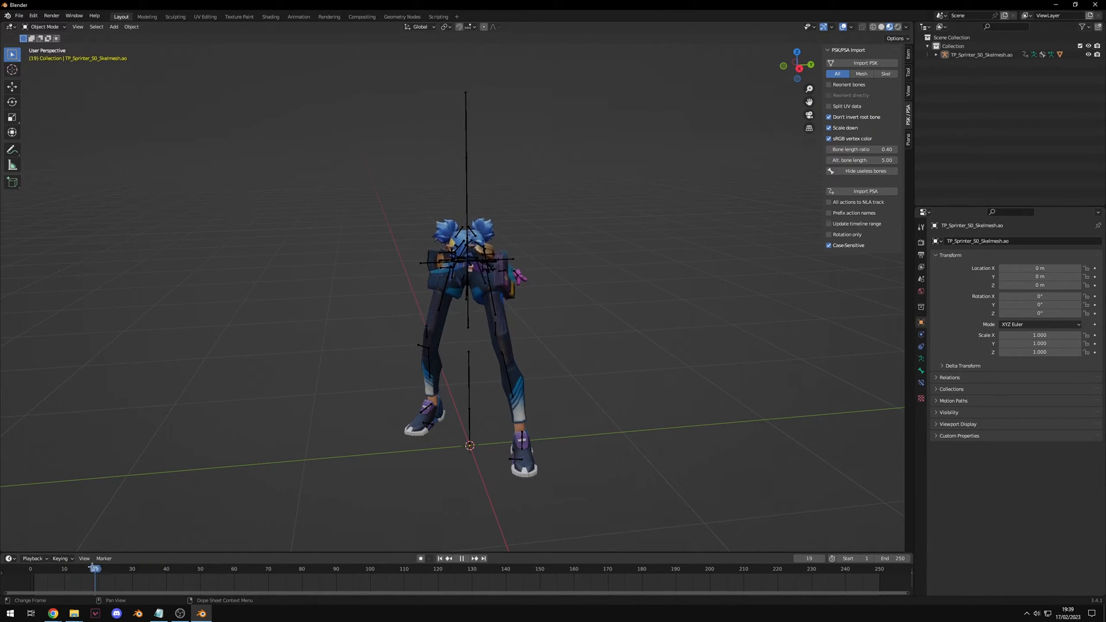
left_click(439, 559)
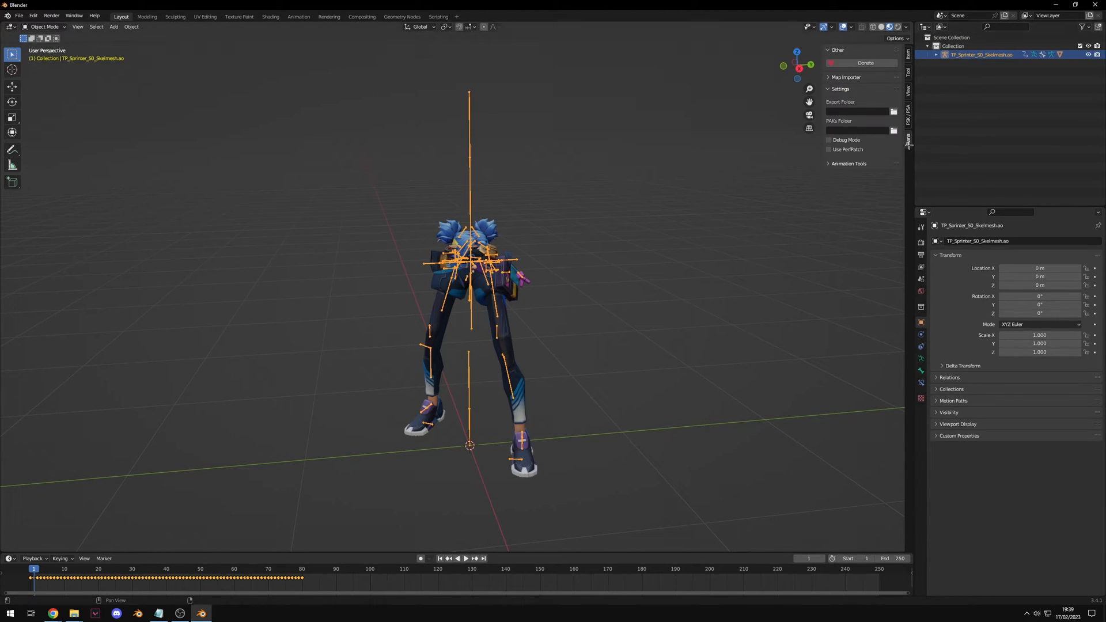
left_click(848, 163)
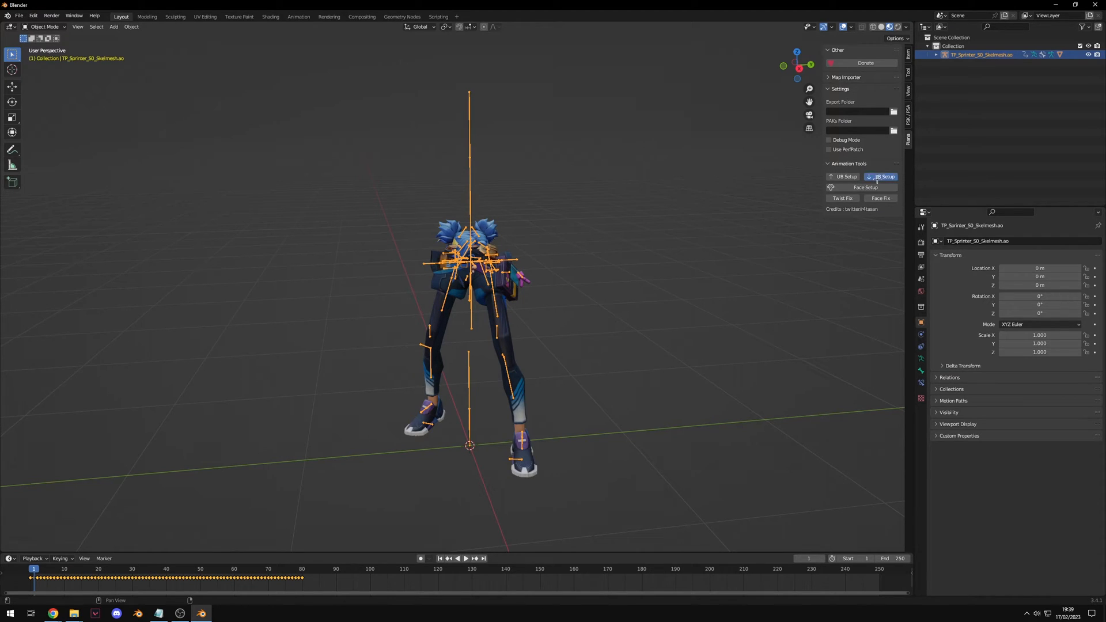
left_click(882, 176)
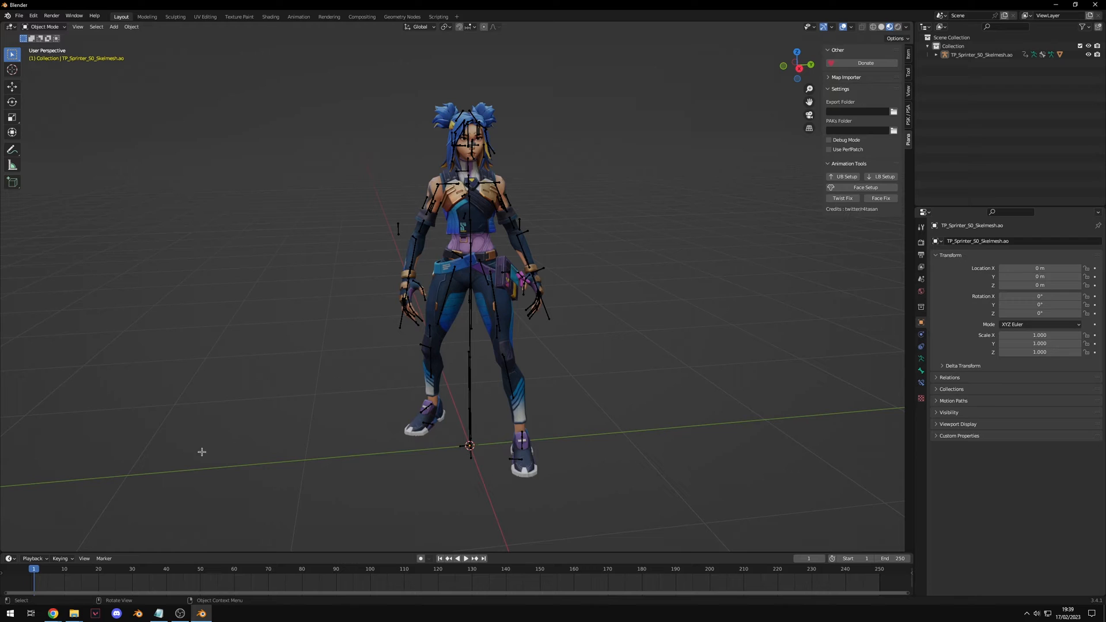
left_click(465, 558)
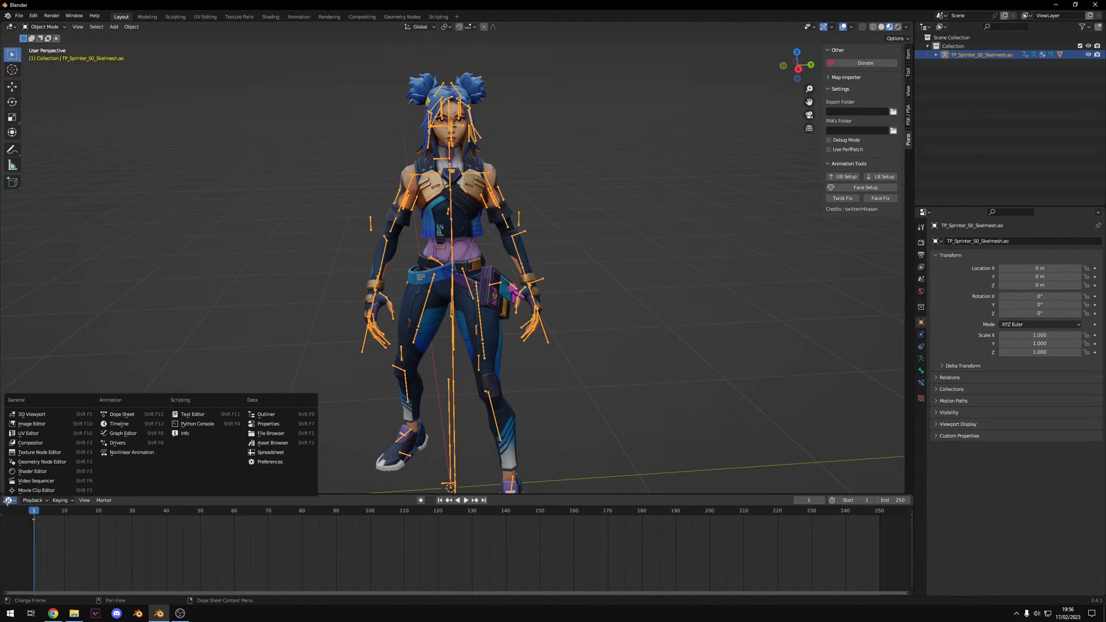
mouse_move(131, 452)
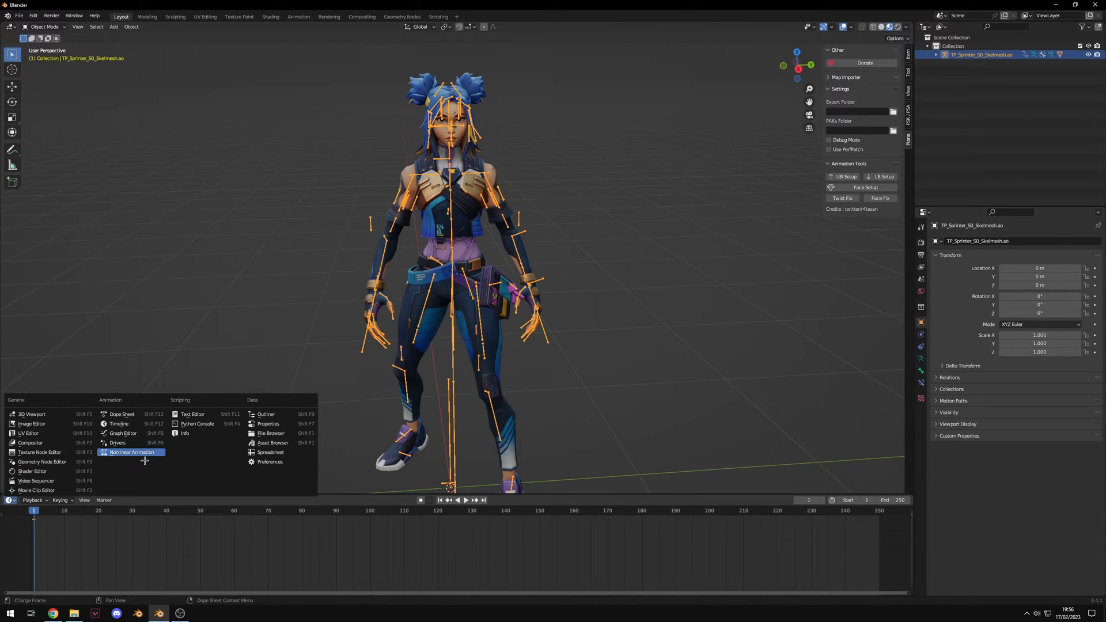
Step: Open the NLA editor and switch the armature through Edit Mode into Pose Mode
left_click(122, 414)
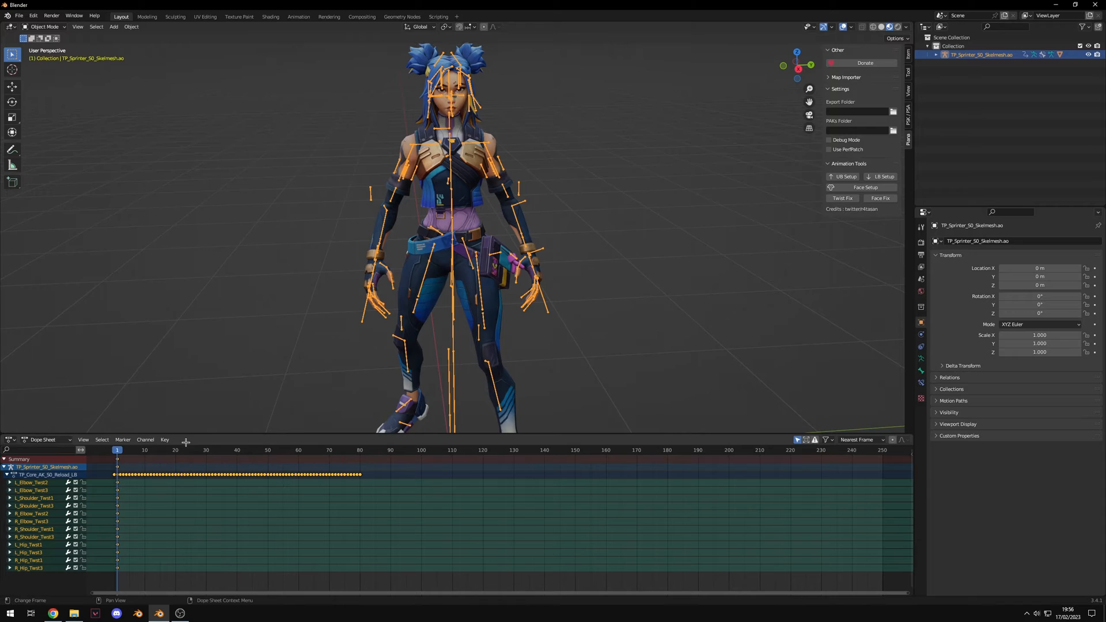
left_click(44, 27)
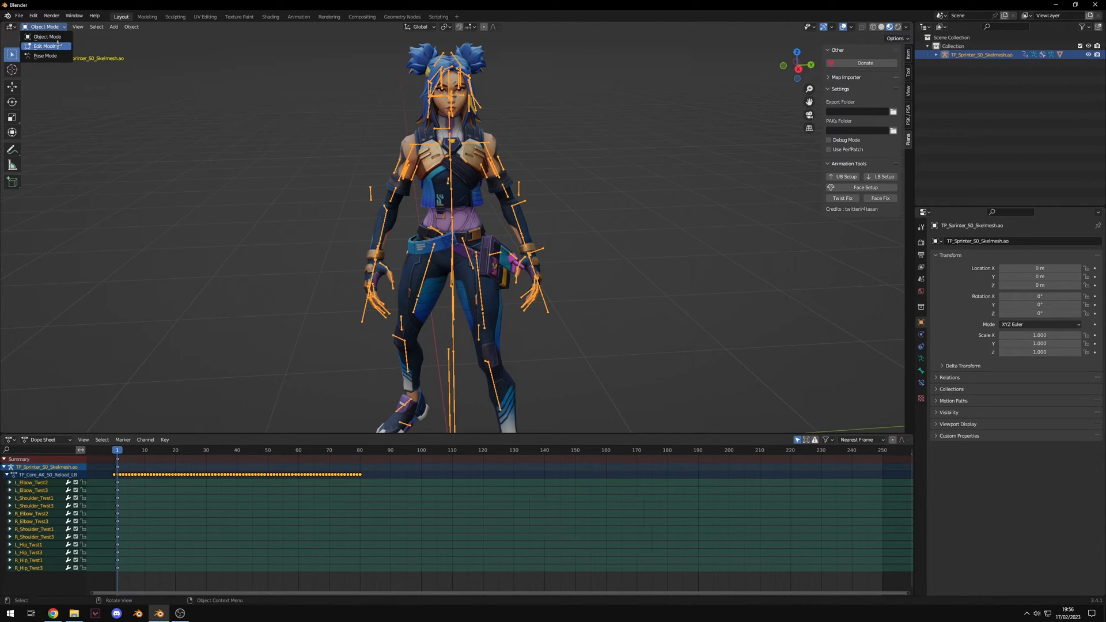
left_click(42, 46)
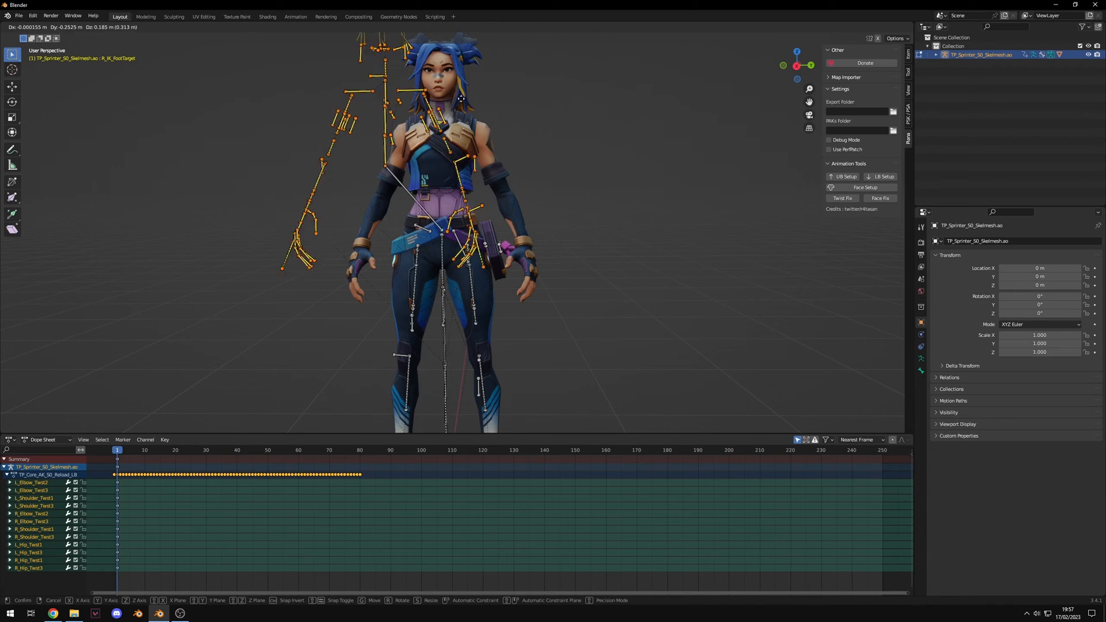
left_click(40, 26)
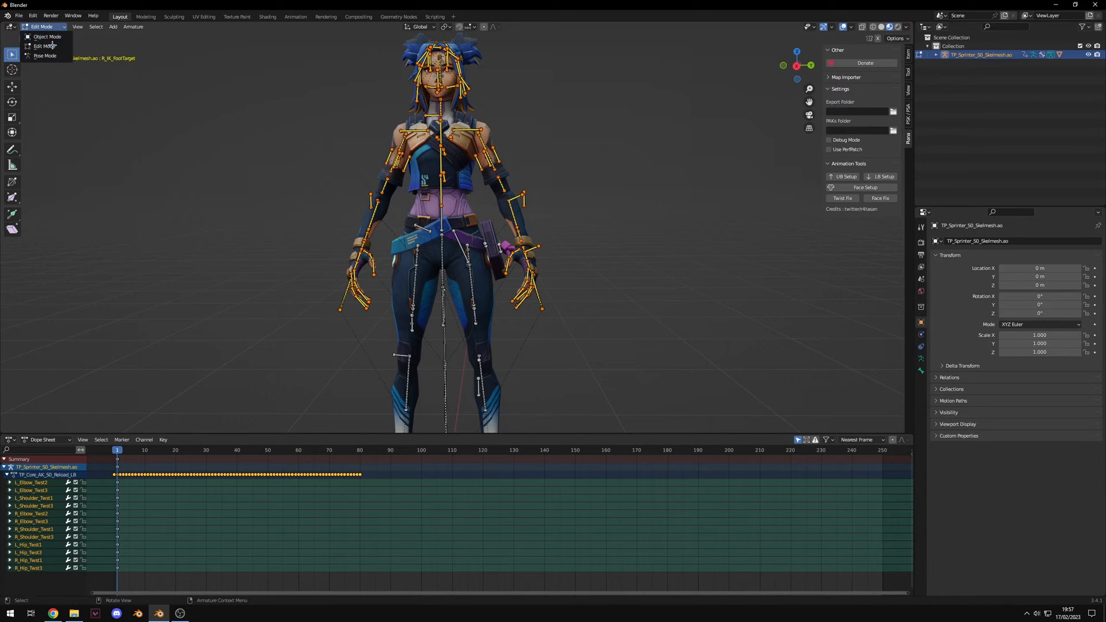
left_click(45, 56)
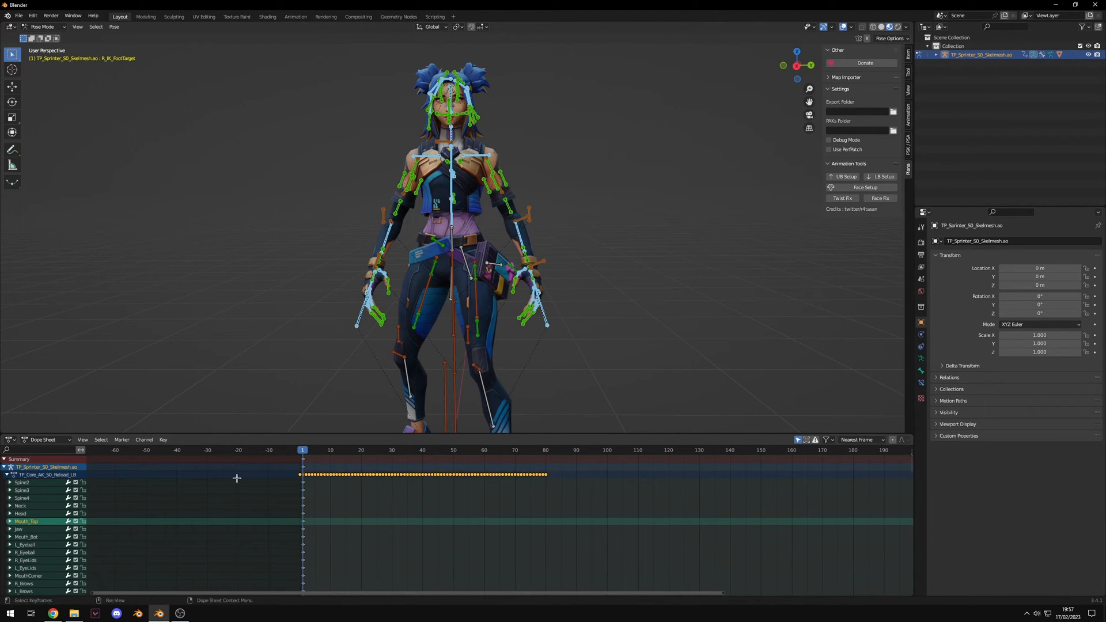
left_click(42, 26)
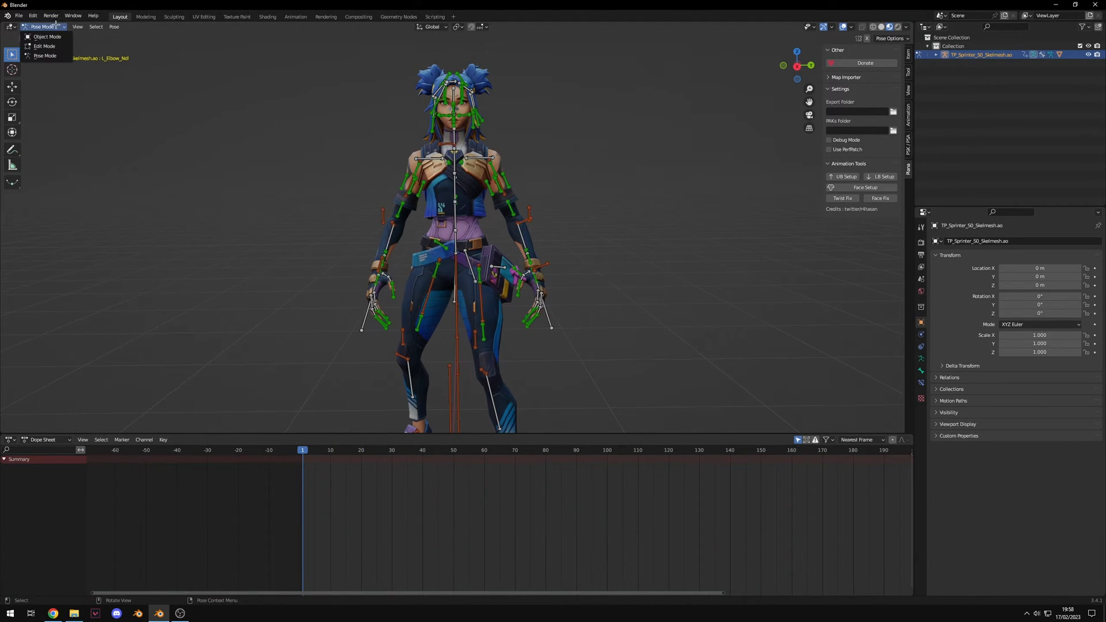
Step: Push the lower-body reload down as an NLA strip and import TP_Core_AK_SD_Reload_UB.psa
left_click(48, 35)
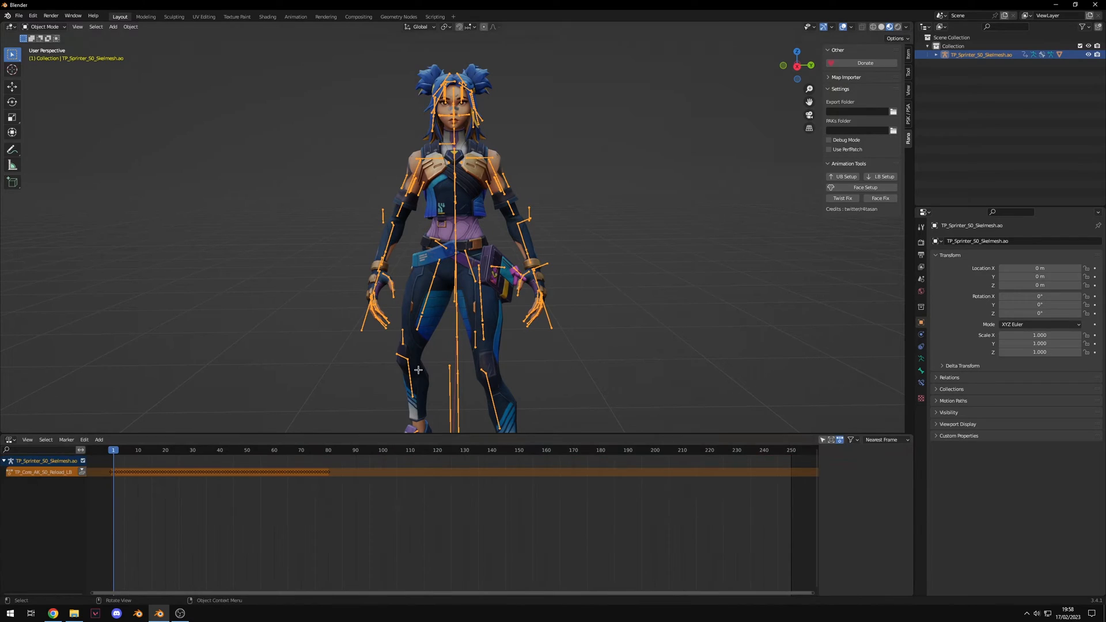
left_click(219, 484)
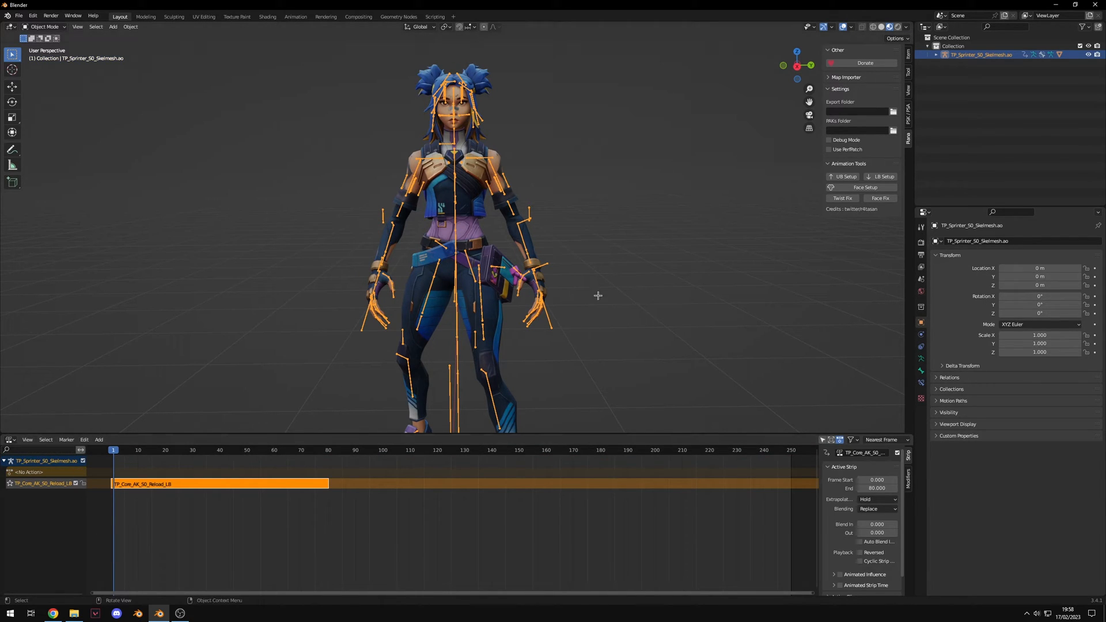
left_click(909, 116)
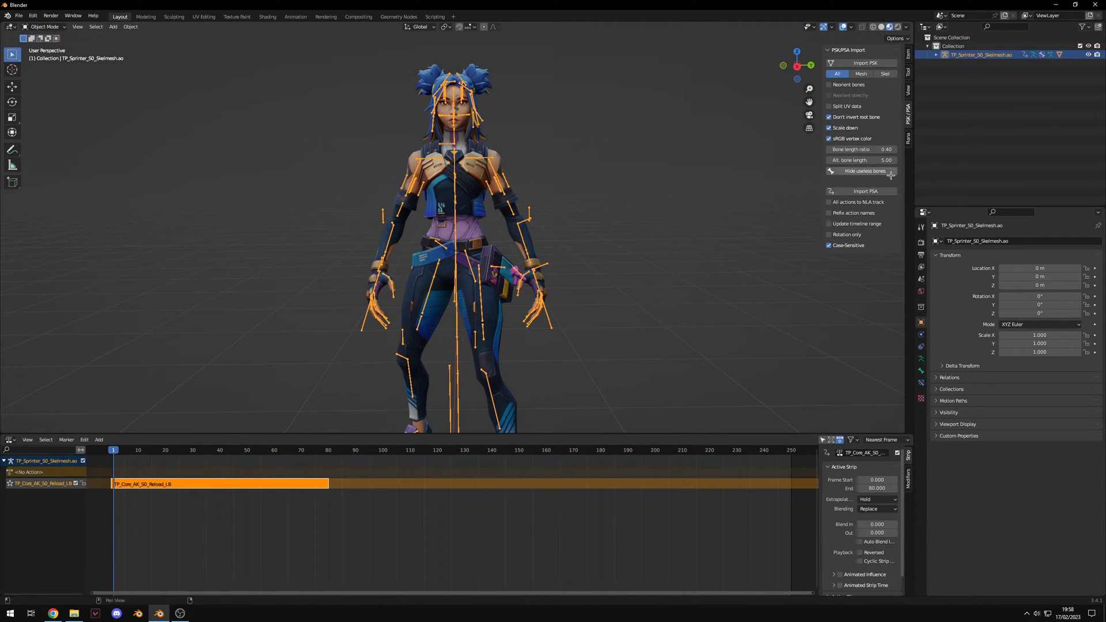
left_click(871, 192)
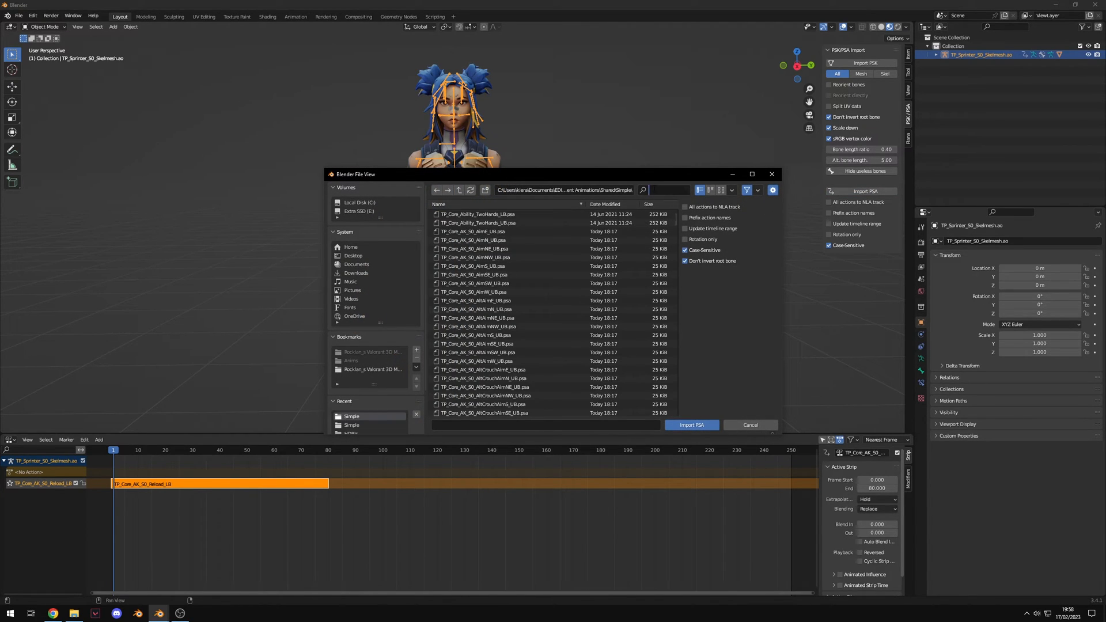
type("reload")
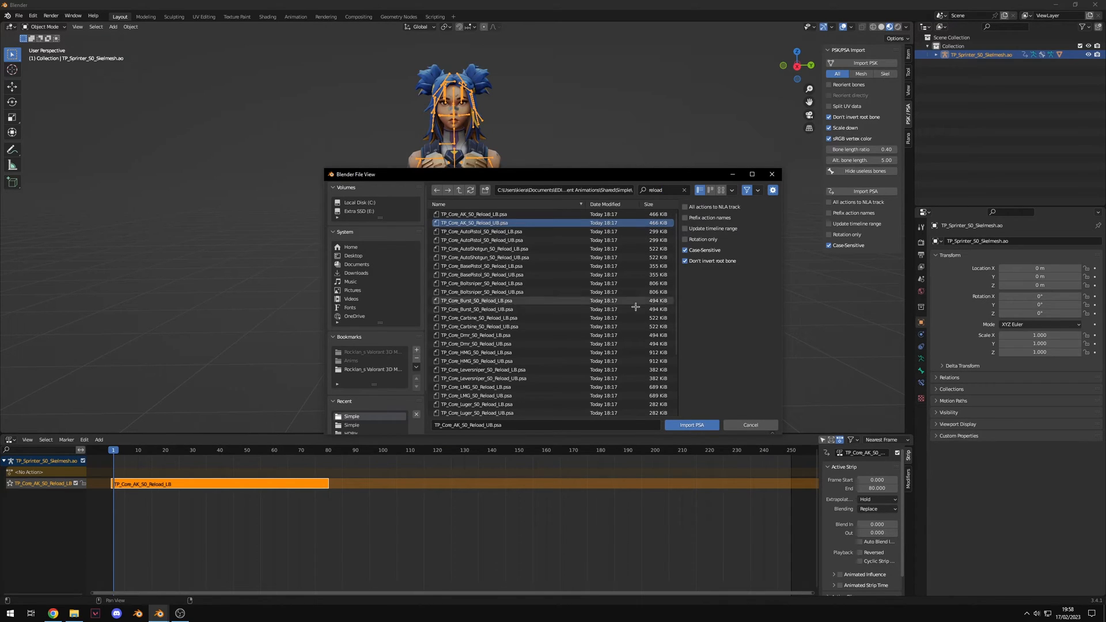
left_click(690, 425)
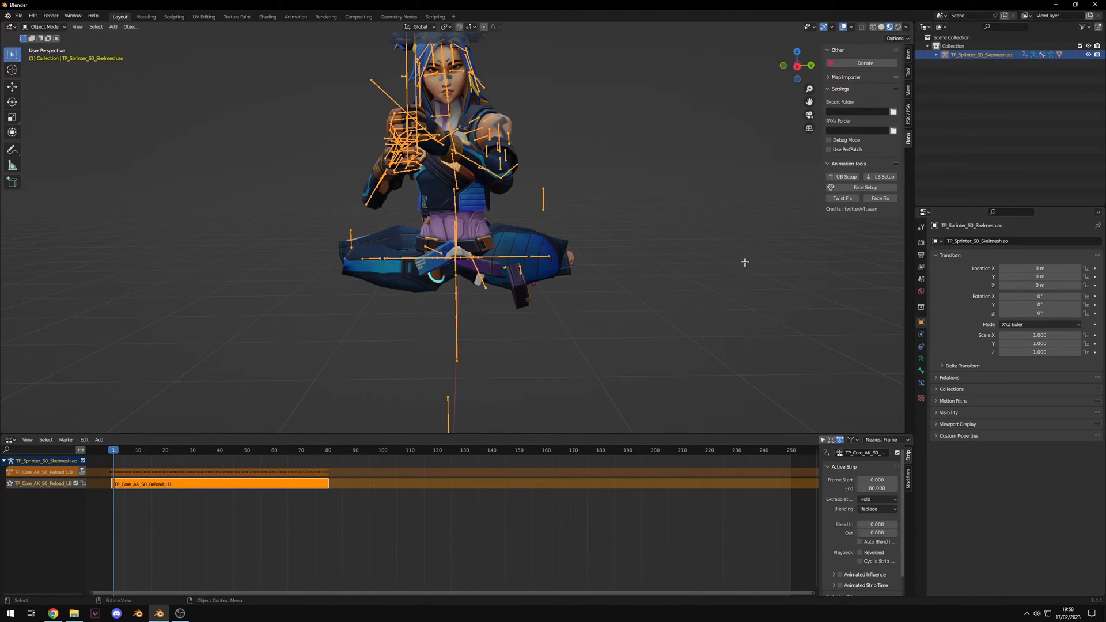
Step: Run Face Fix, then push the upper-body reload down as a second NLA strip
scroll("down", 3)
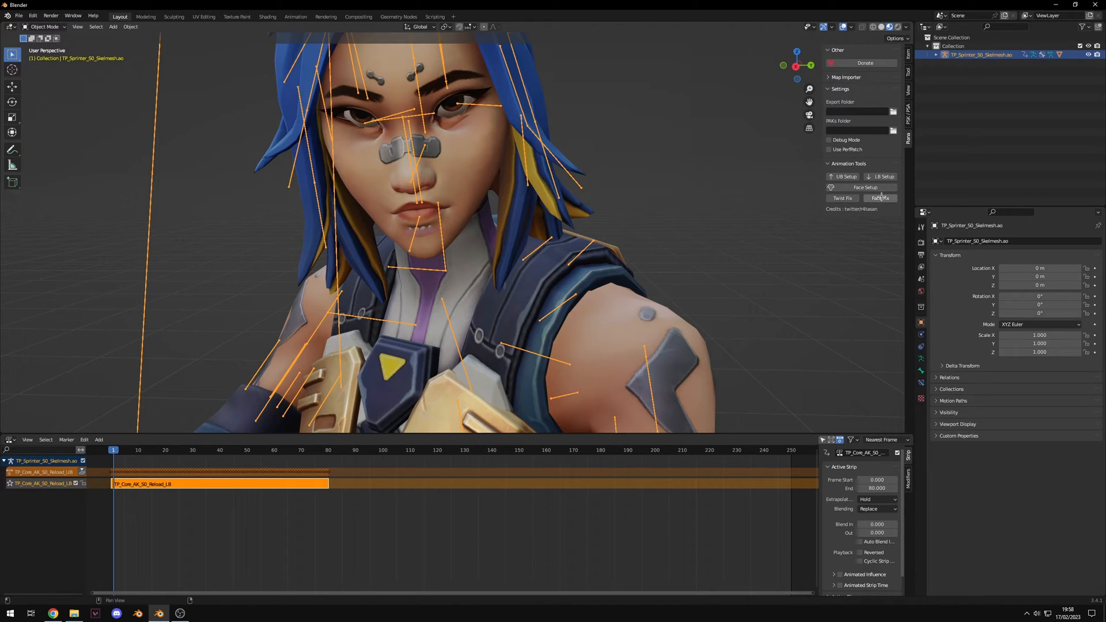
left_click(844, 176)
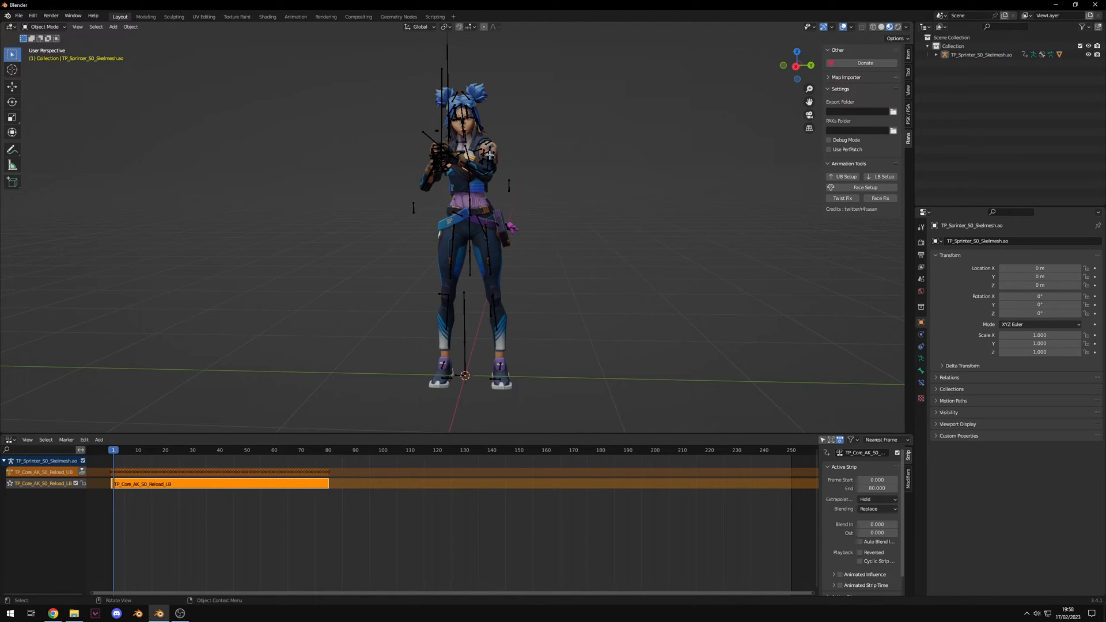
left_click(466, 211)
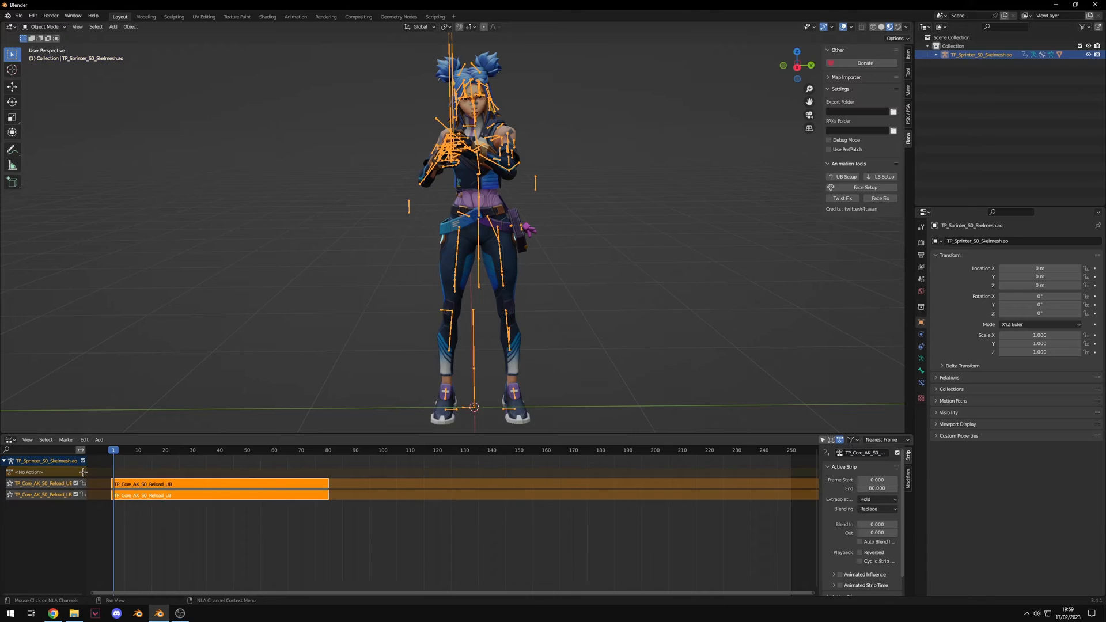
Step: Scrub the stacked LB.001 and UB reload strips through frames 12, 25 and beyond
left_click(143, 450)
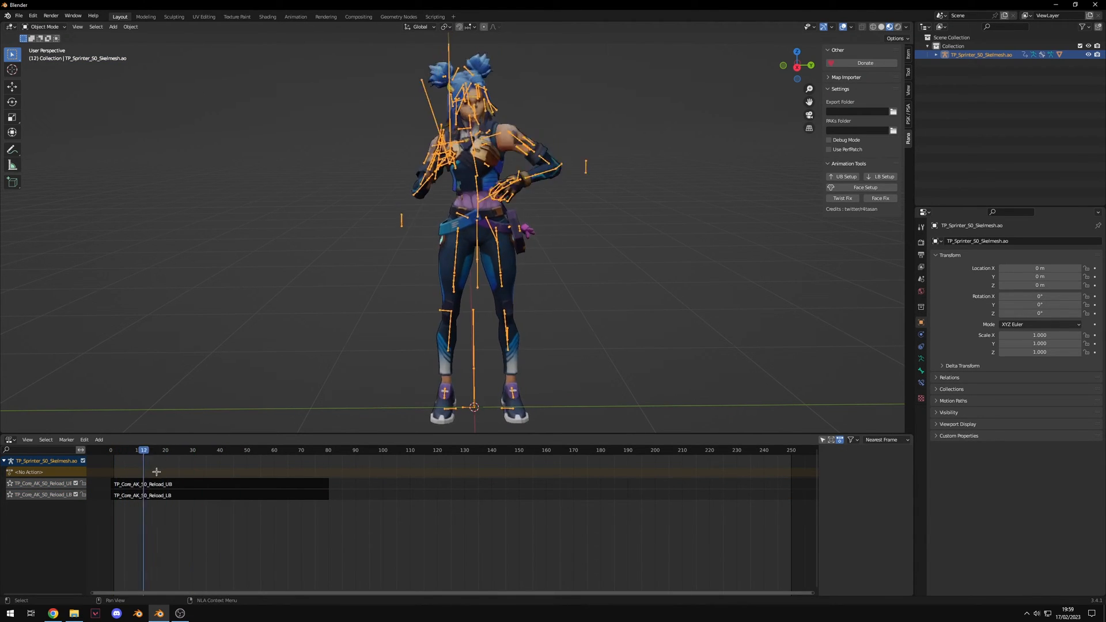
left_click(179, 450)
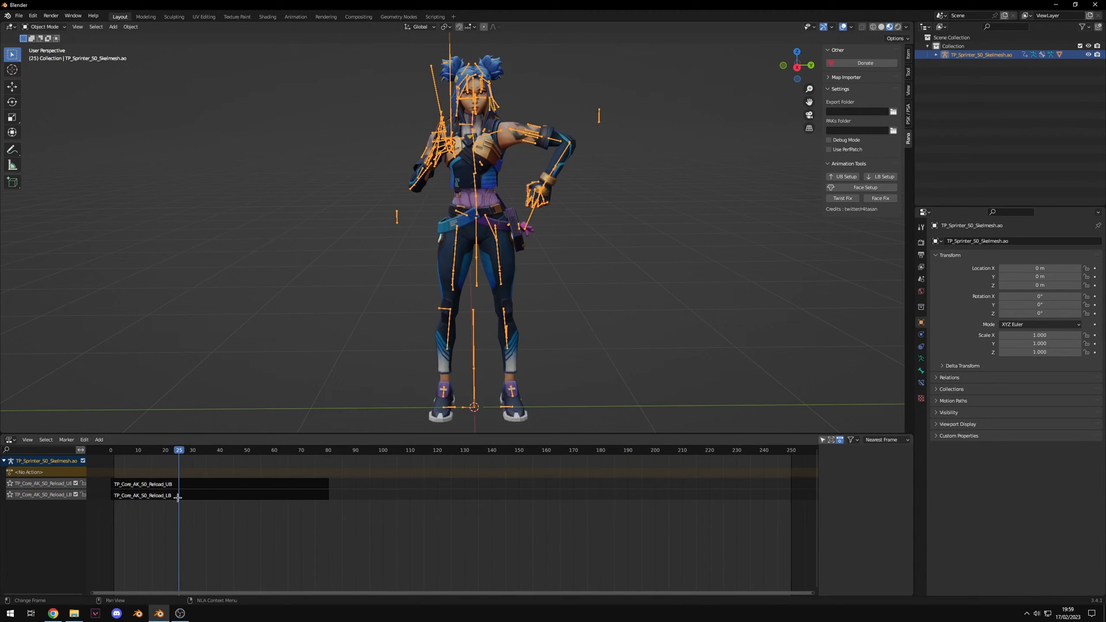
left_click(211, 494)
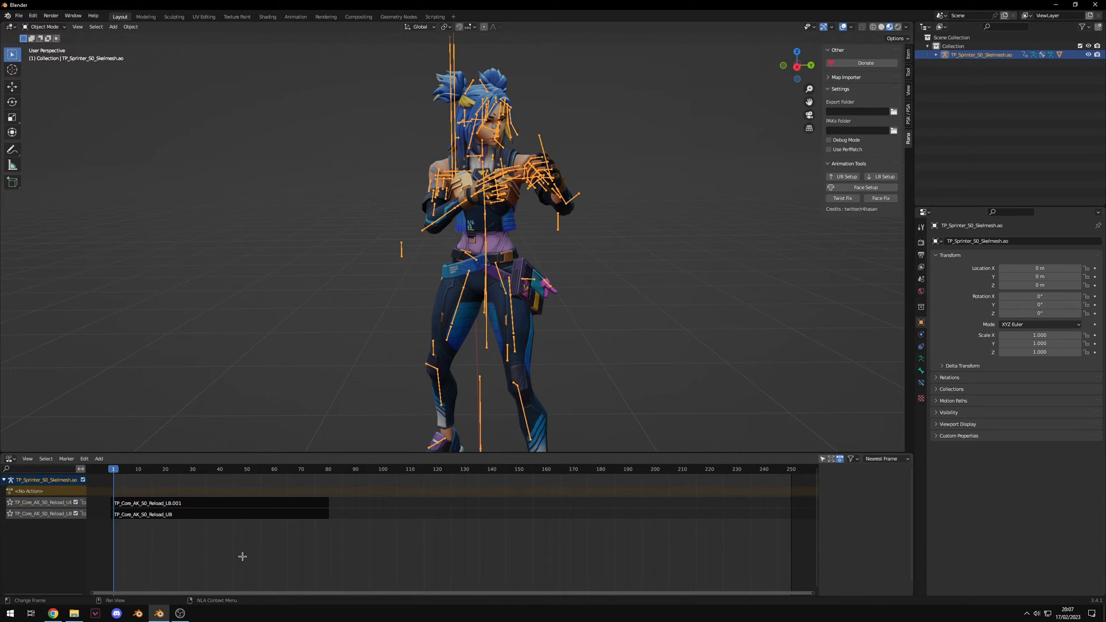
left_click(219, 502)
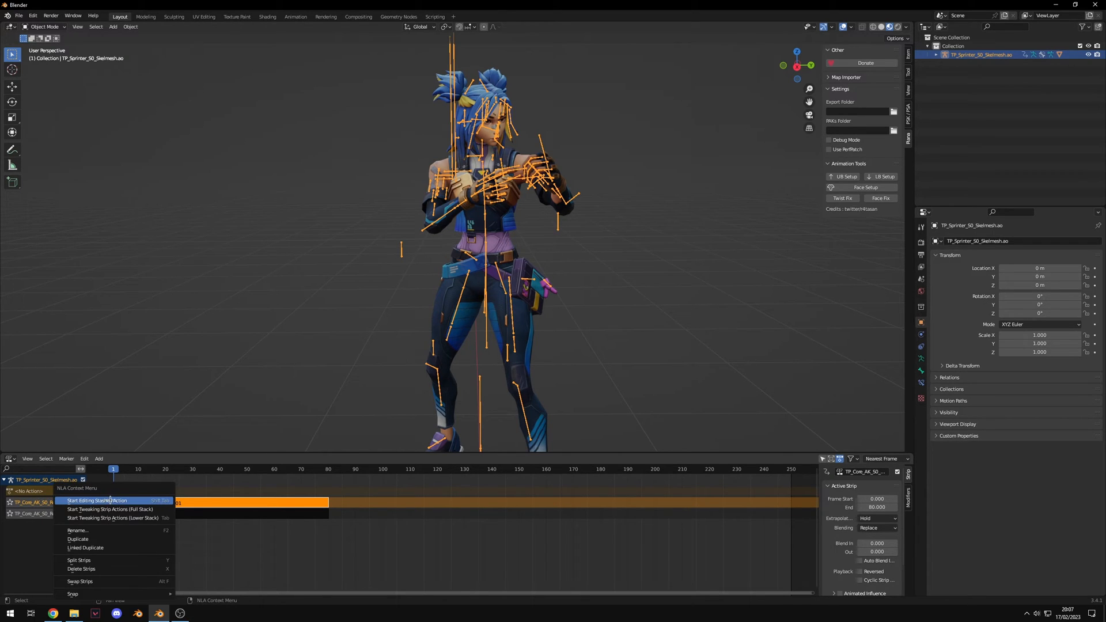
Step: Edit the LB.001 strip's action in pose mode and key the bone's location and rotation
left_click(98, 500)
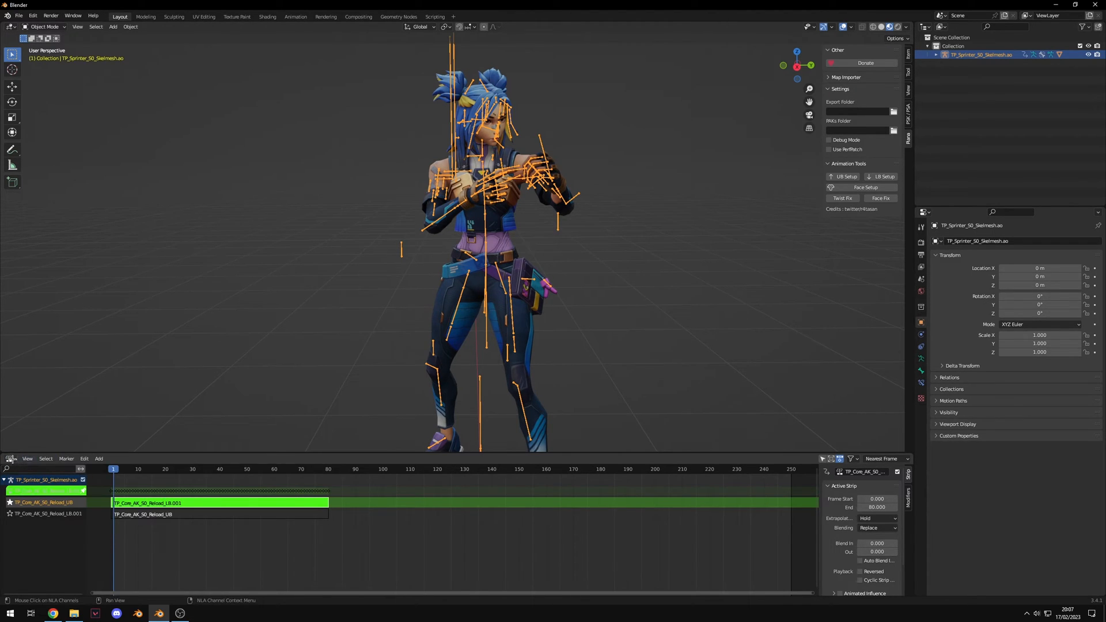
left_click(12, 459)
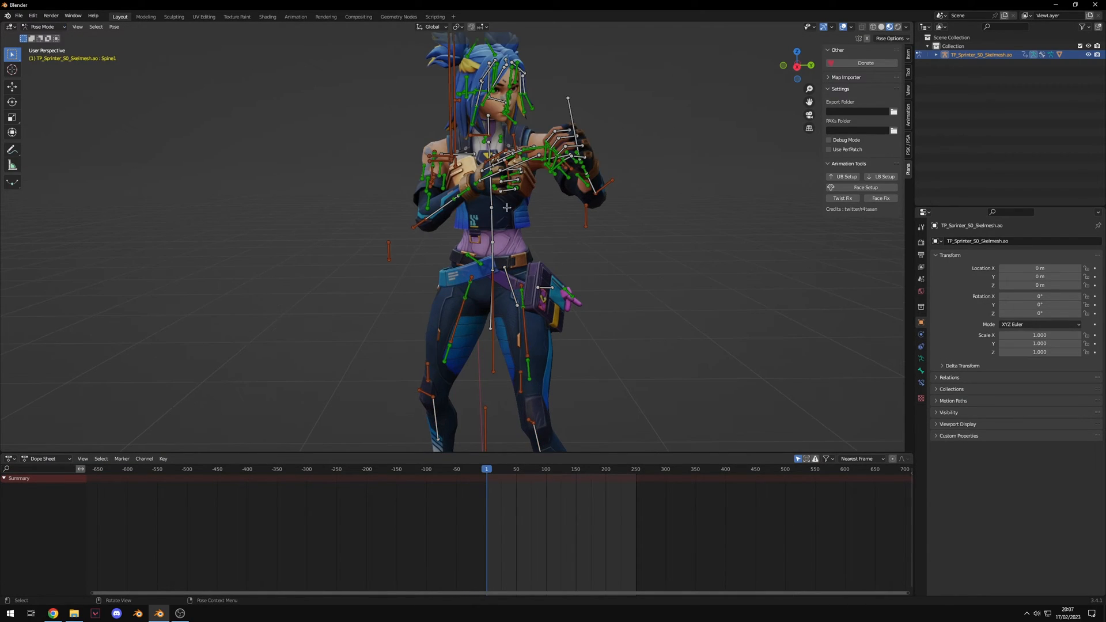
key("r")
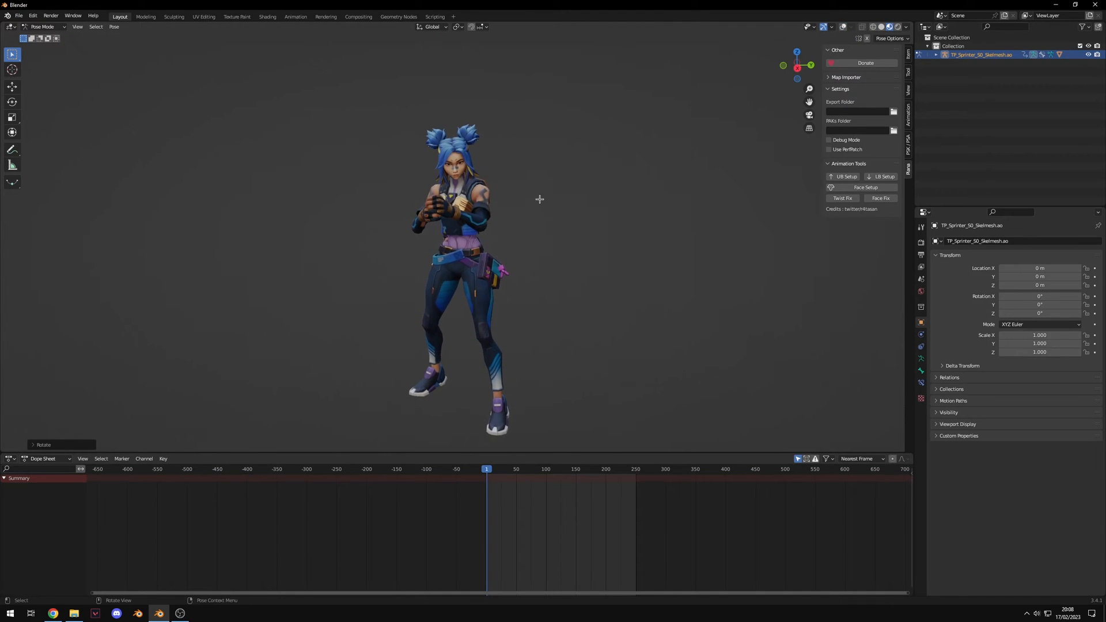
key("i")
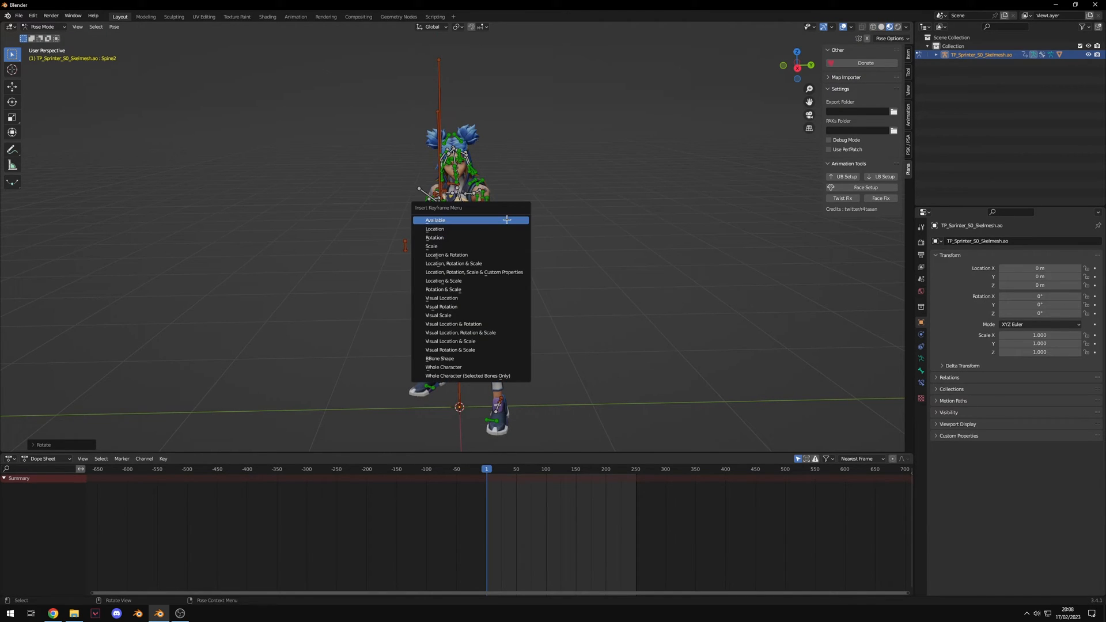
mouse_move(468, 255)
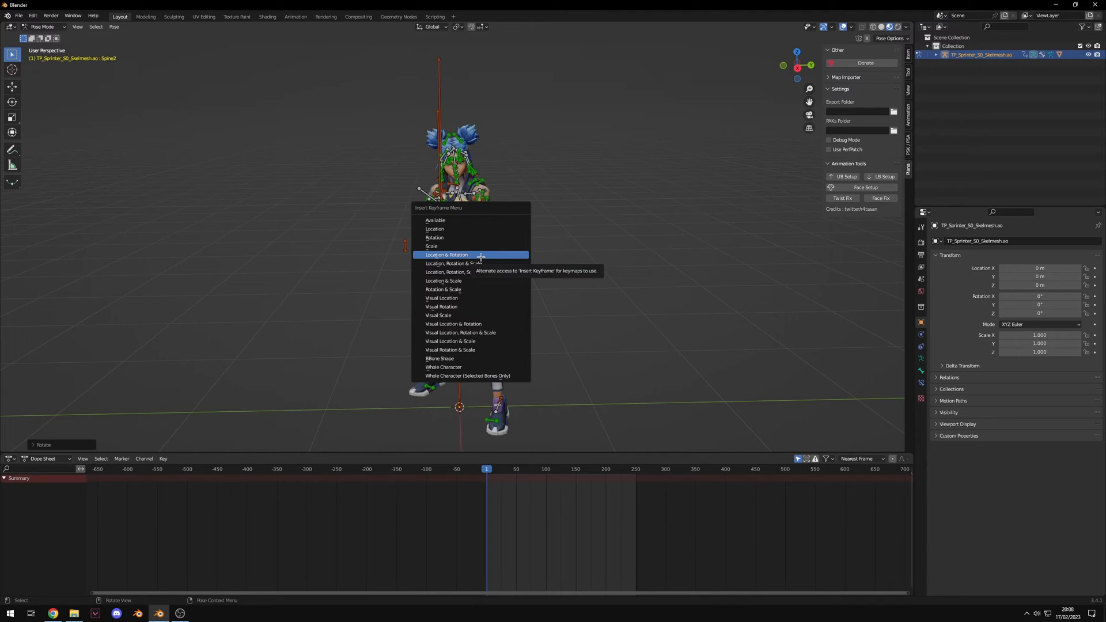
left_click(445, 255)
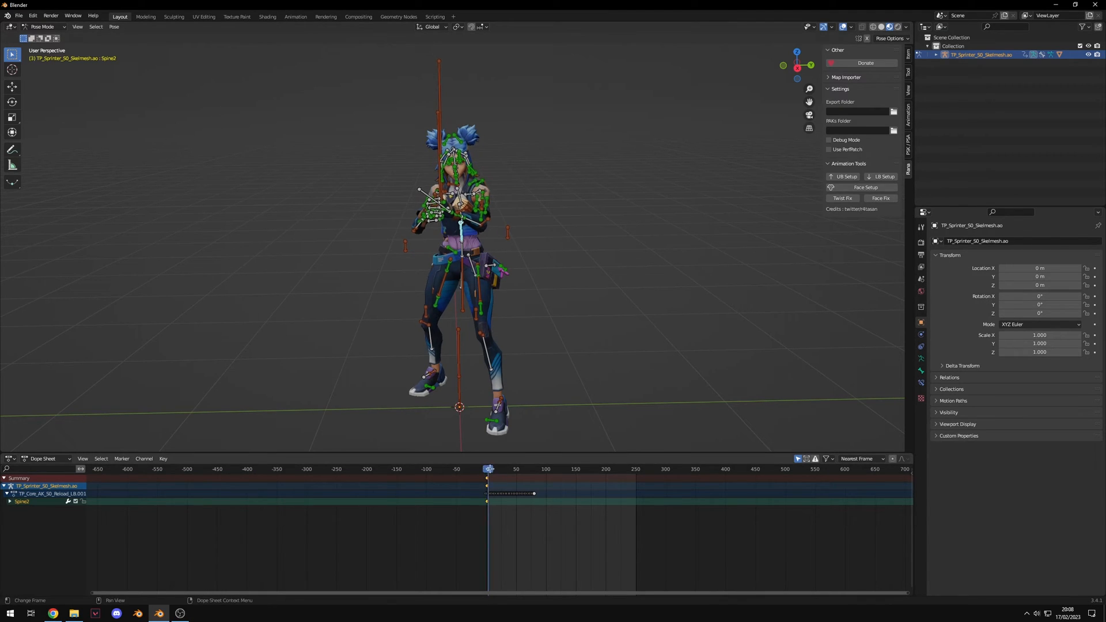
Step: Show the NLA editor, check poses at frames 11 and 49, and play the layered reload
left_click(491, 469)
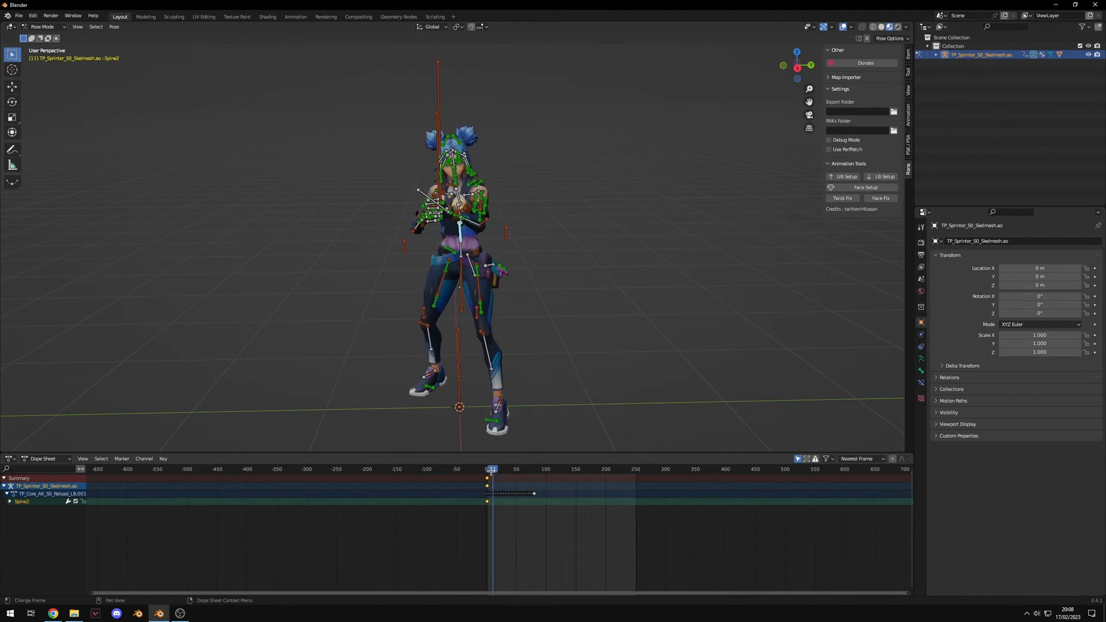
left_click(10, 458)
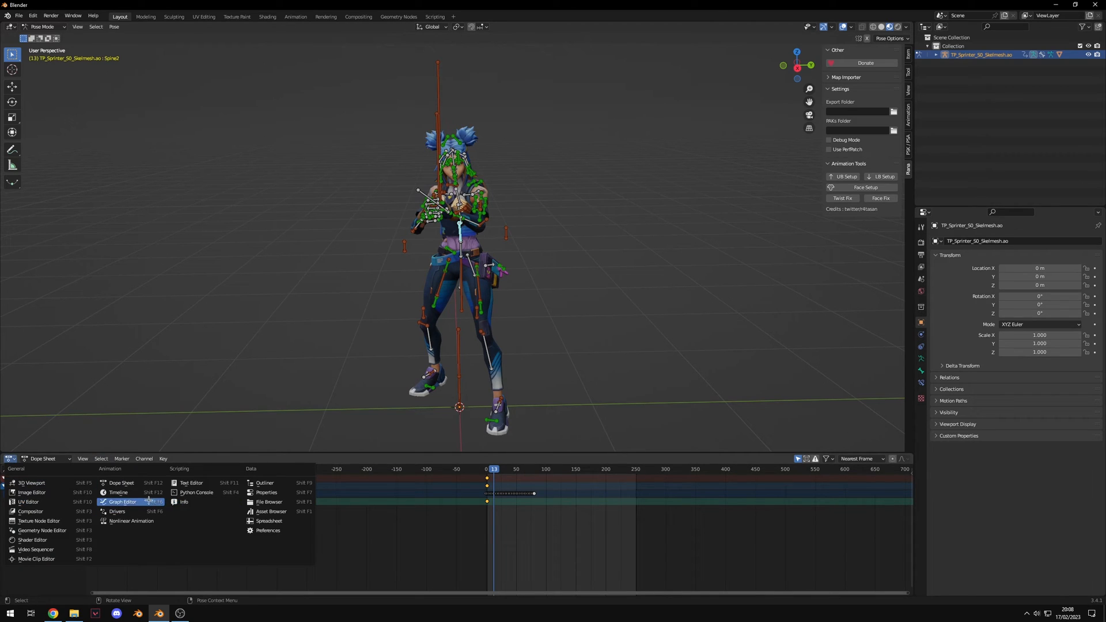
left_click(131, 521)
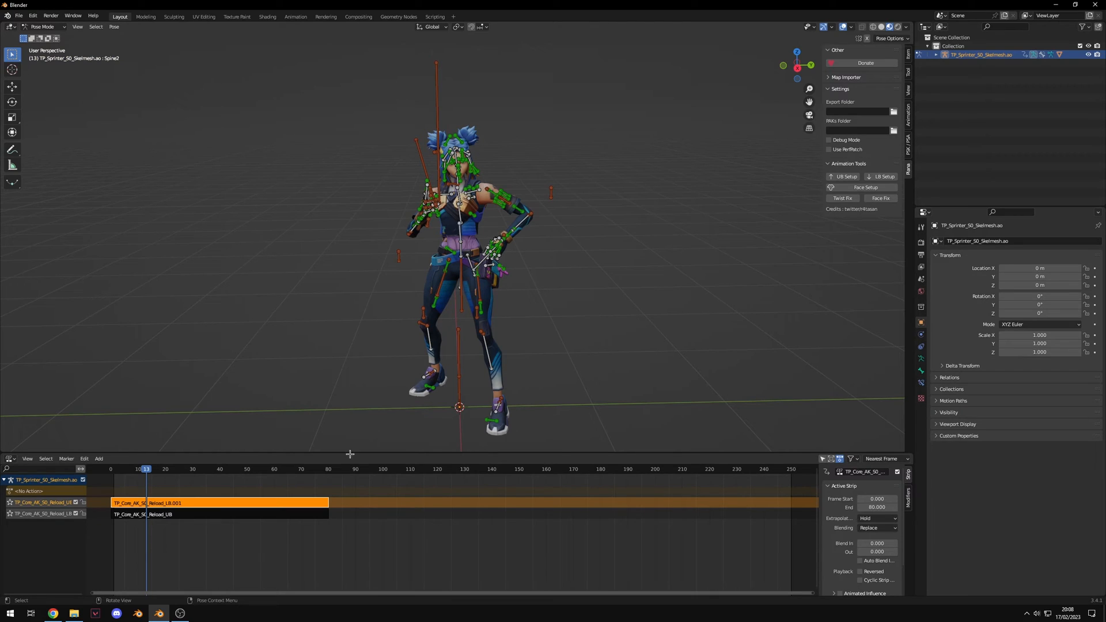
left_click(244, 468)
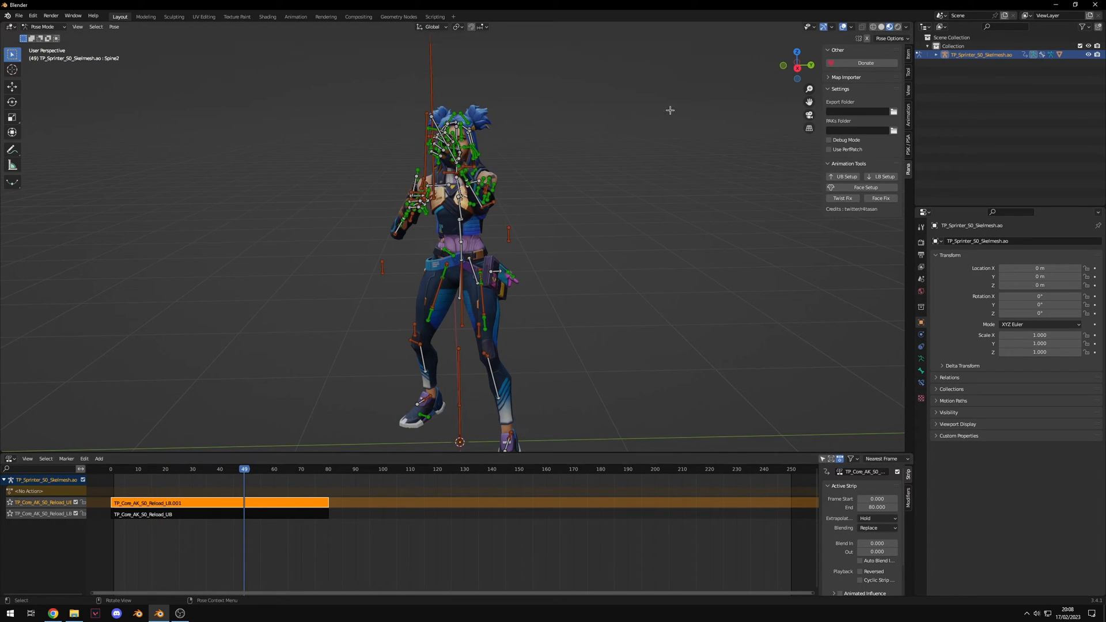
left_click(42, 26)
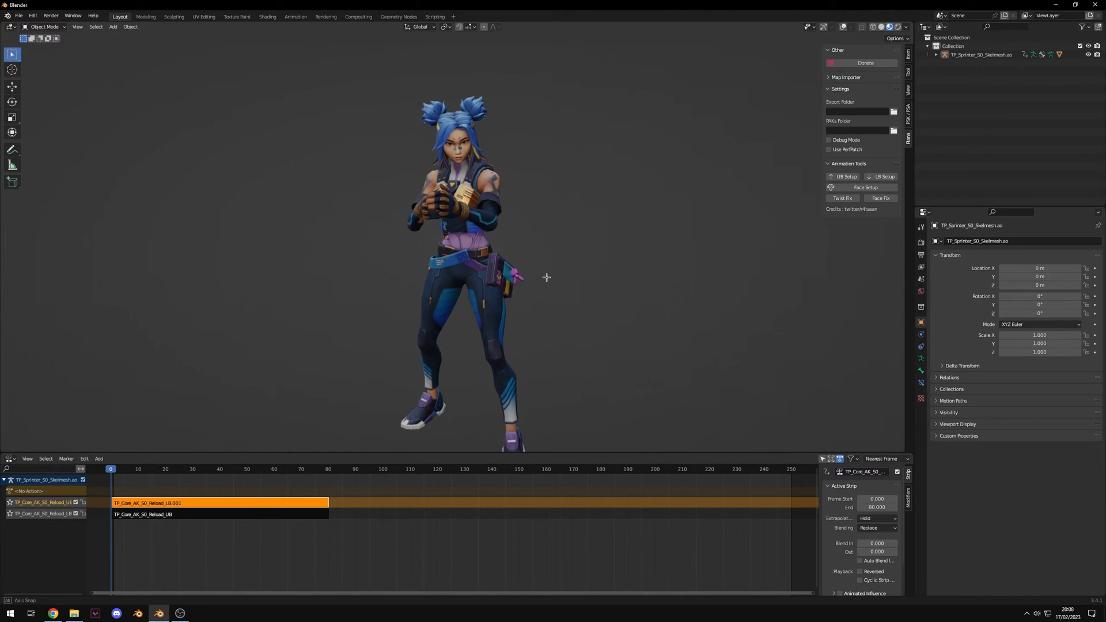
left_click(208, 468)
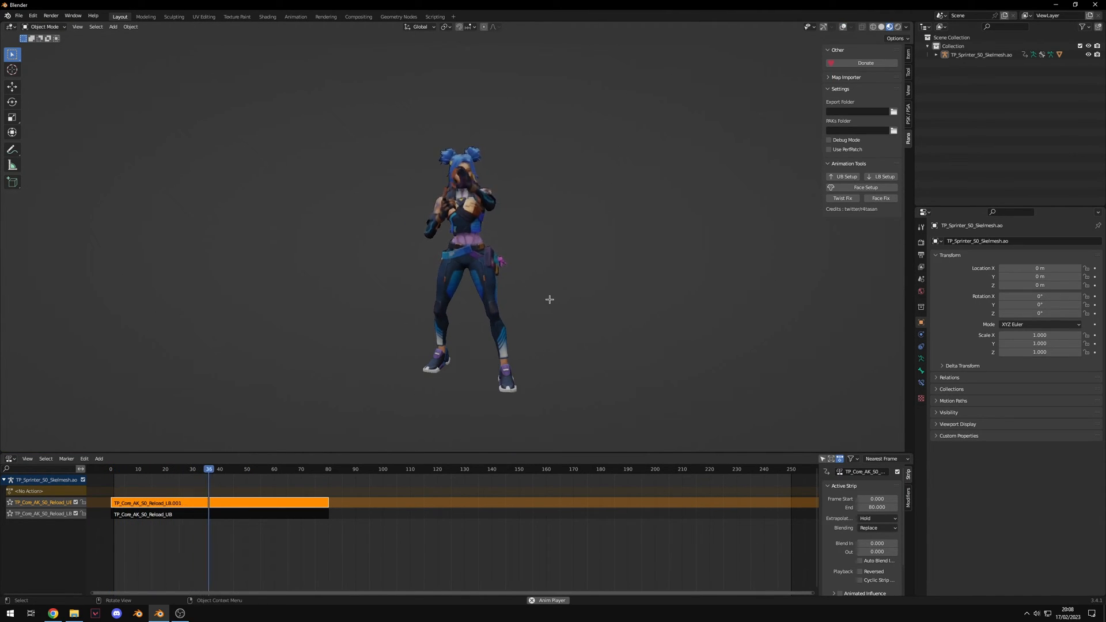
left_click(339, 469)
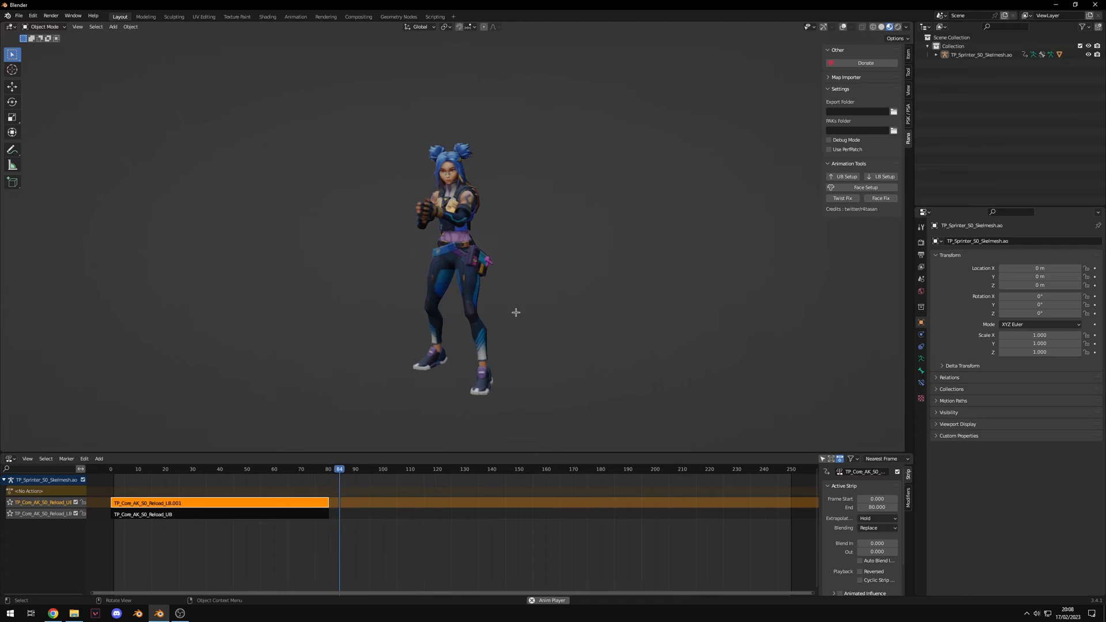
left_click(113, 468)
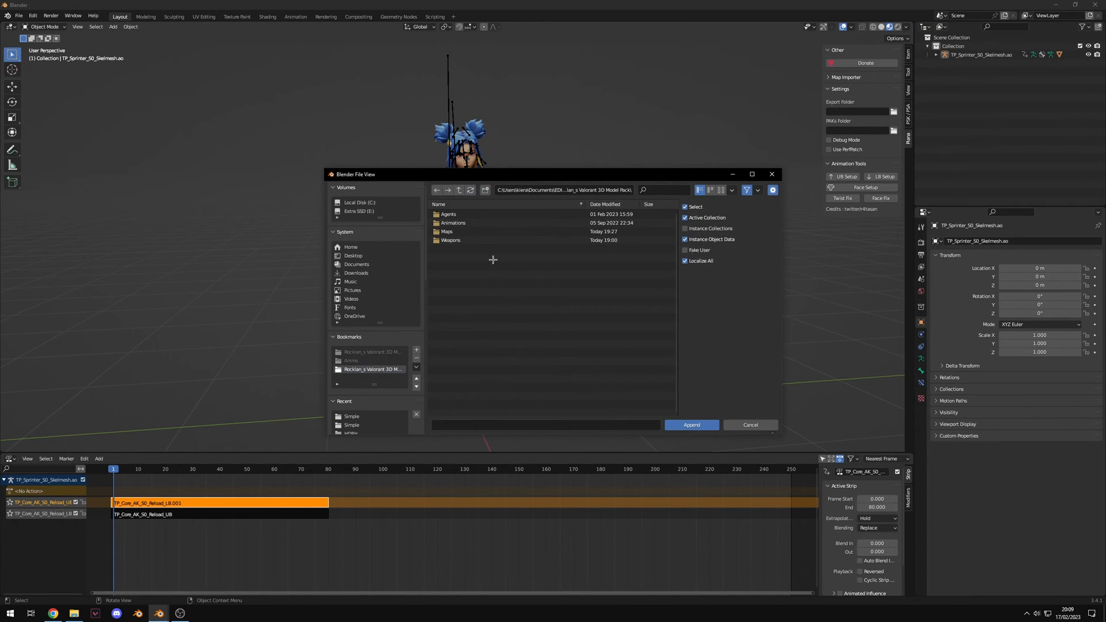
Step: Append the AK 50 objects from Weapons > Vandal.blend and select the AK 50 gun
double_click(450, 240)
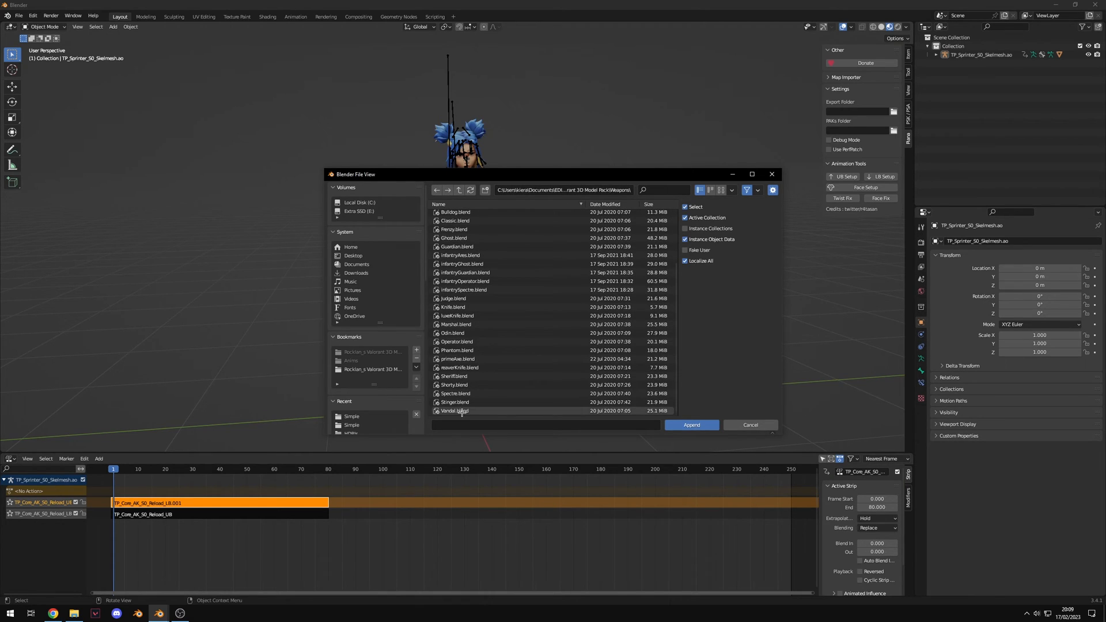
double_click(455, 410)
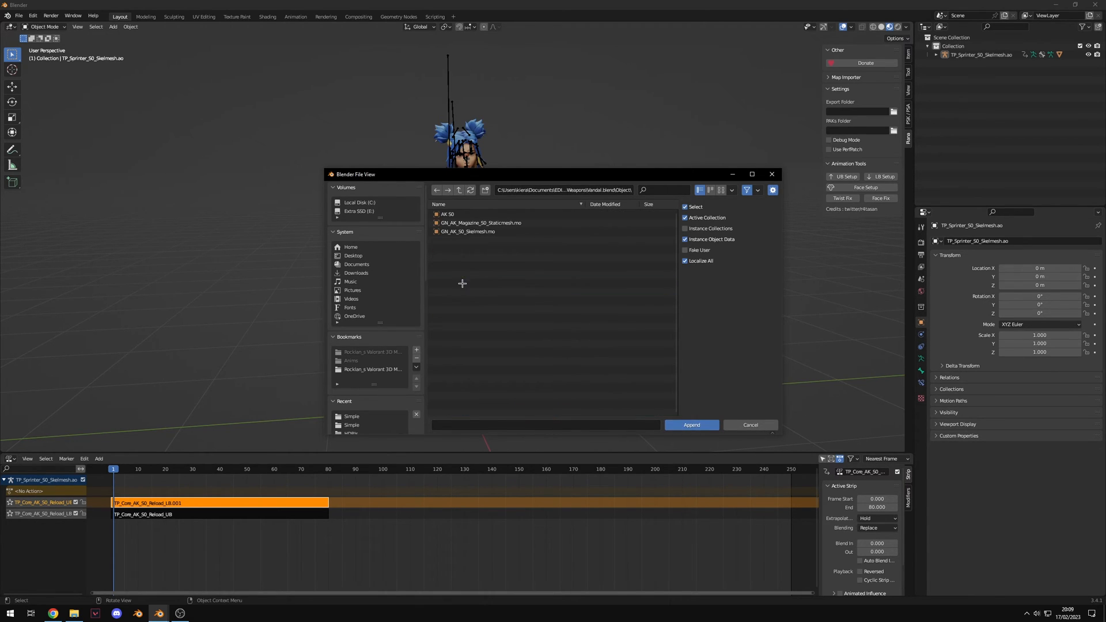
left_click(691, 424)
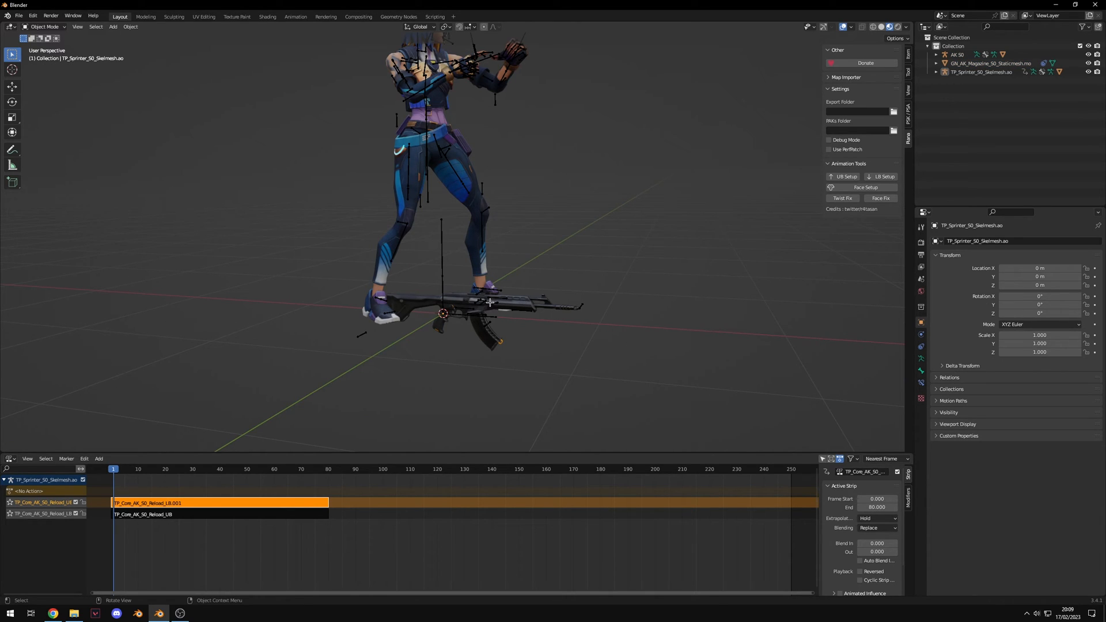
left_click(494, 304)
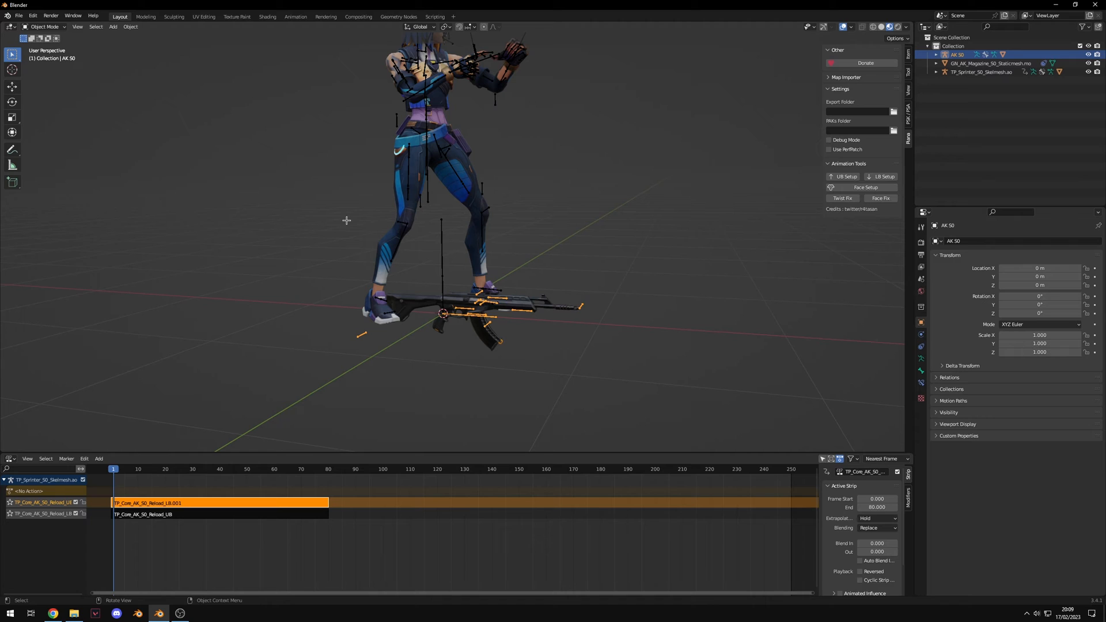
mouse_move(550, 299)
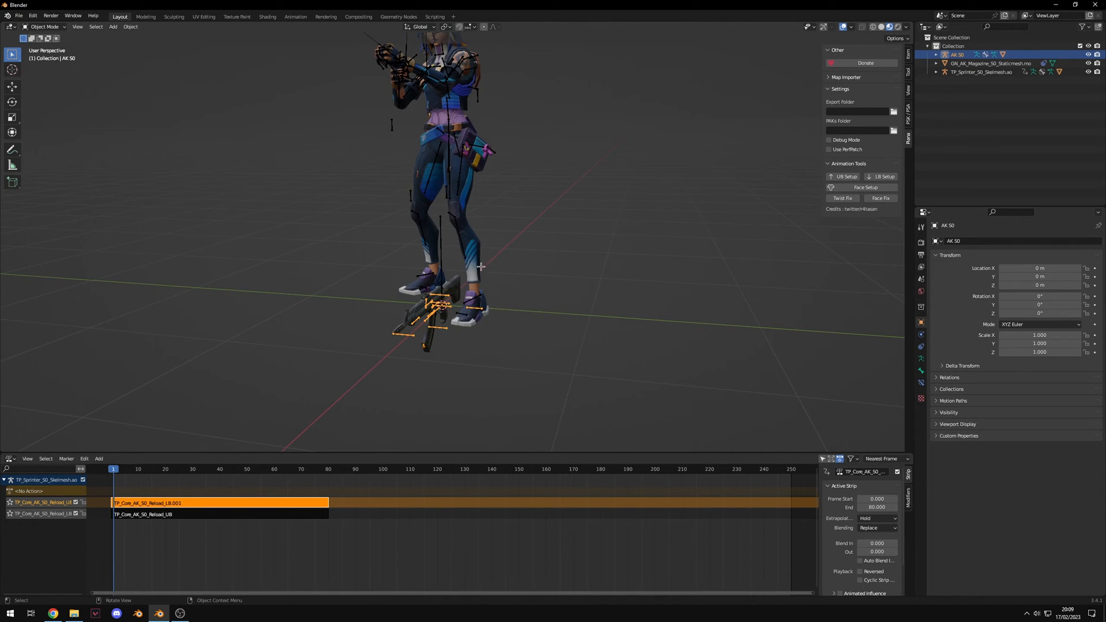
scroll("down", 3)
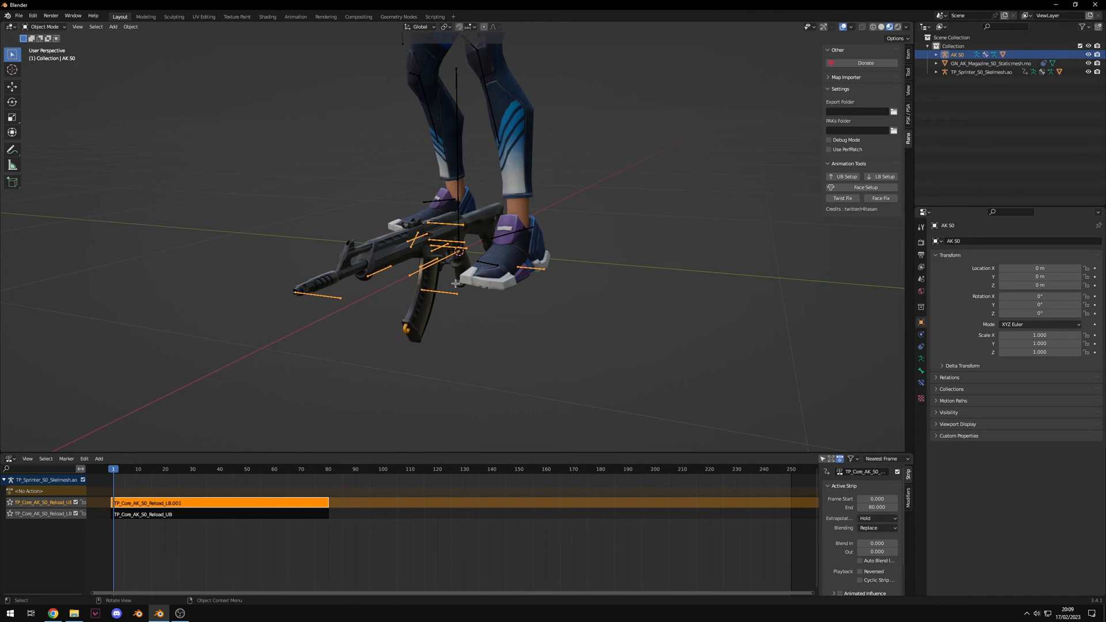
mouse_move(350, 384)
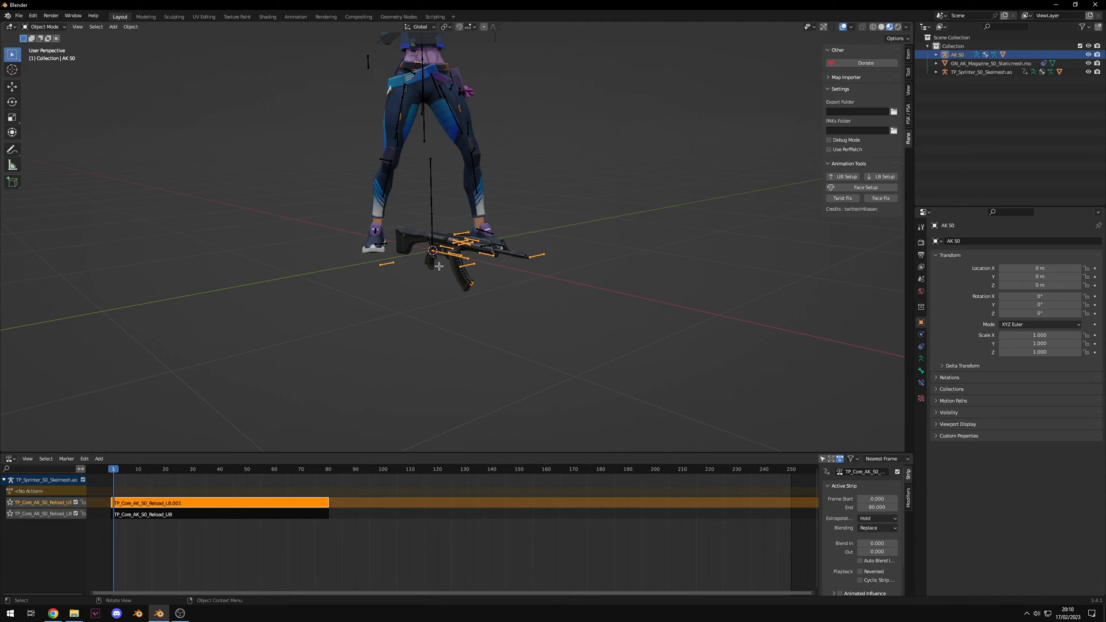
left_click(909, 109)
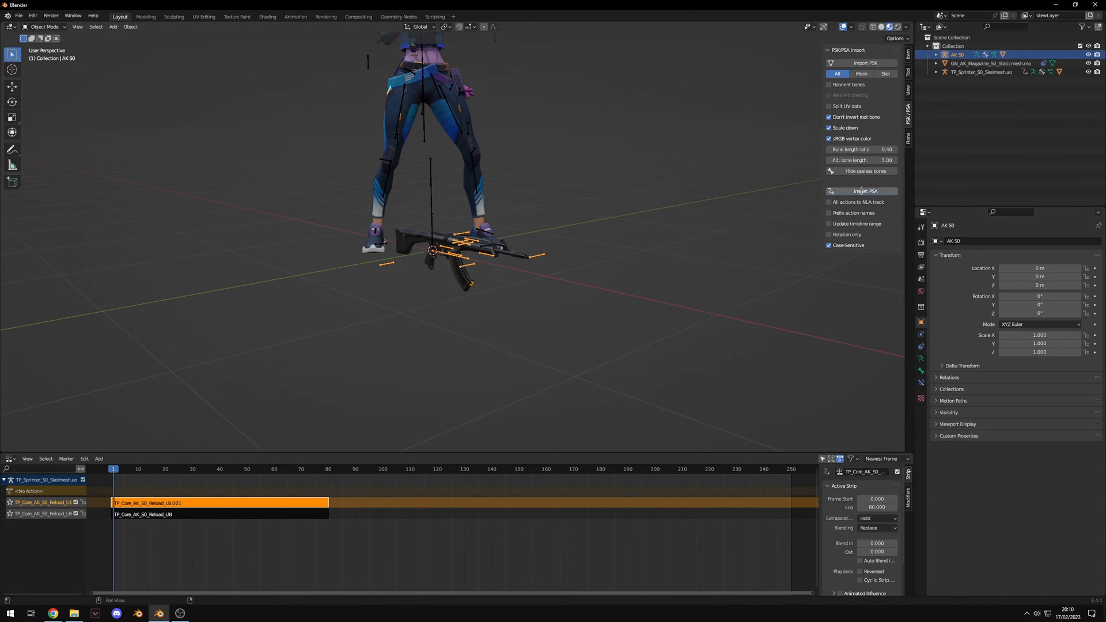
Step: Import GNTP_Core_AK_50_Reload.psa from Weapon Animations > Vandal onto the AK 50 gun
left_click(863, 192)
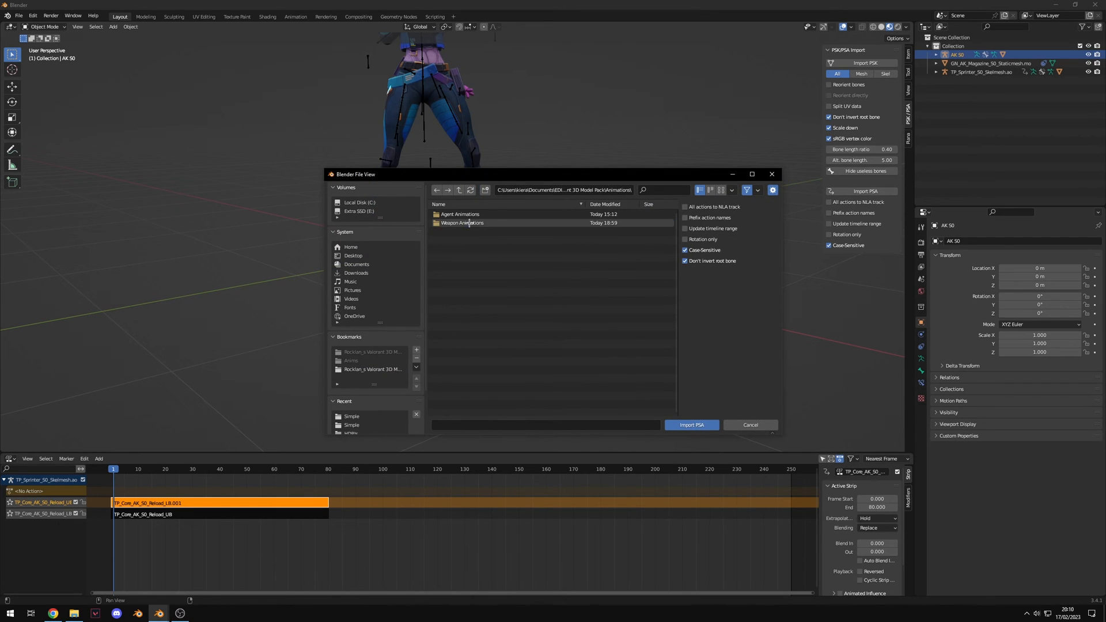
double_click(462, 223)
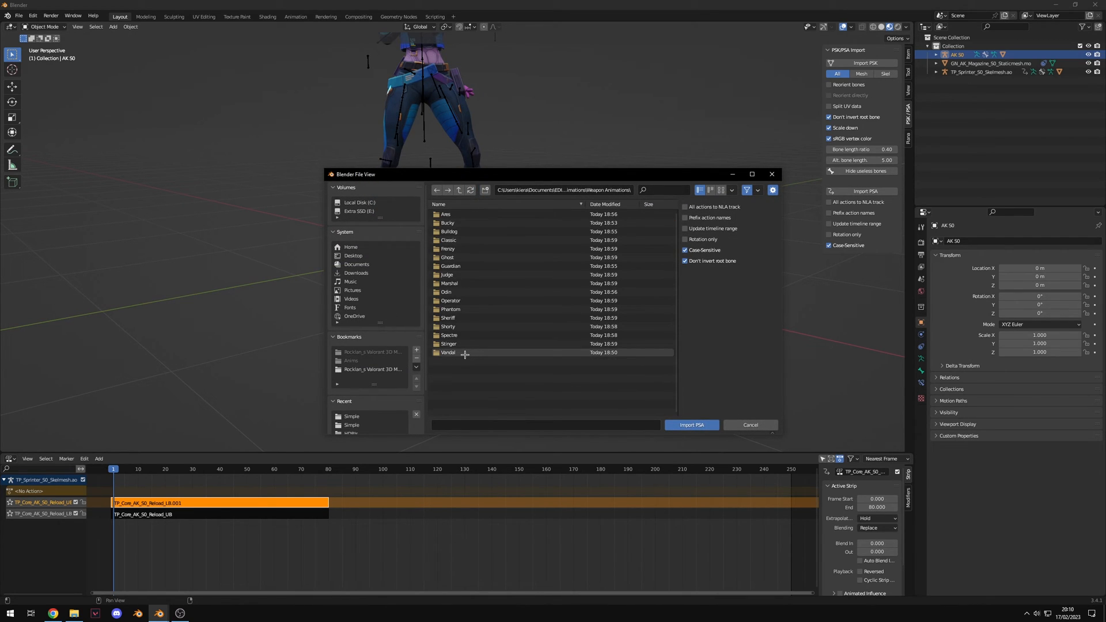
double_click(448, 353)
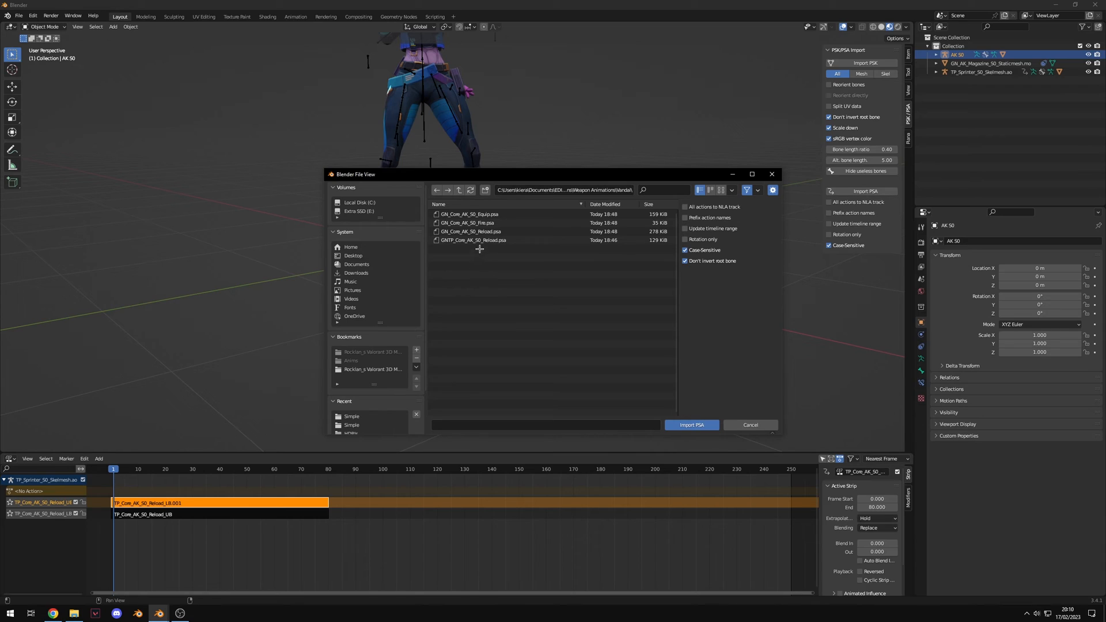
mouse_move(445, 245)
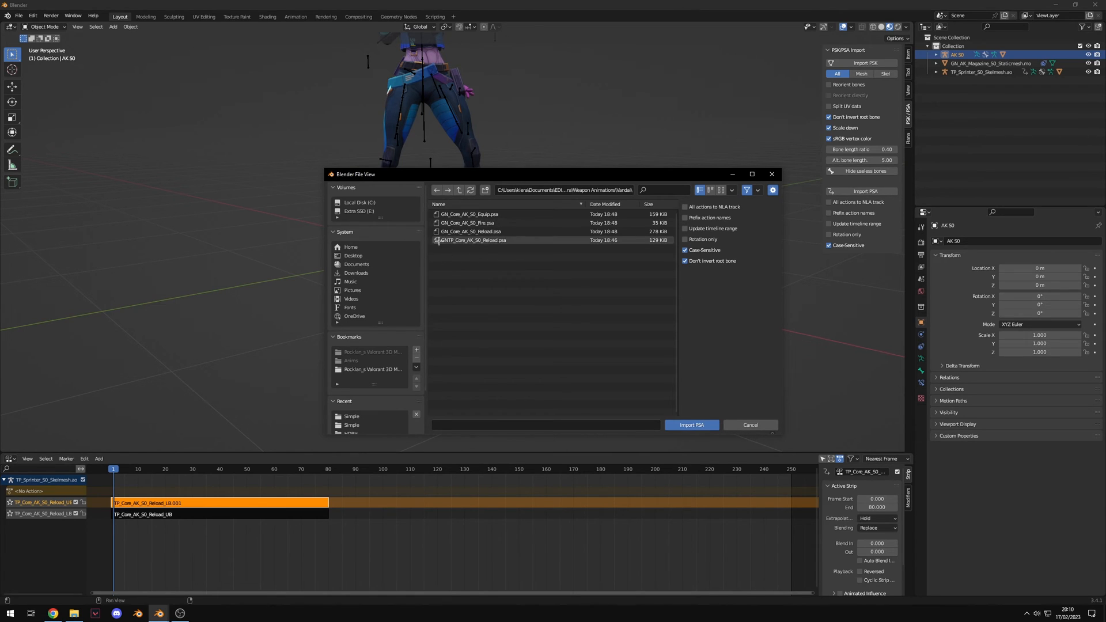
left_click(473, 240)
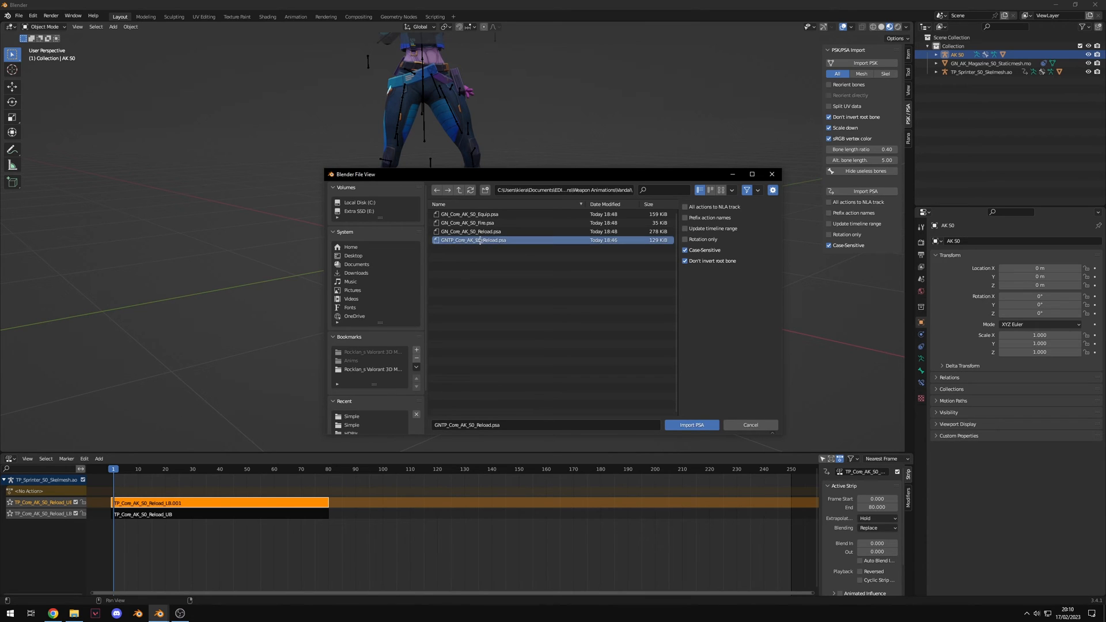
left_click(690, 425)
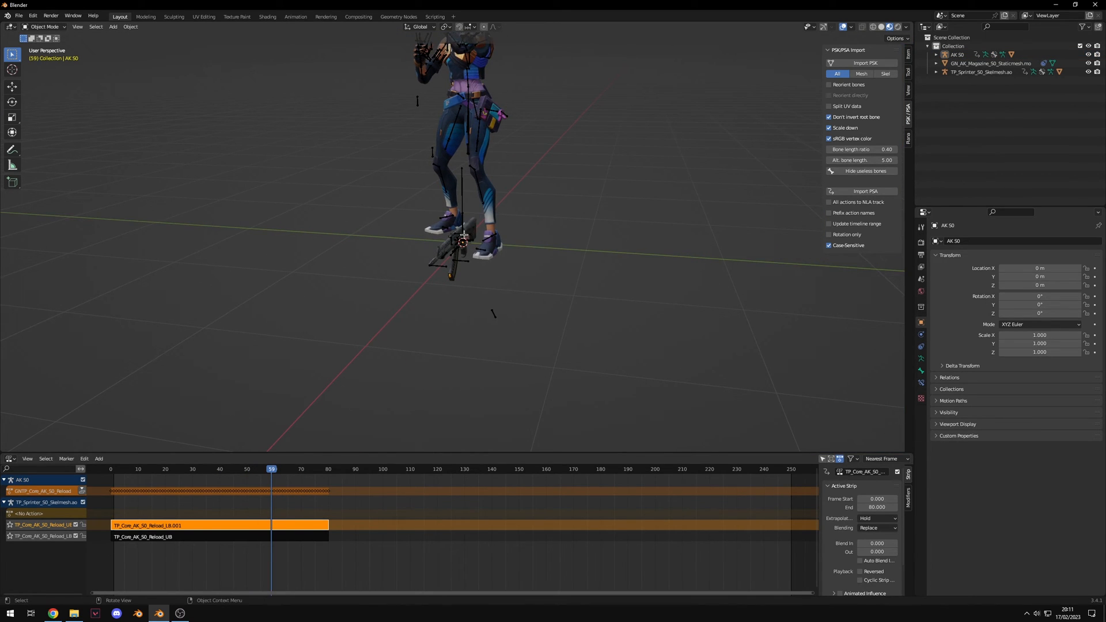
left_click(459, 243)
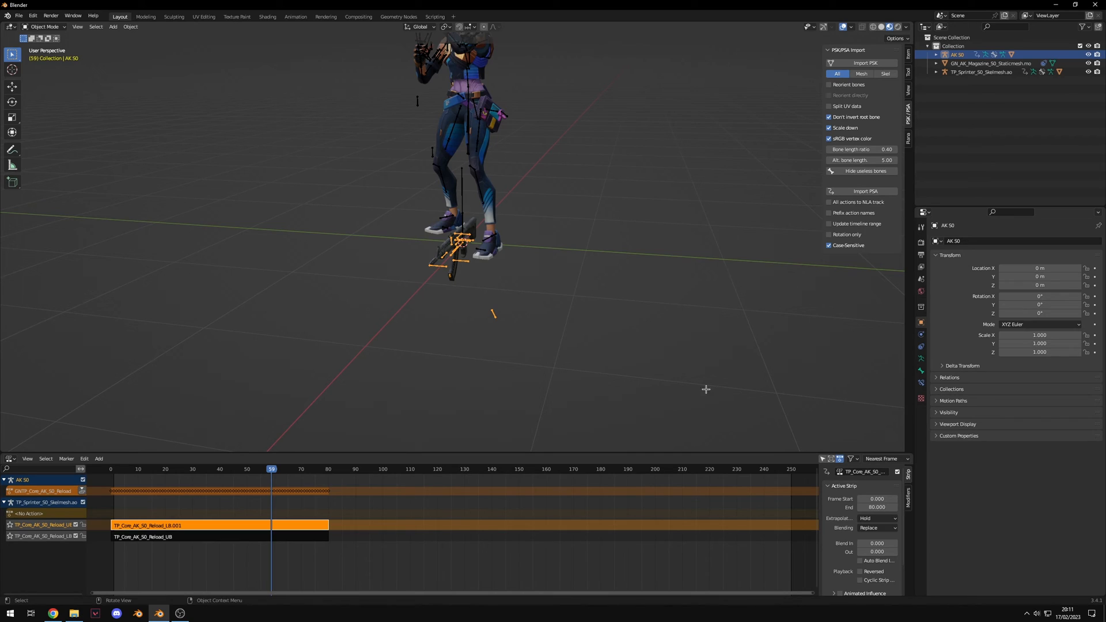
Step: Add a Child Of constraint to the gun targeting TP_Sprinter_50_Skelmesh.ao bone R_WeaponPoint
left_click(958, 241)
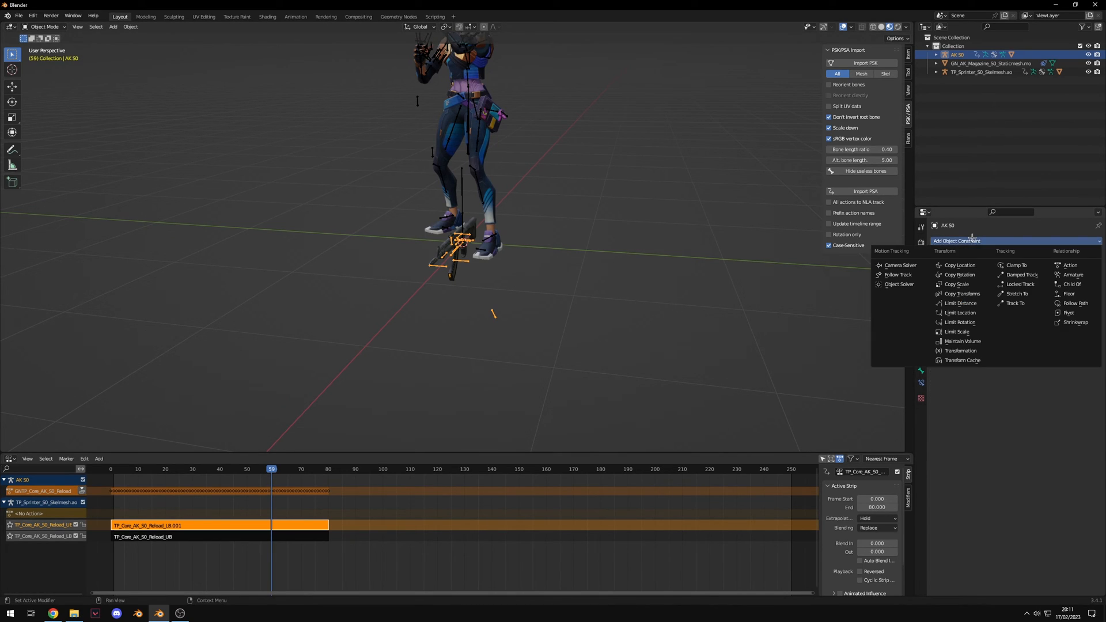
left_click(1070, 284)
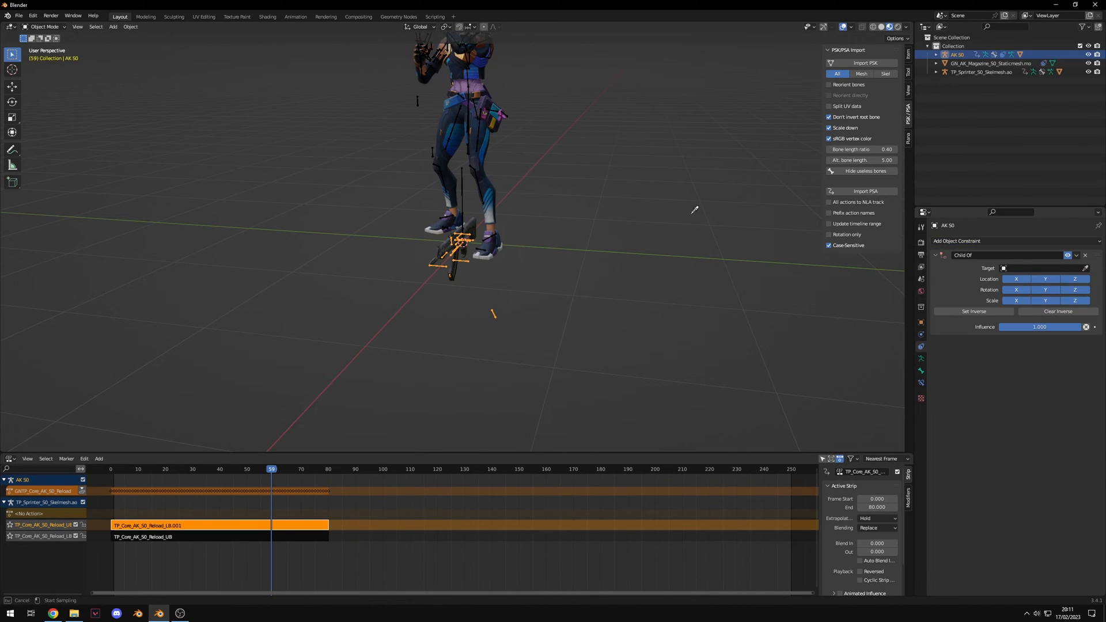
mouse_move(467, 92)
type("R_wea")
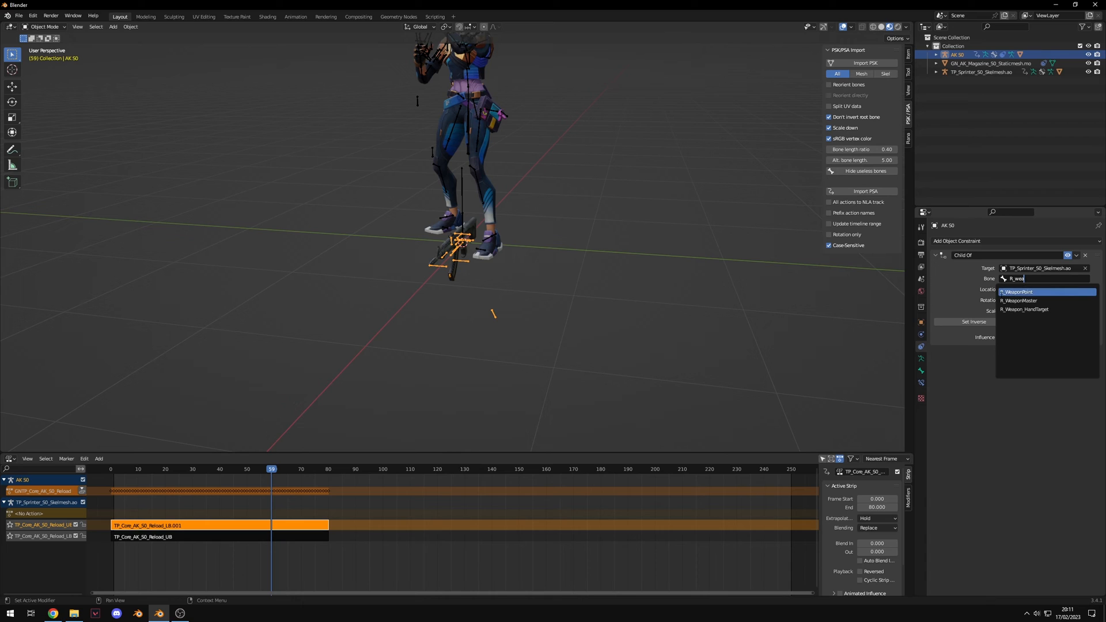
left_click(1019, 292)
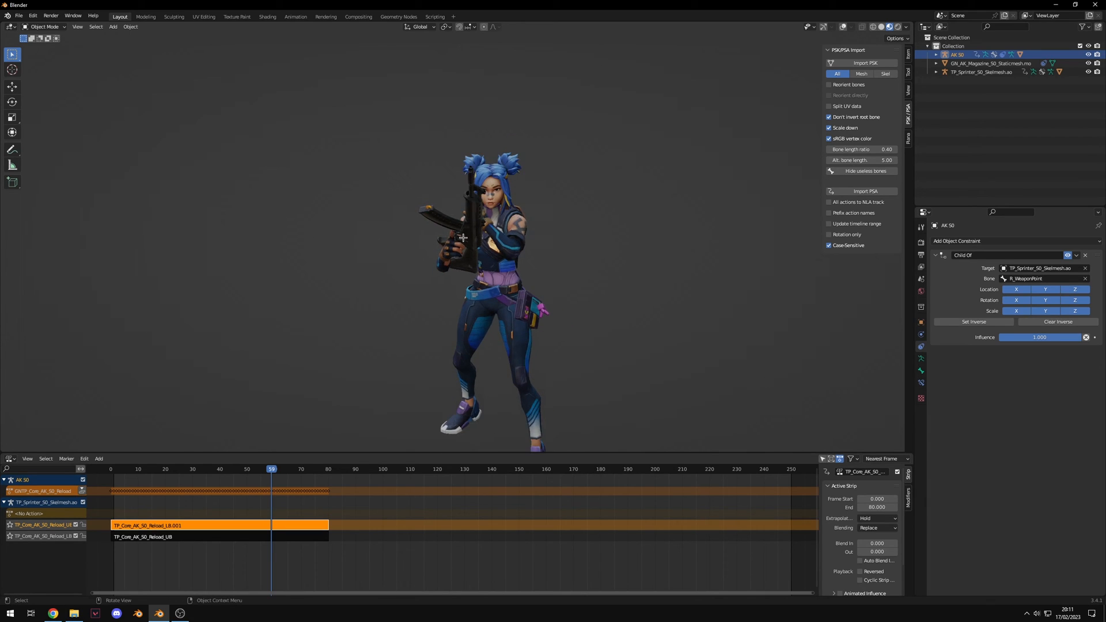
left_click(110, 468)
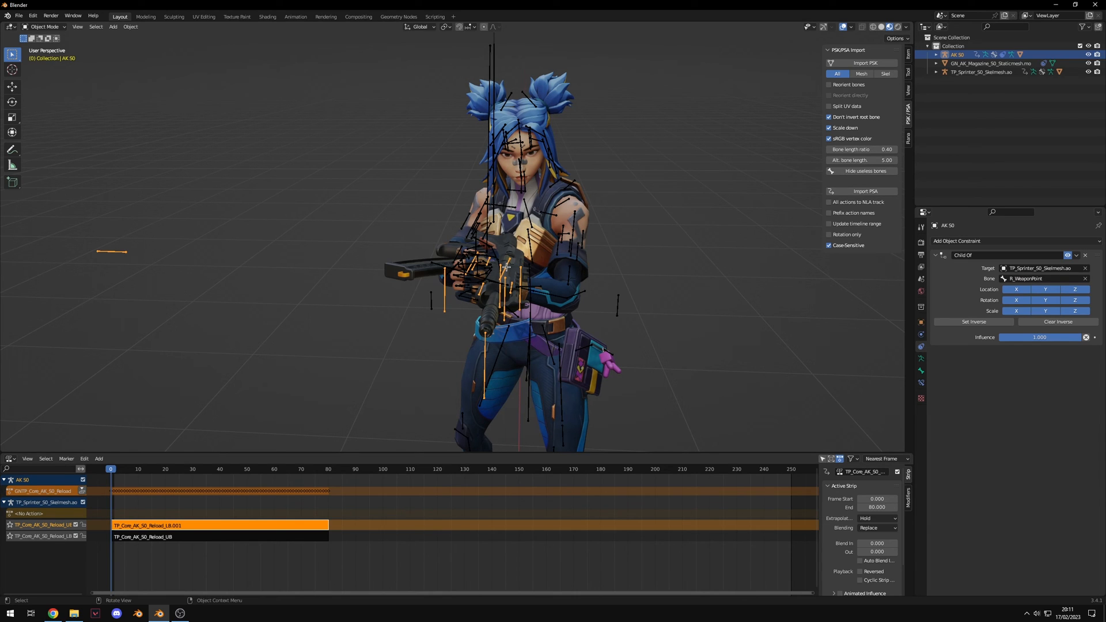
Step: Rotate the AK 50 at frame 0 until it lines up with Neon's grip
key("r")
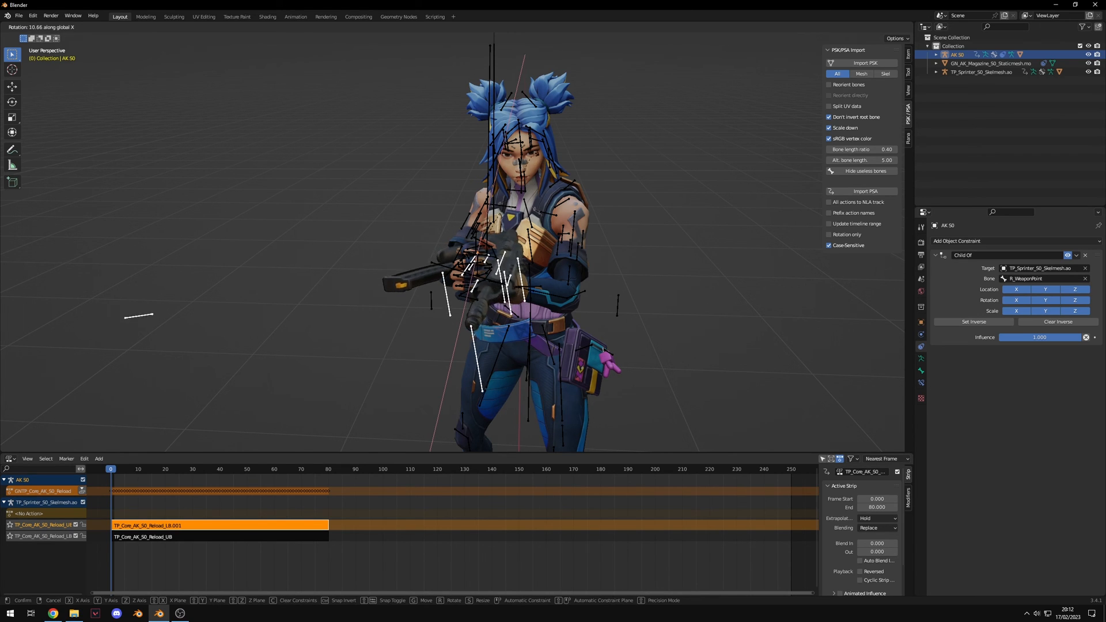
mouse_move(465, 132)
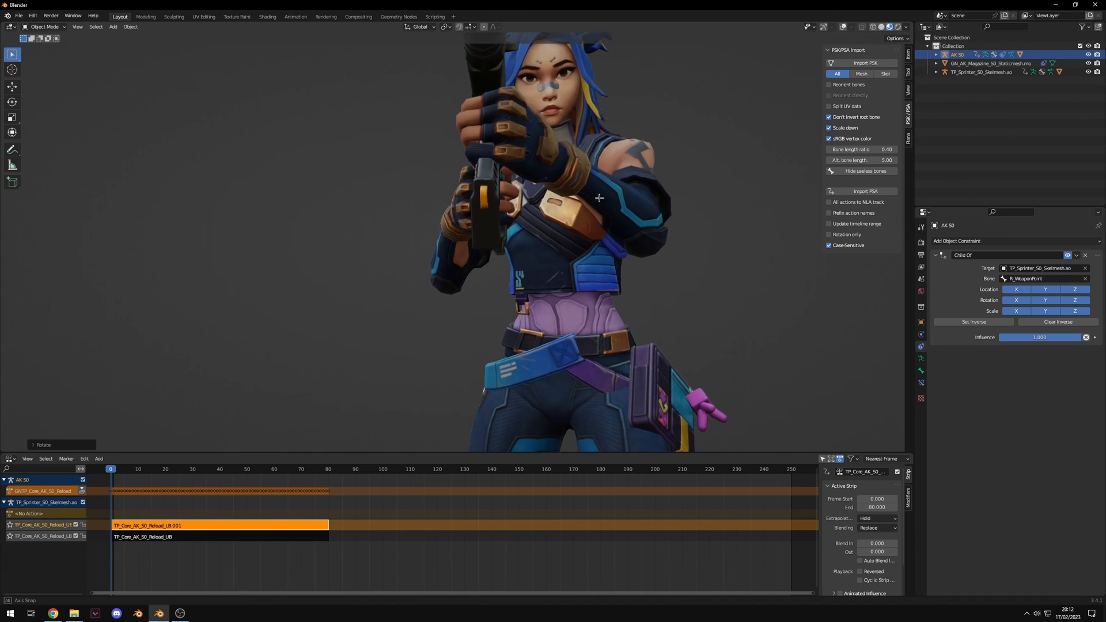
key("r")
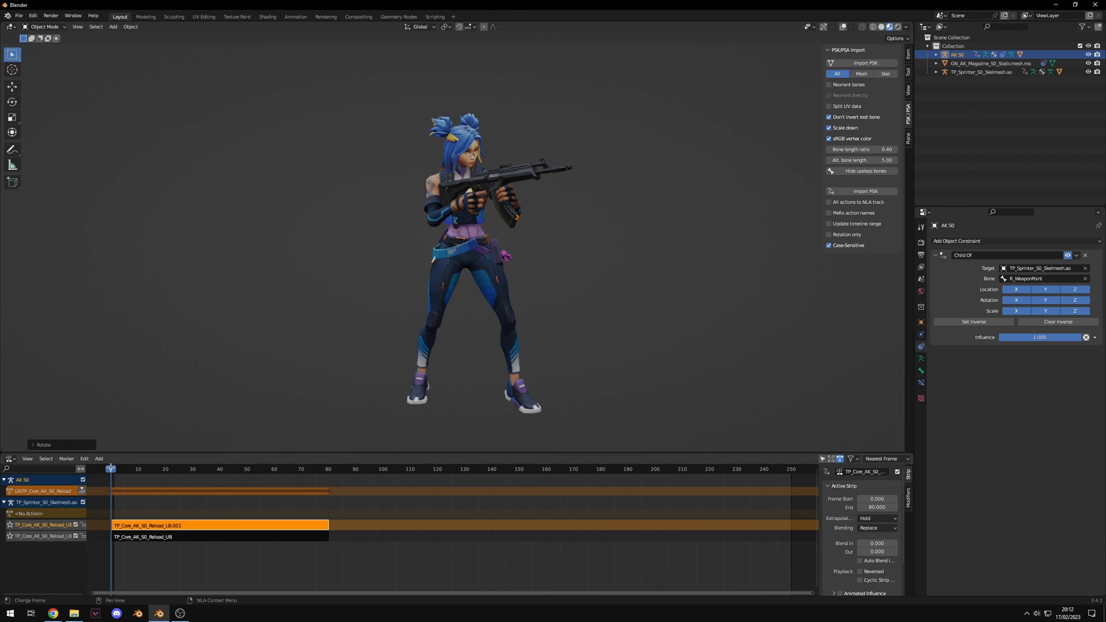
left_click(173, 469)
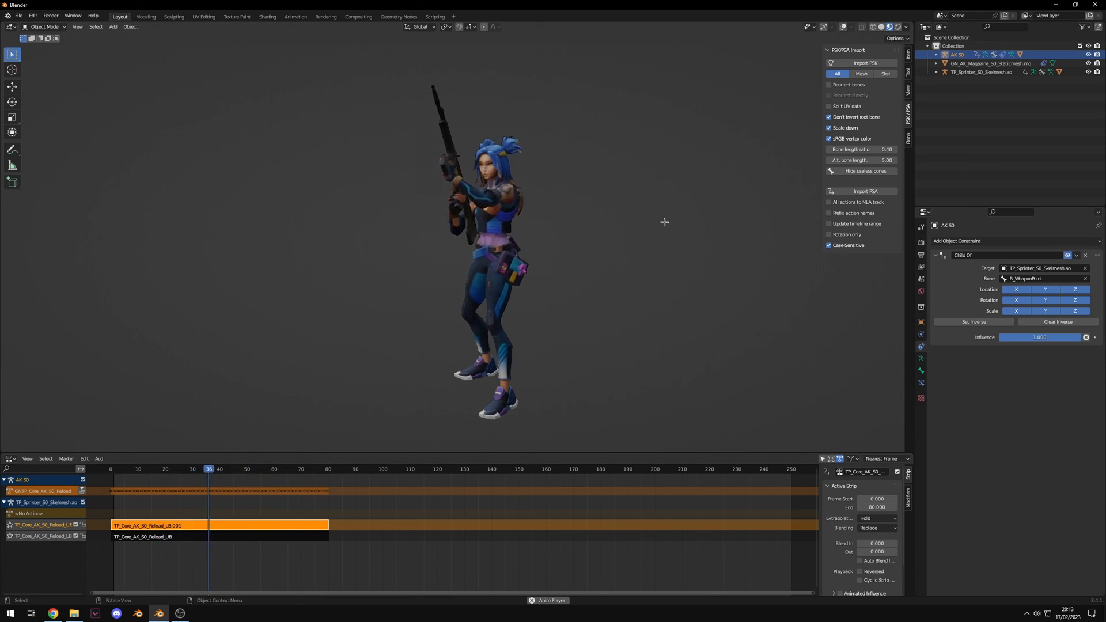
Step: Scrub through the reload on the timeline to watch the AK 50 follow Neon's hand
left_click(168, 468)
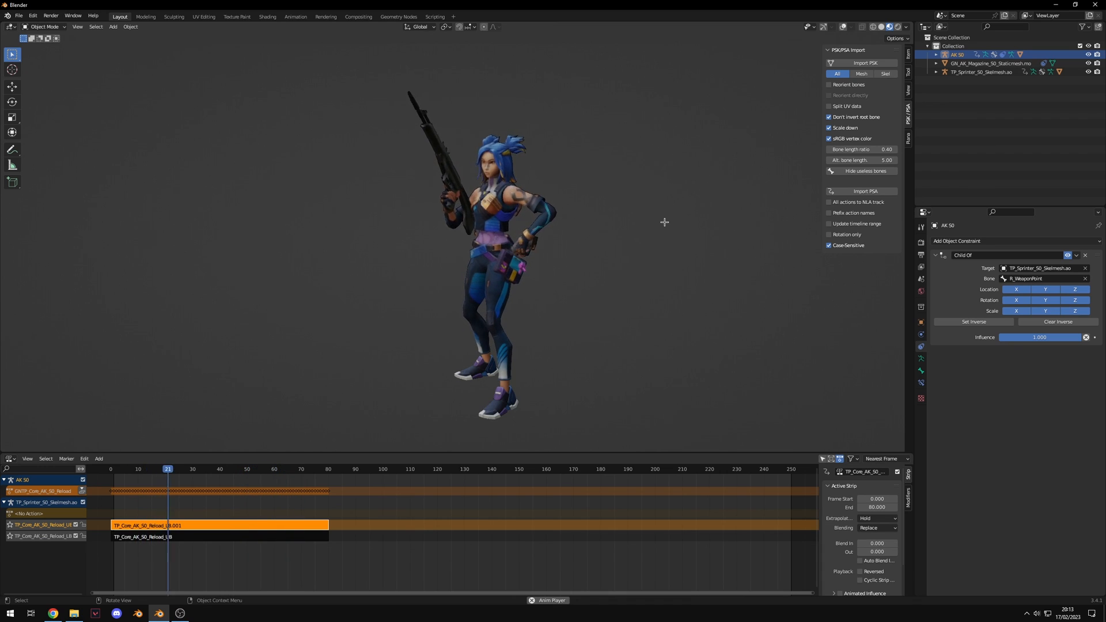
left_click(299, 468)
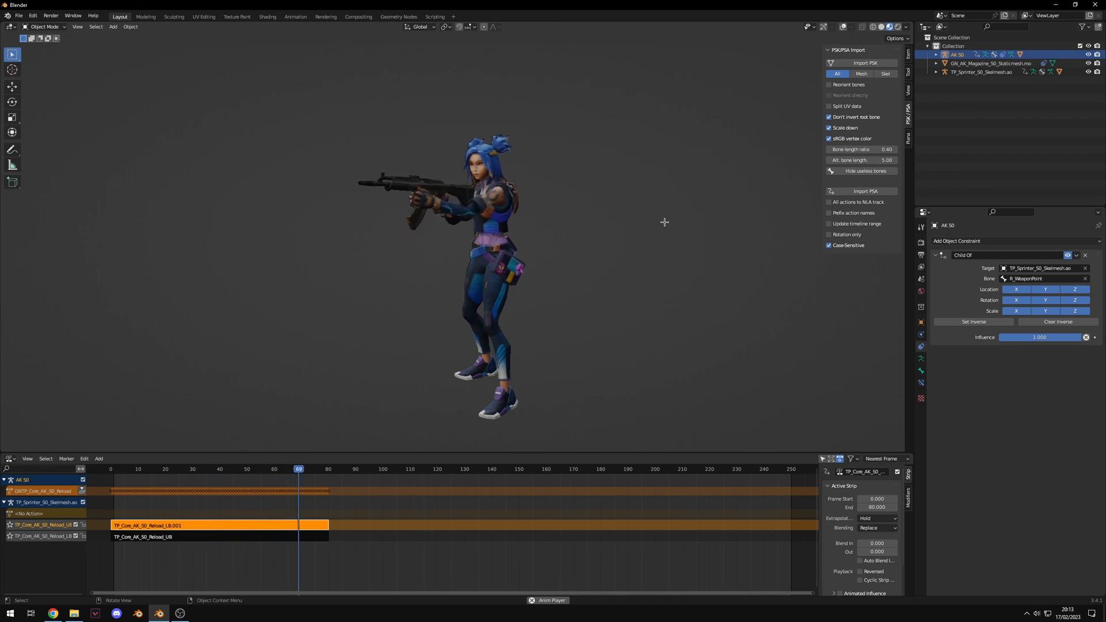
left_click(258, 468)
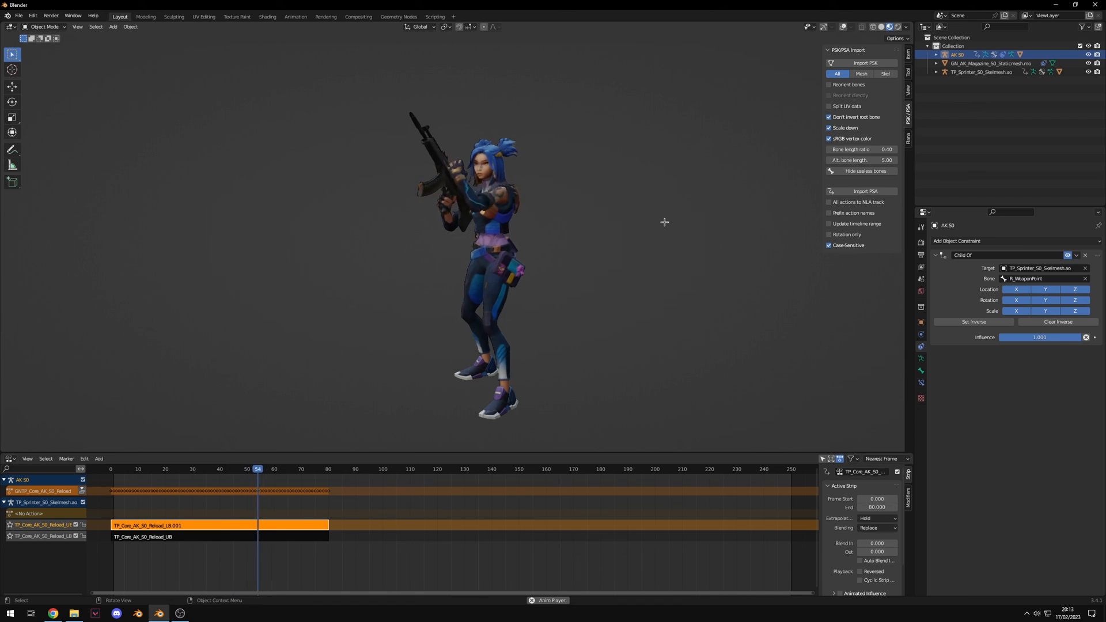
left_click(220, 469)
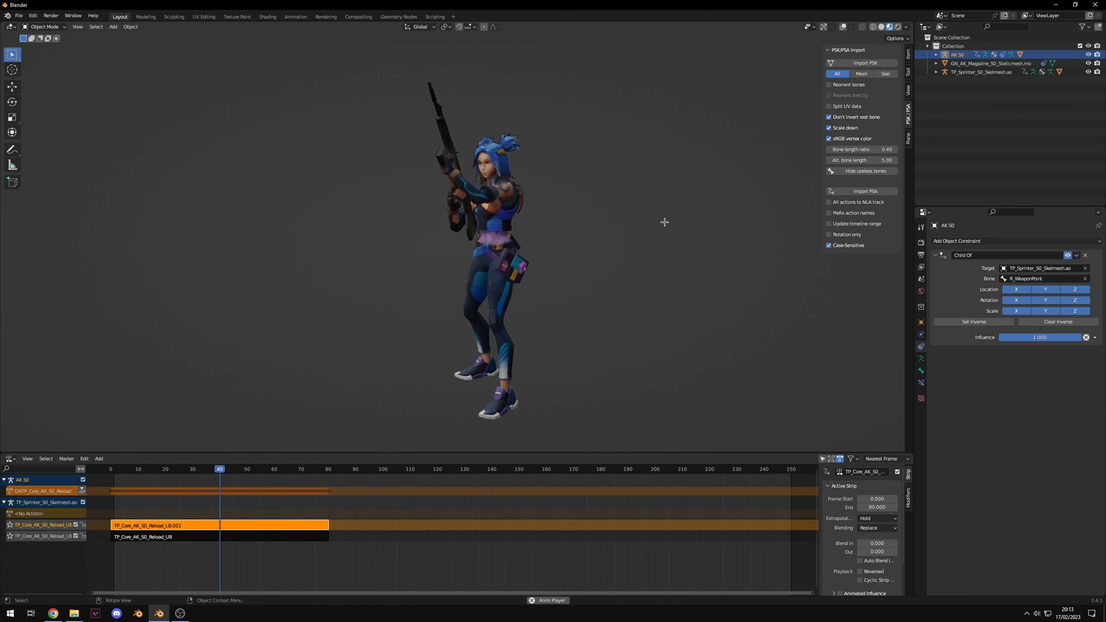
left_click(266, 469)
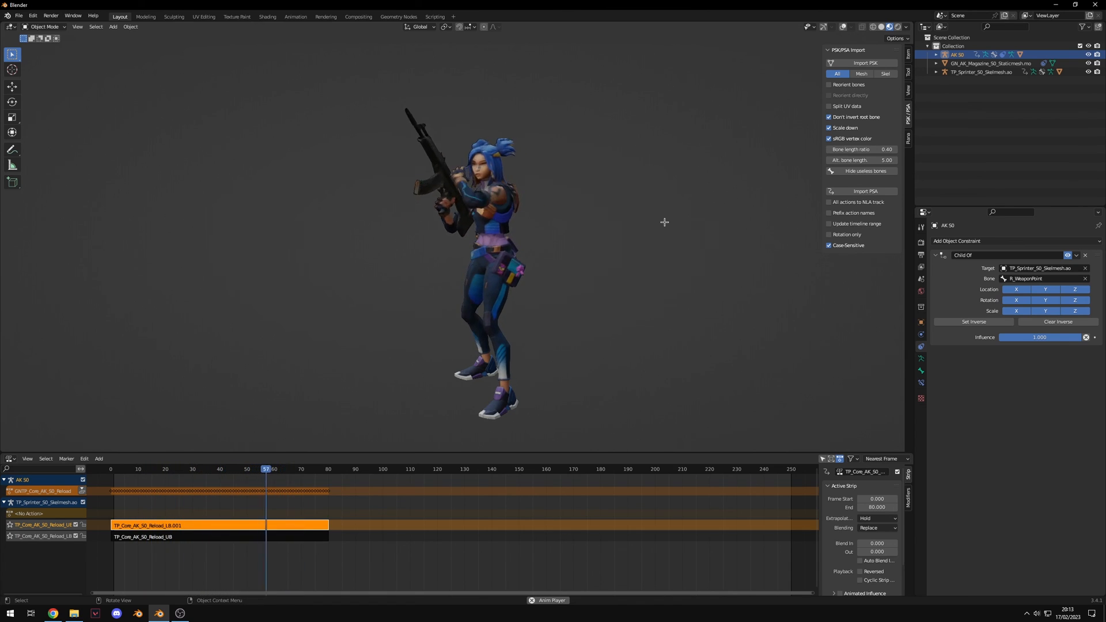